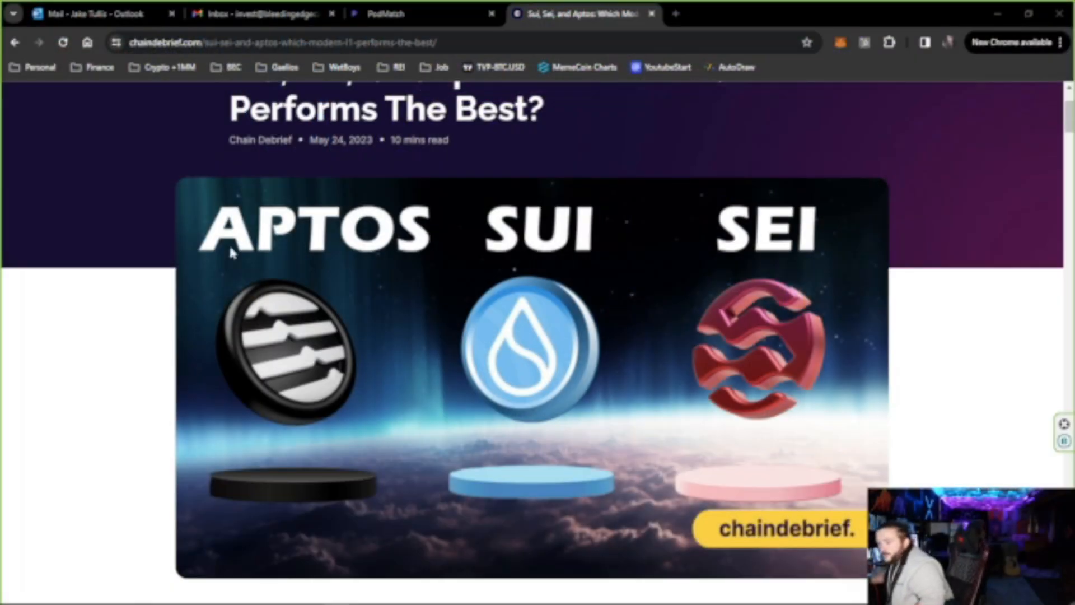
mouse_move(1022, 210)
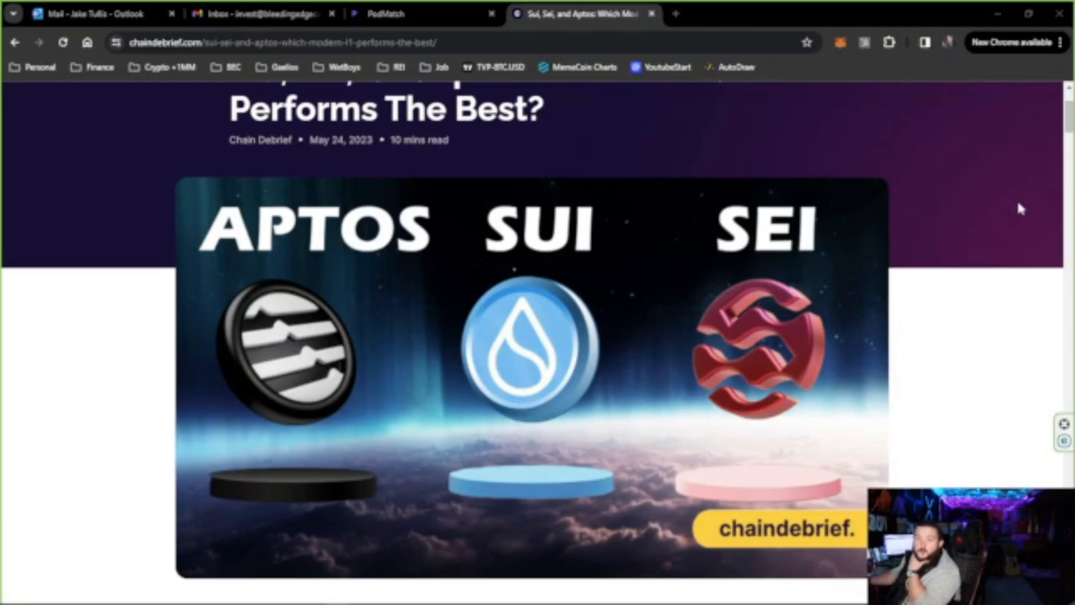
mouse_move(883, 253)
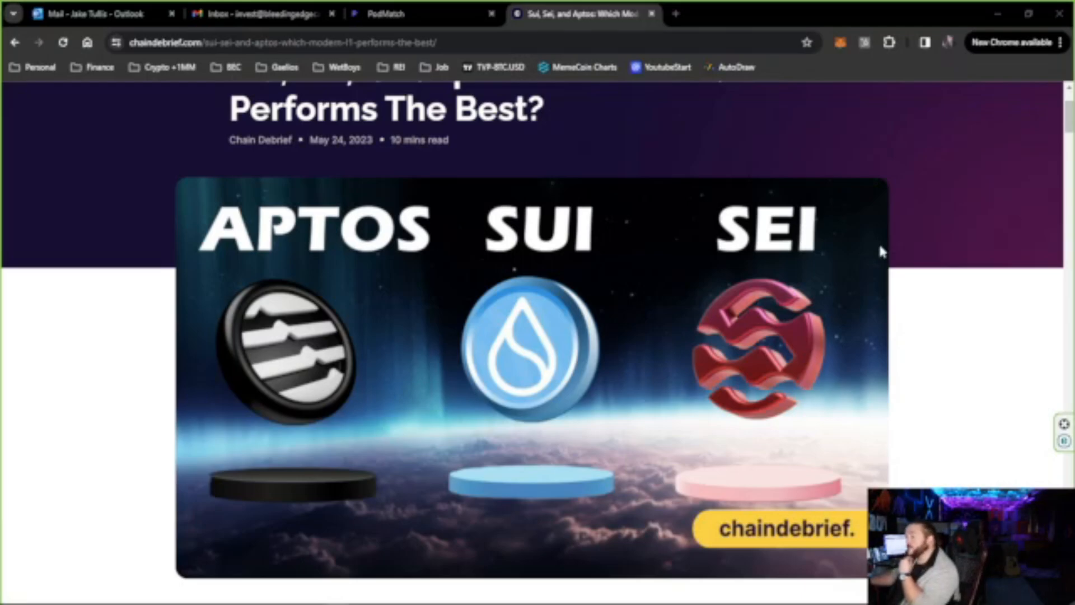
mouse_move(909, 233)
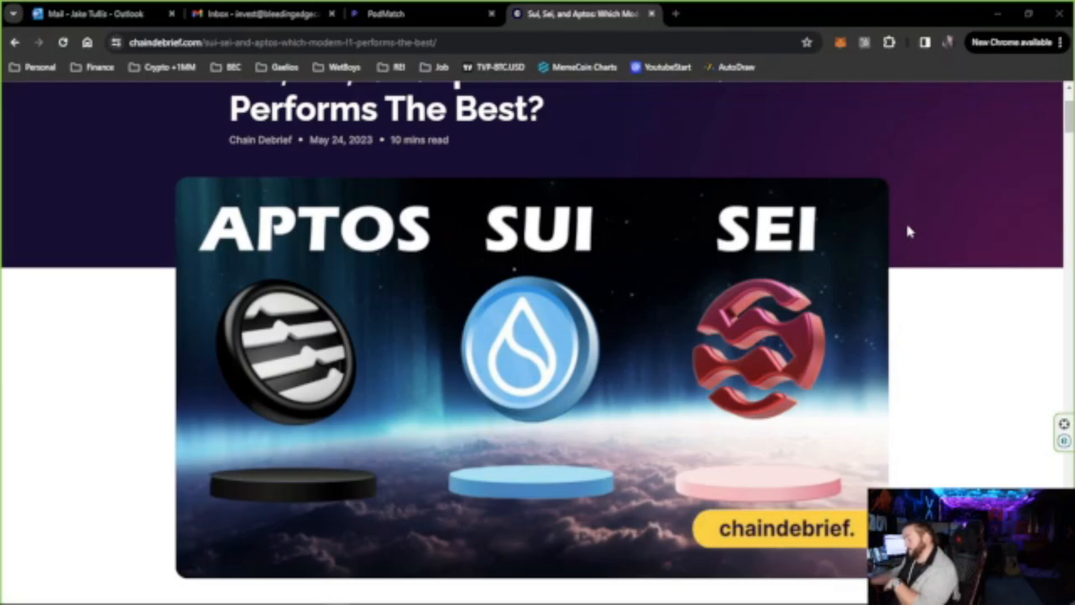
mouse_move(938, 240)
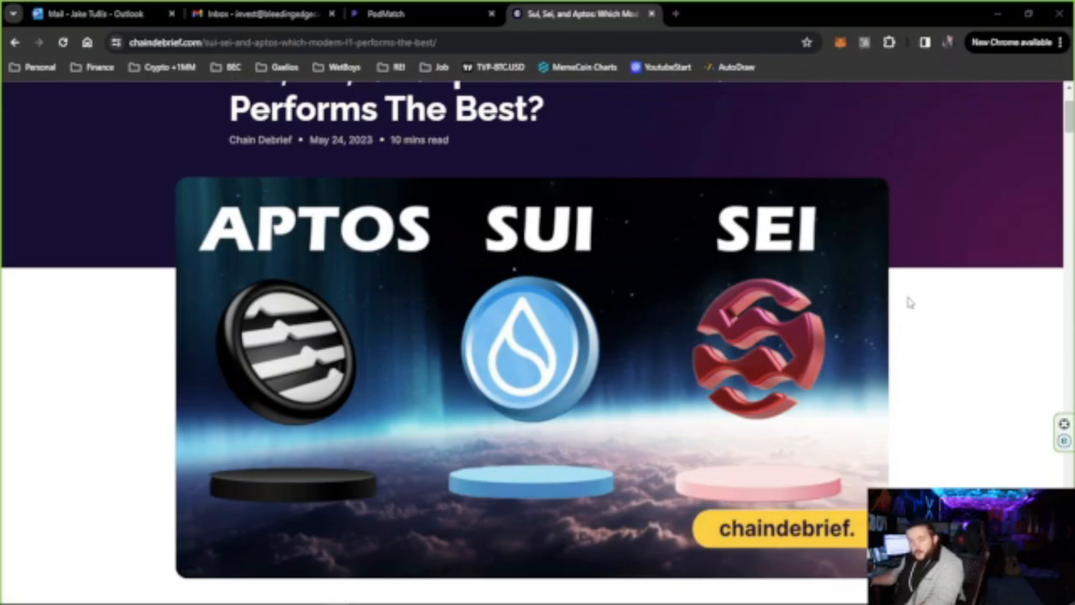
mouse_move(284, 338)
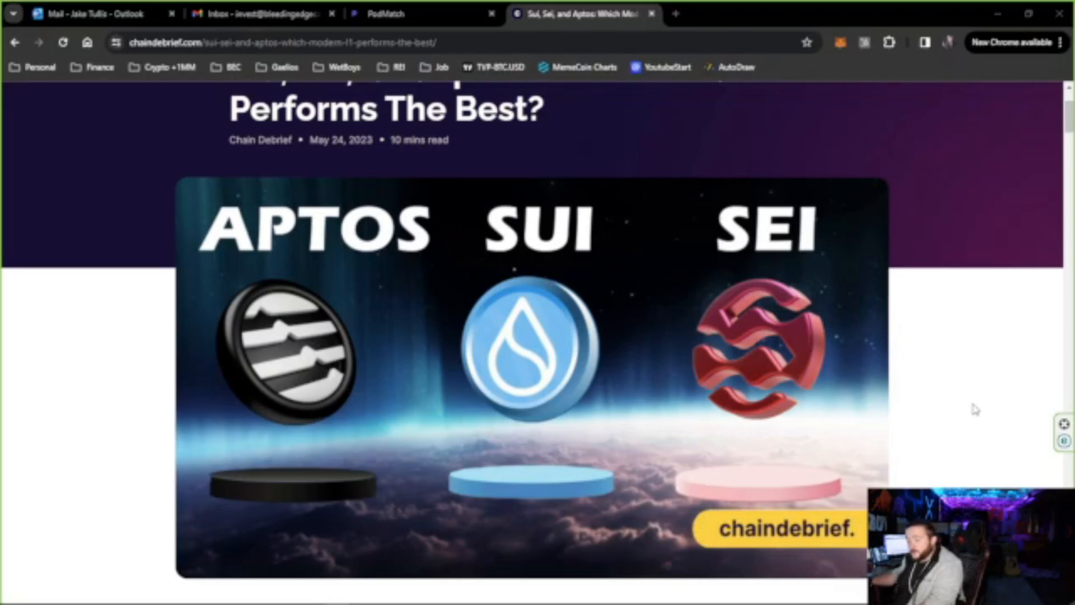
mouse_move(977, 409)
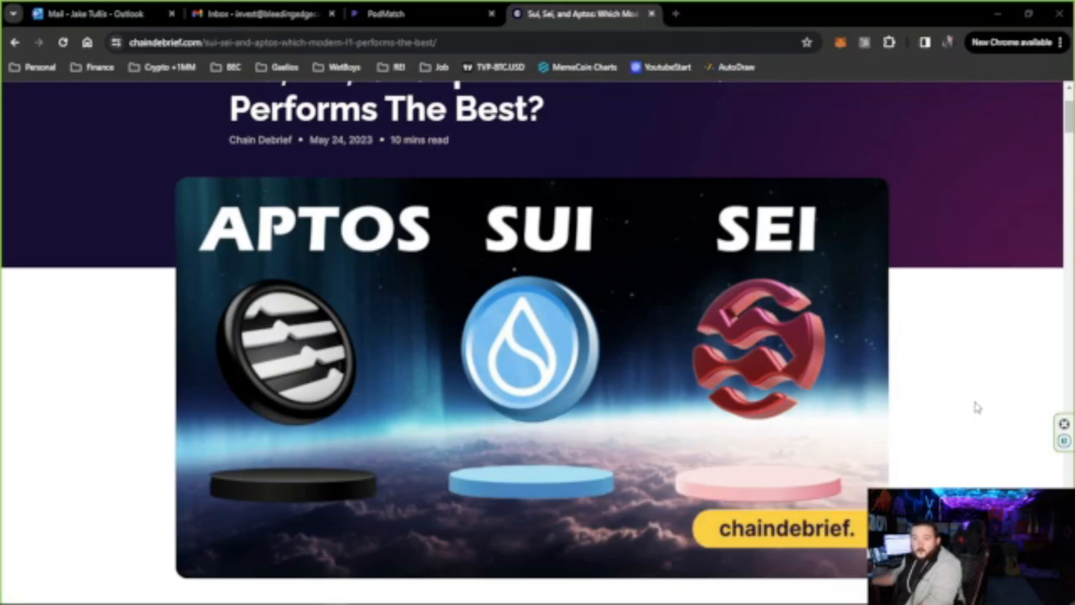
mouse_move(1018, 423)
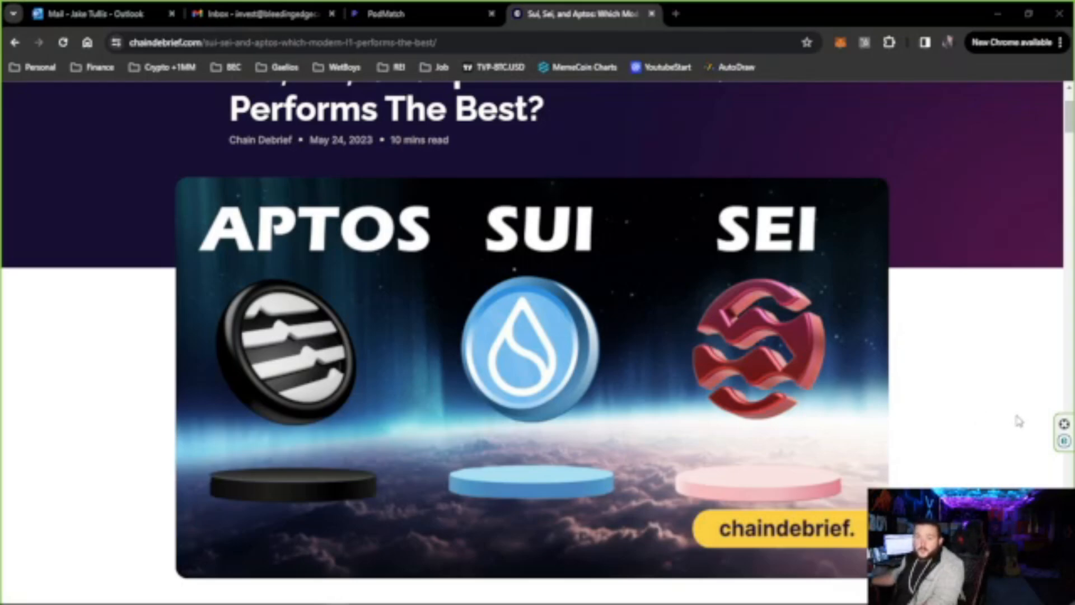
mouse_move(581, 281)
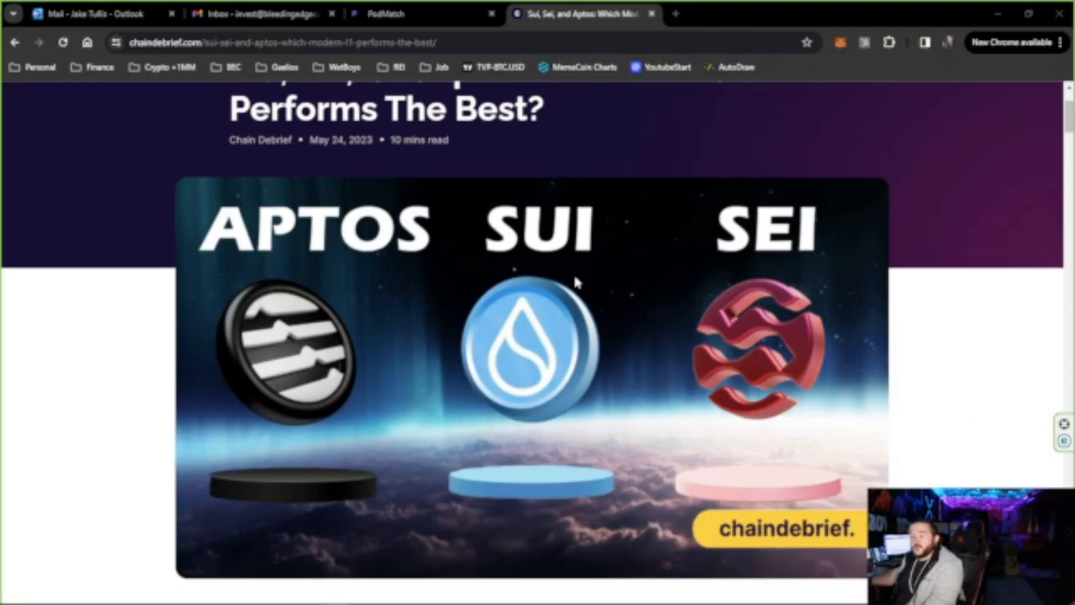
mouse_move(791, 291)
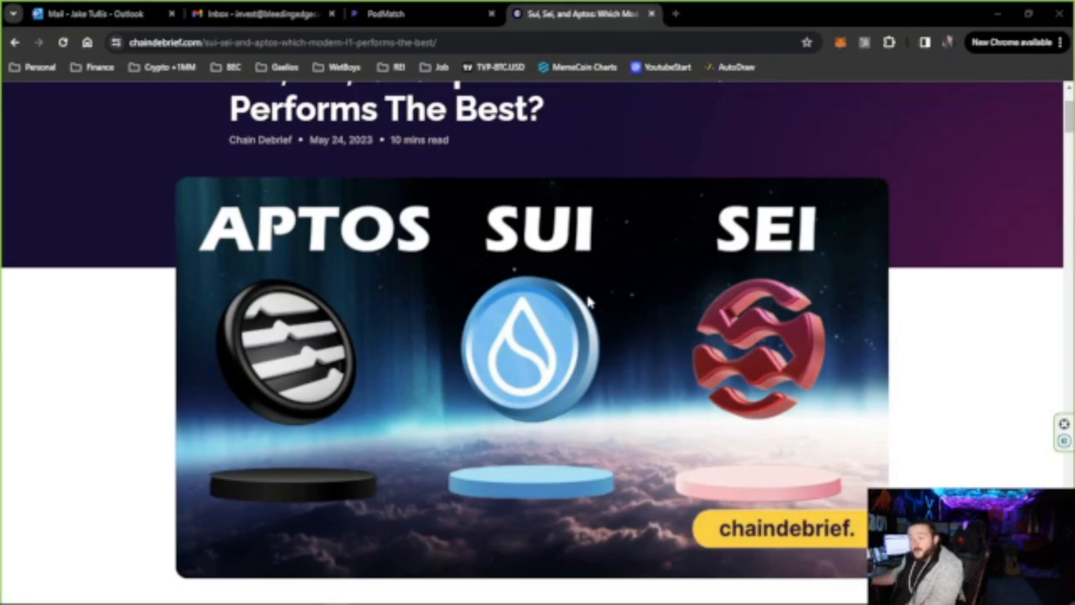
mouse_move(922, 302)
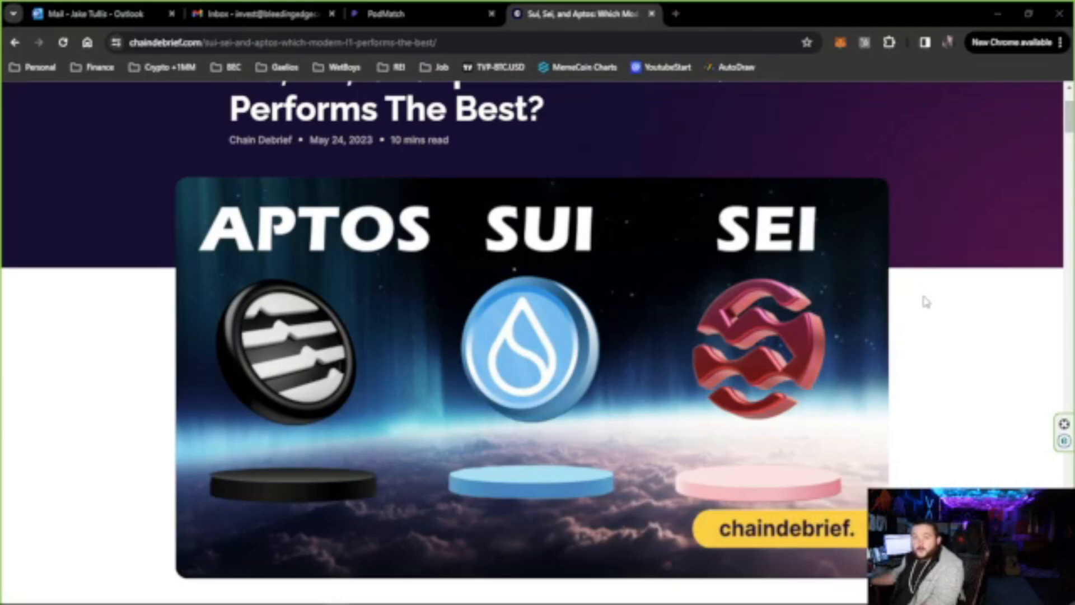
mouse_move(924, 283)
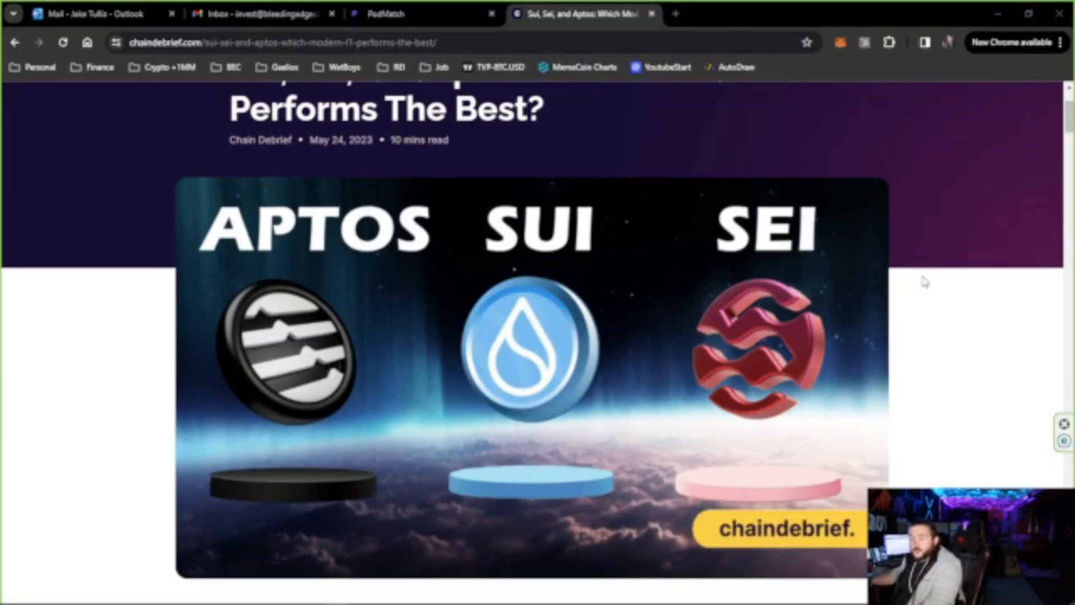
mouse_move(965, 320)
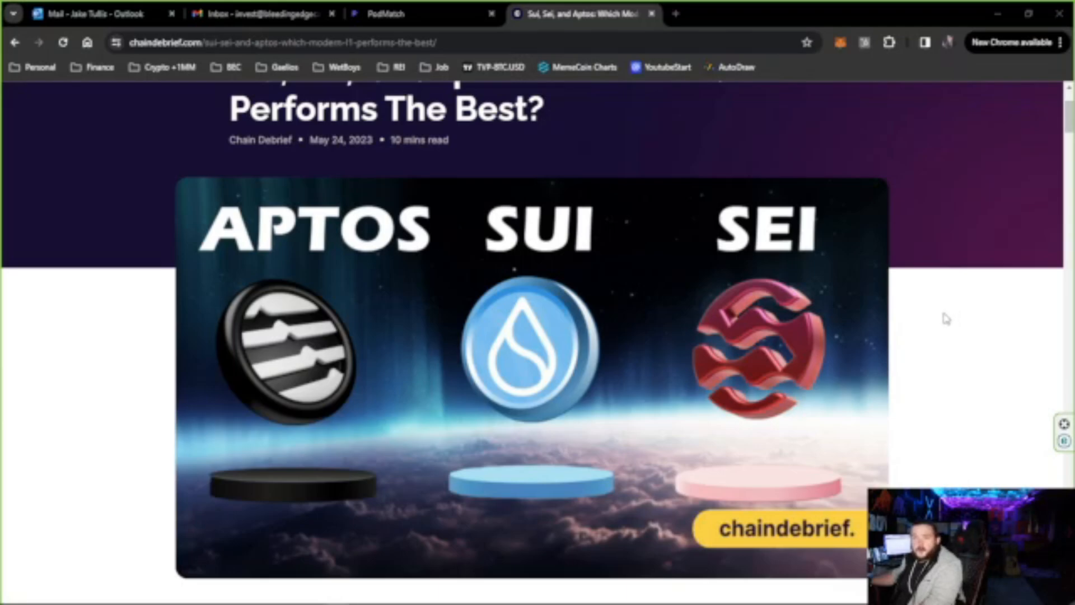
mouse_move(925, 325)
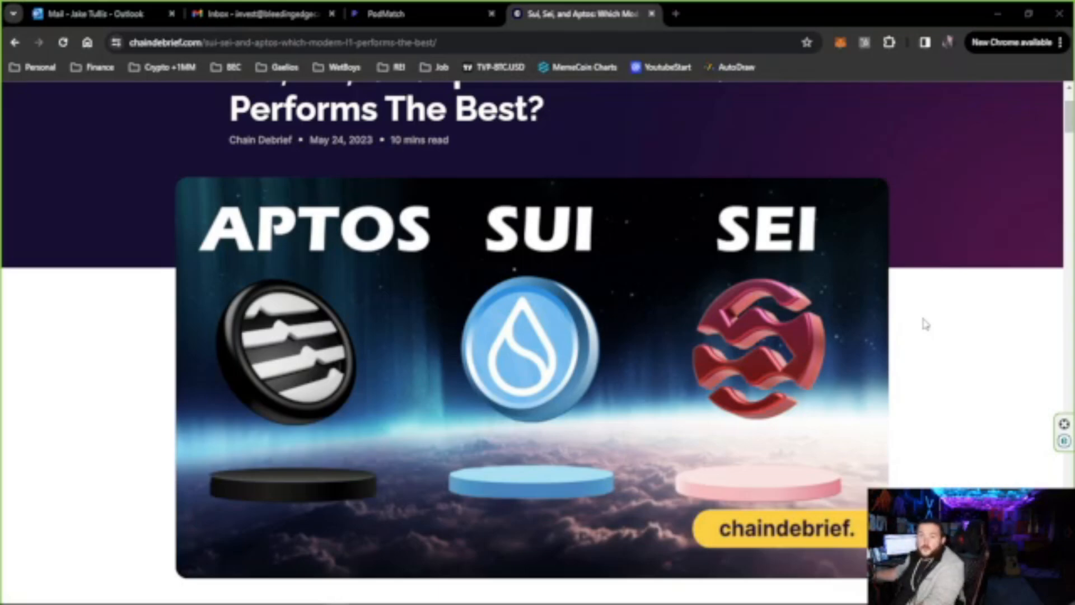
mouse_move(869, 250)
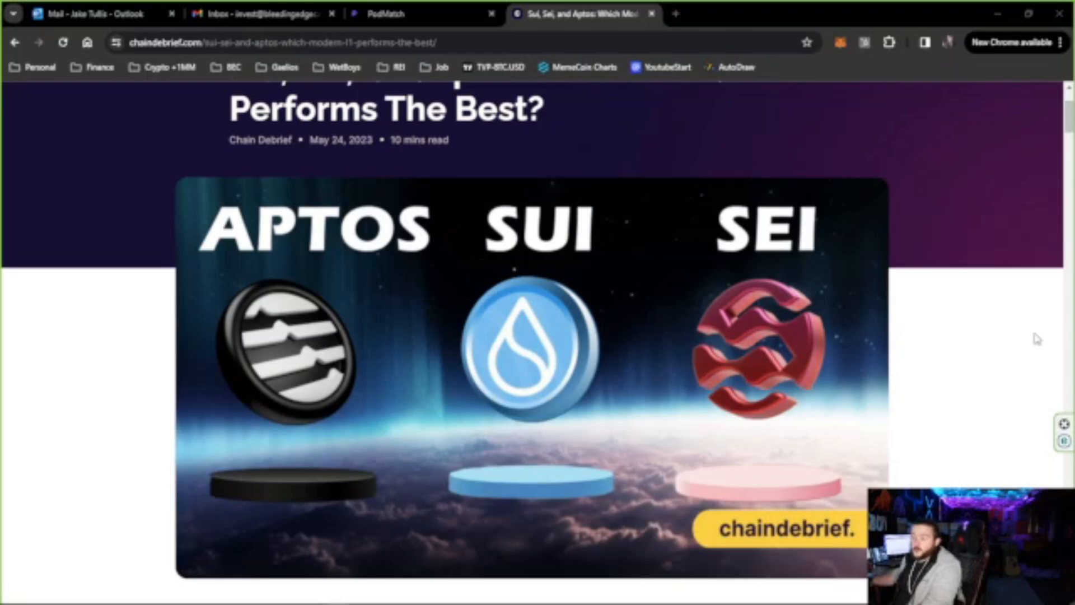
Scroll down to the 'What Is Sui?' and 'What is Sei?' overviews, reaching 'What Is Aptos?'.
scroll(up, 3)
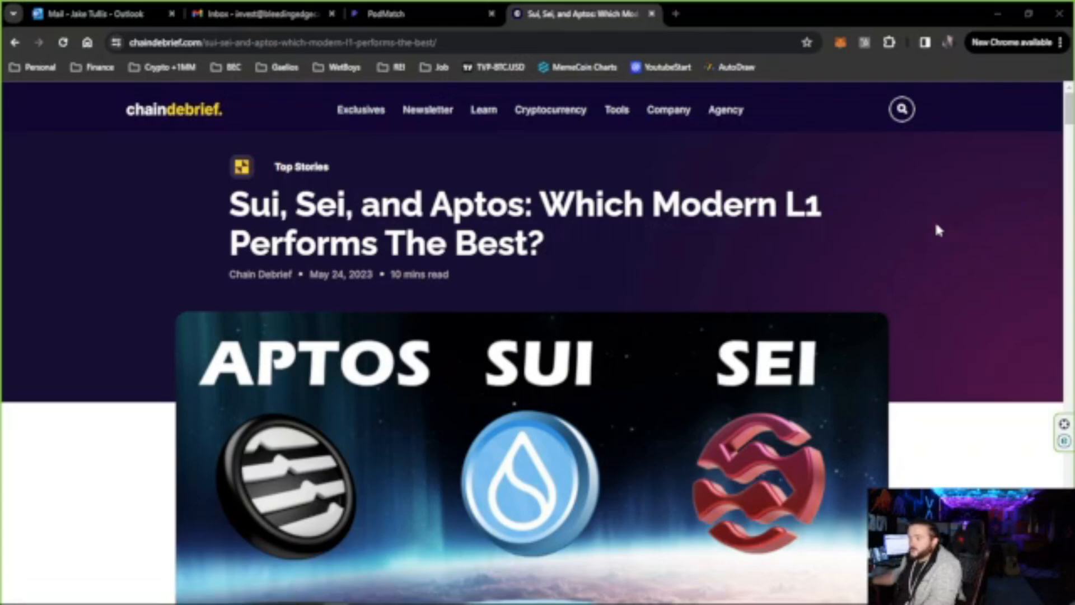
scroll(down, 3)
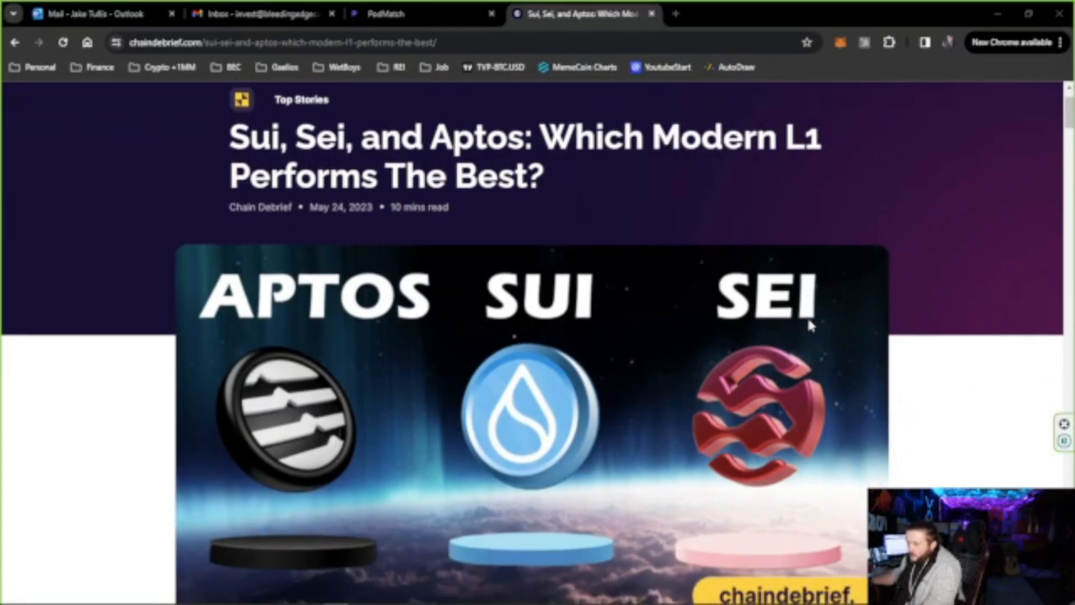
scroll(down, 3)
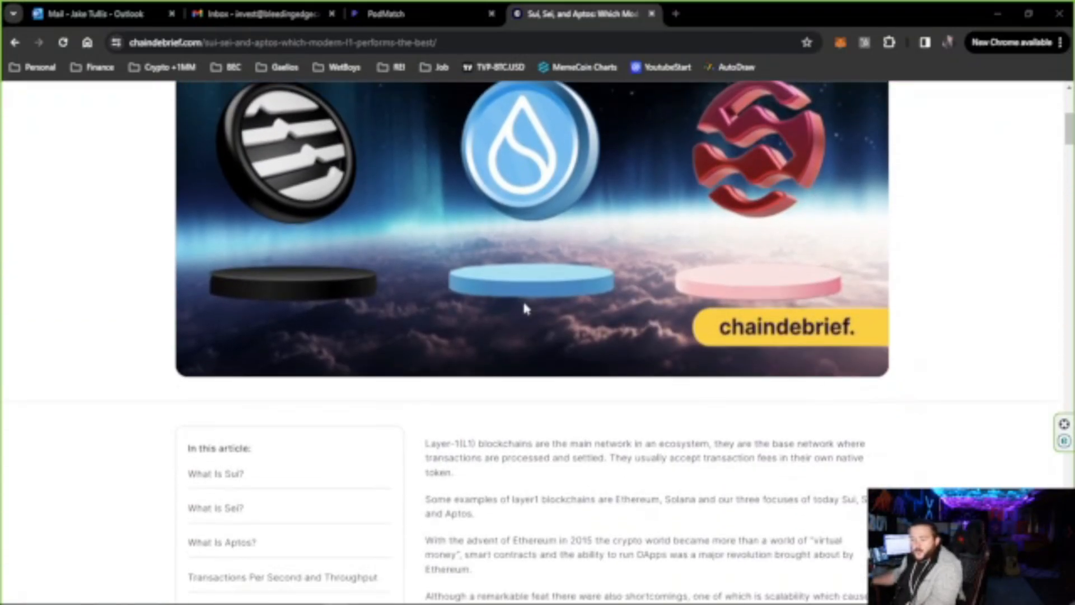
mouse_move(562, 366)
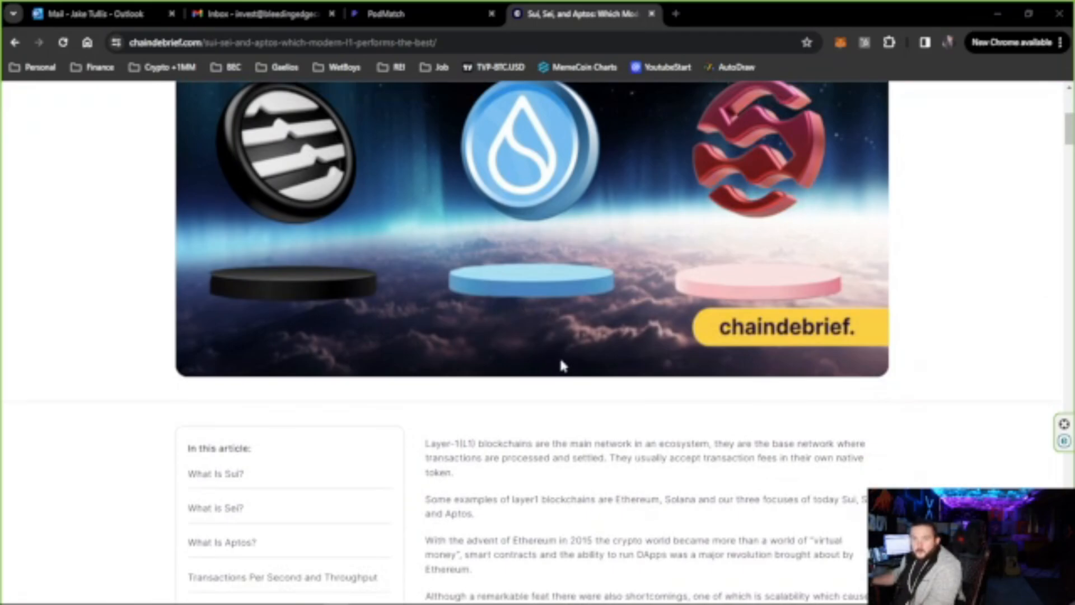
scroll(up, 3)
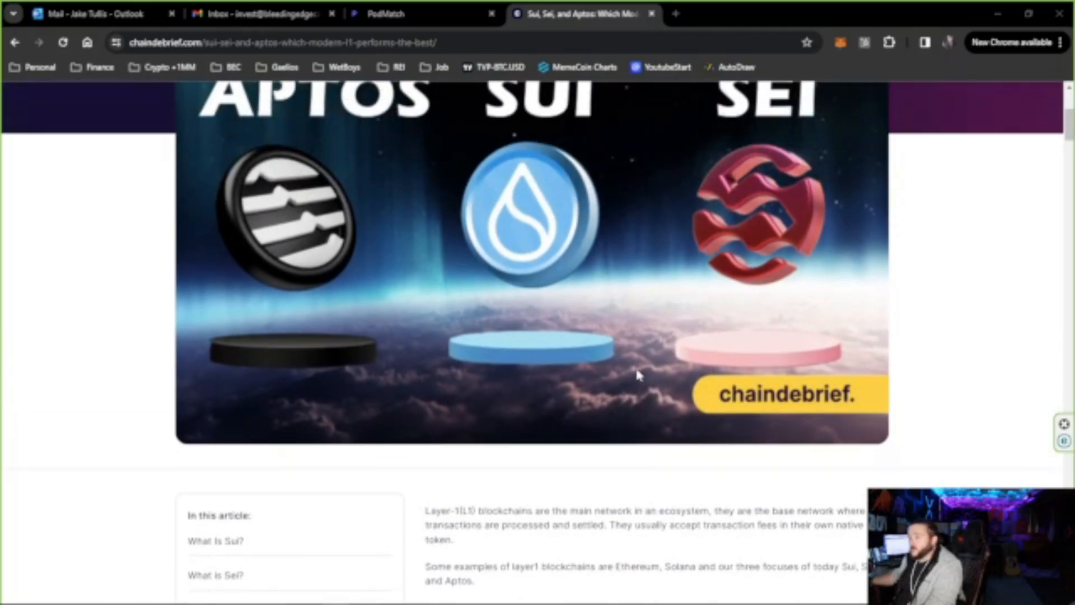
scroll(down, 3)
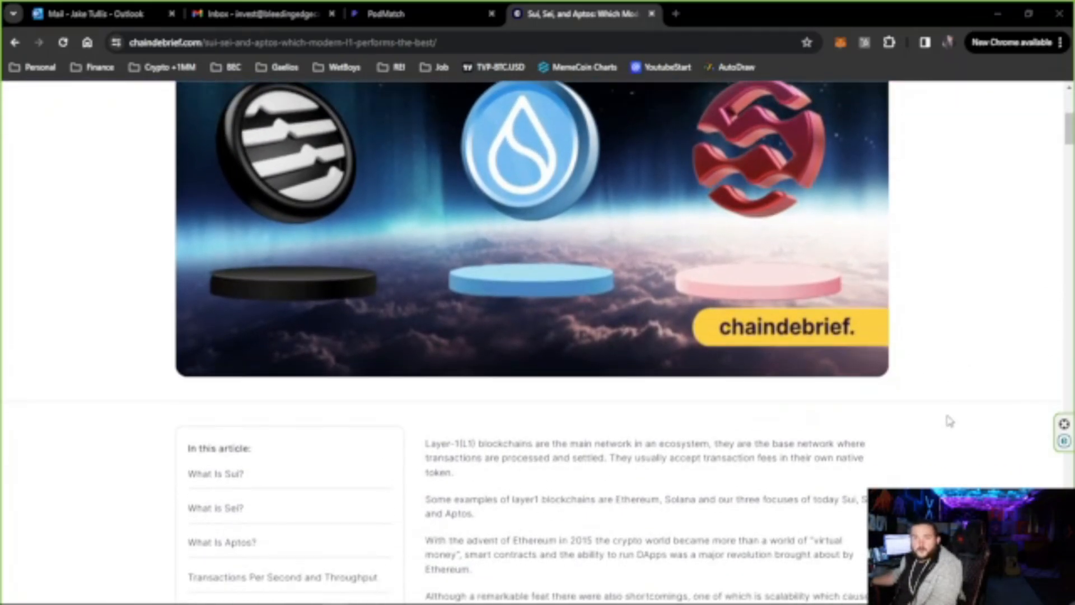
scroll(down, 3)
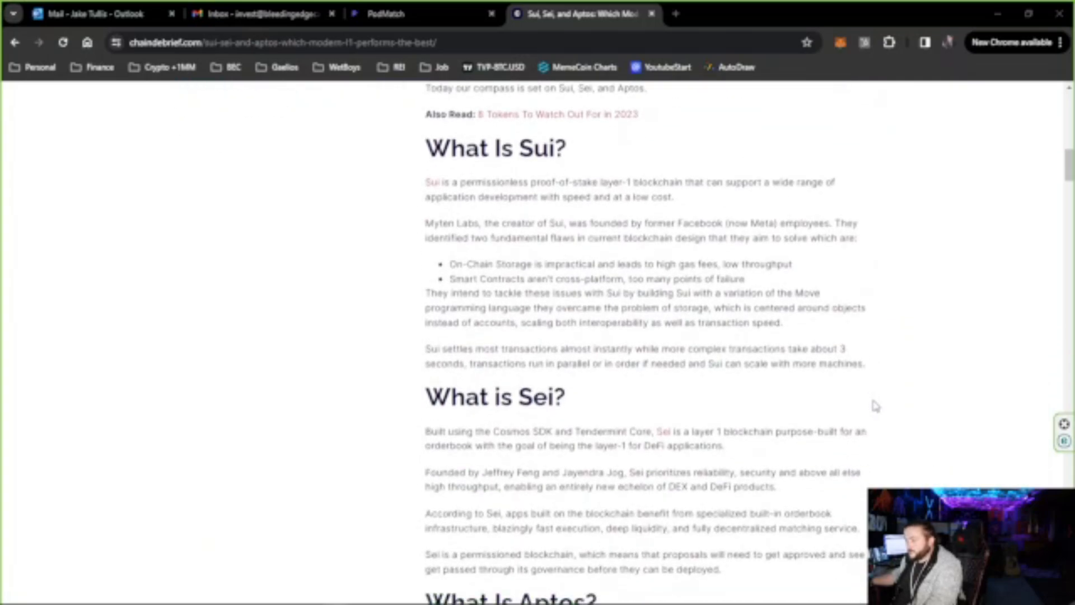
scroll(down, 3)
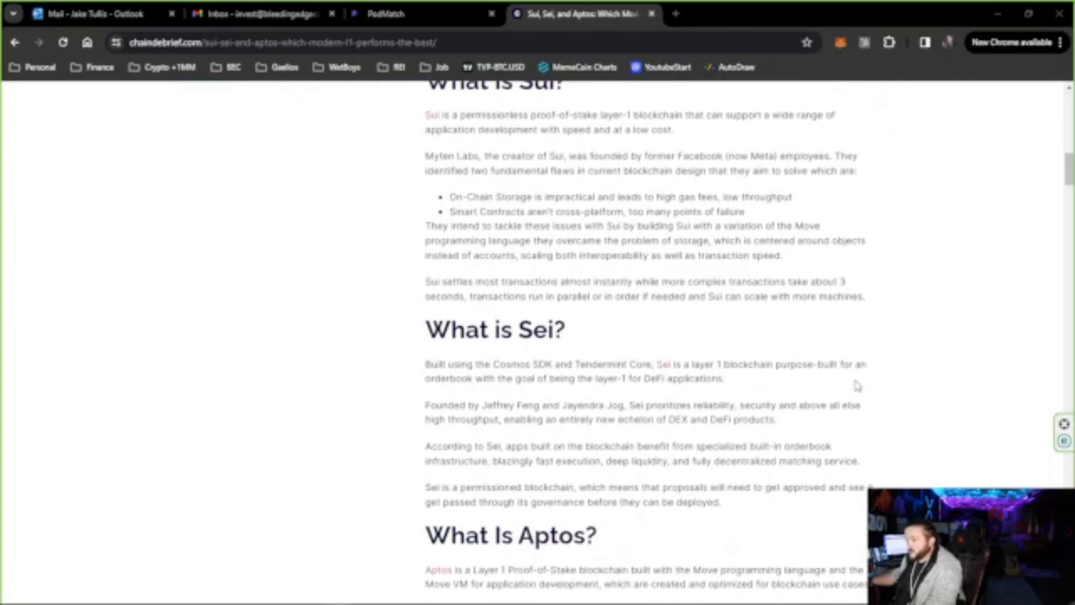
mouse_move(728, 391)
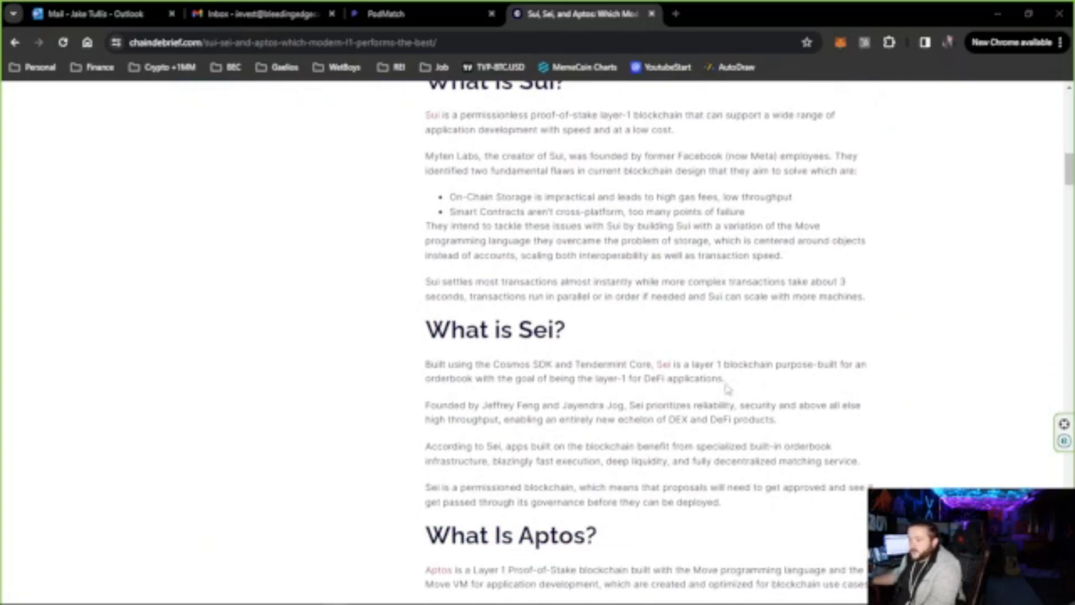
mouse_move(769, 344)
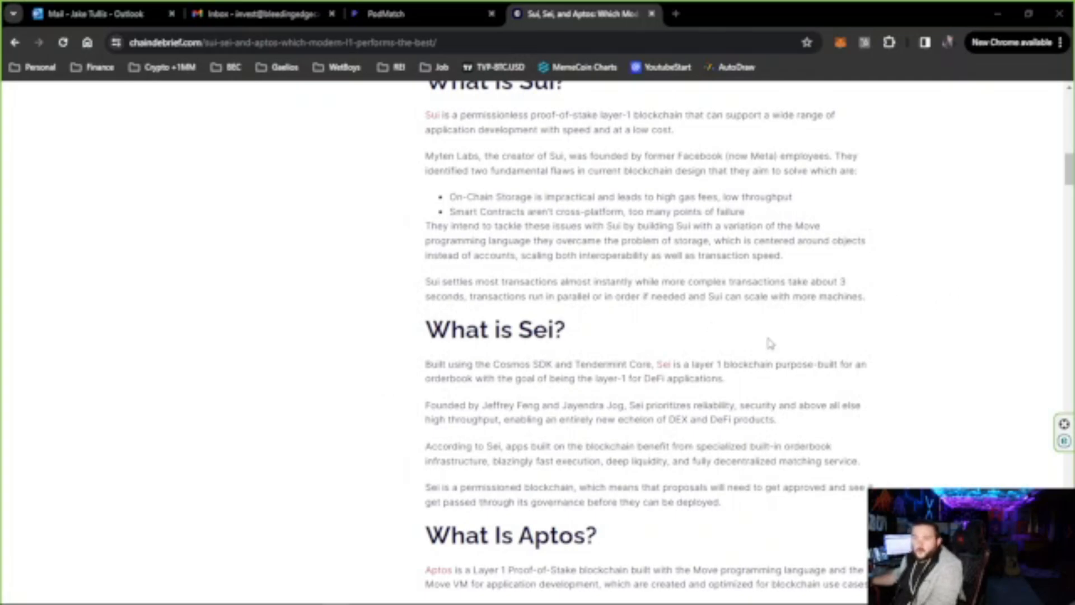
mouse_move(585, 417)
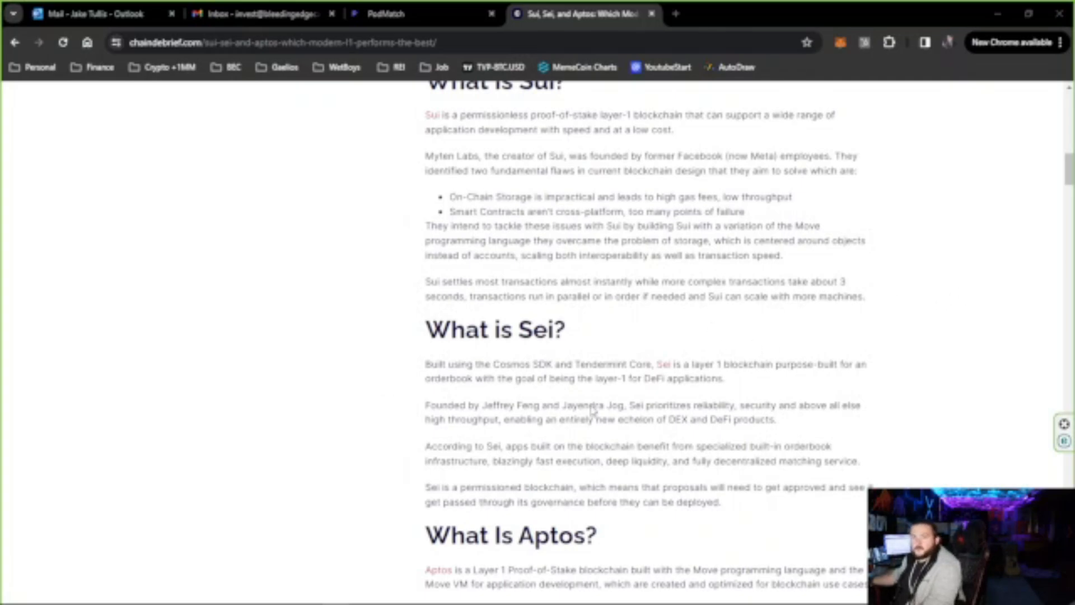
mouse_move(749, 403)
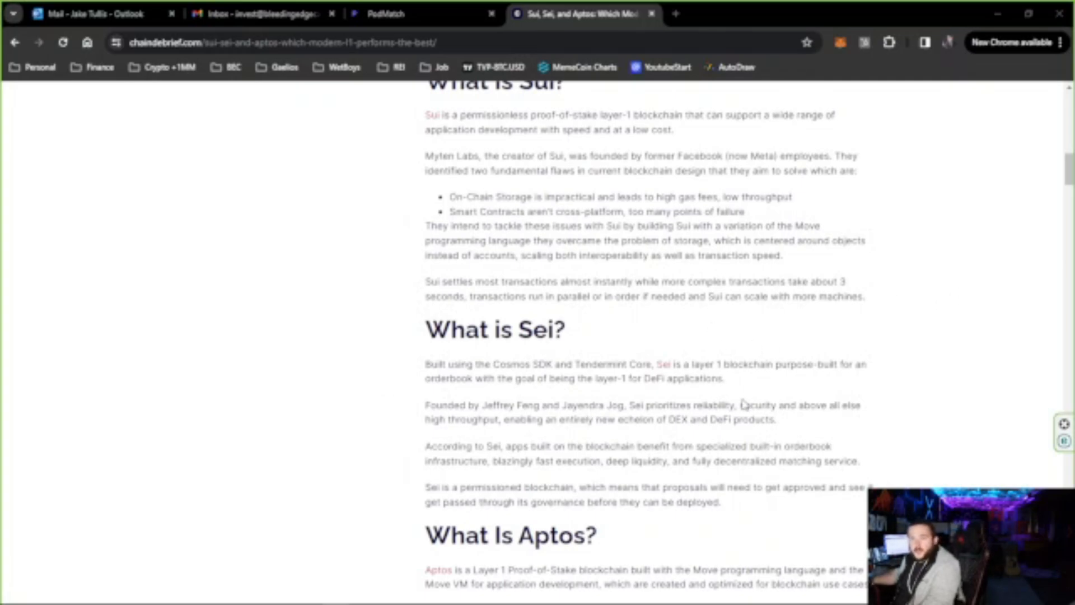
mouse_move(548, 334)
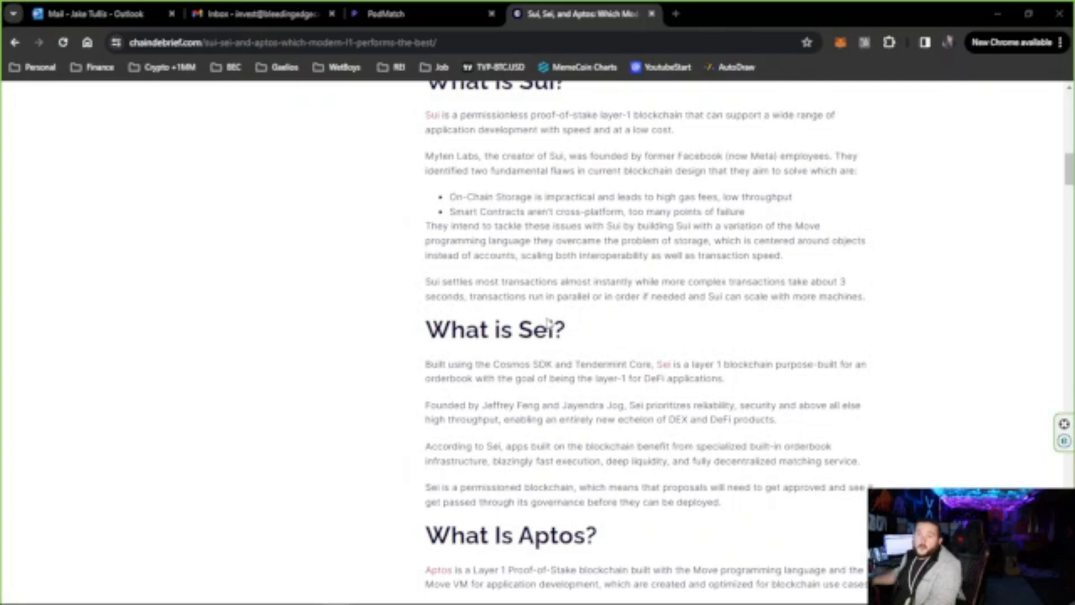
mouse_move(494, 334)
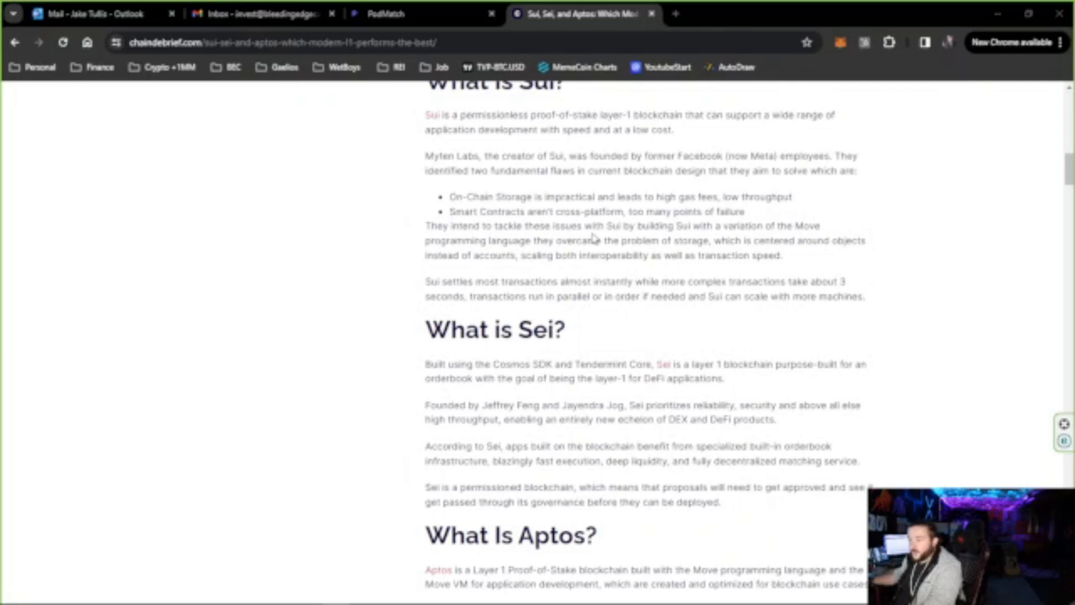
mouse_move(695, 328)
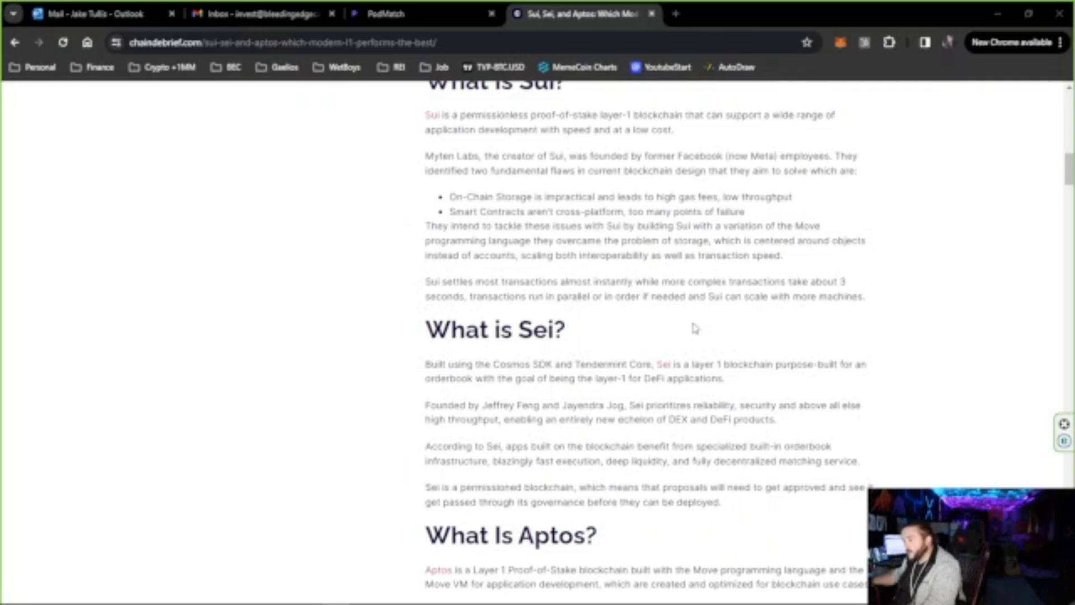
mouse_move(723, 420)
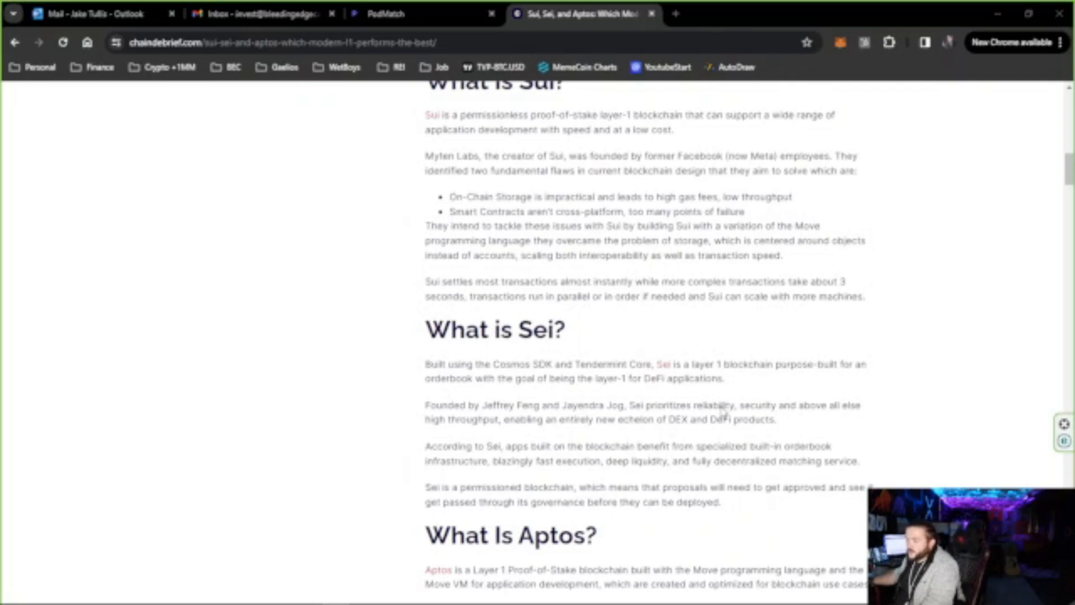
scroll(down, 3)
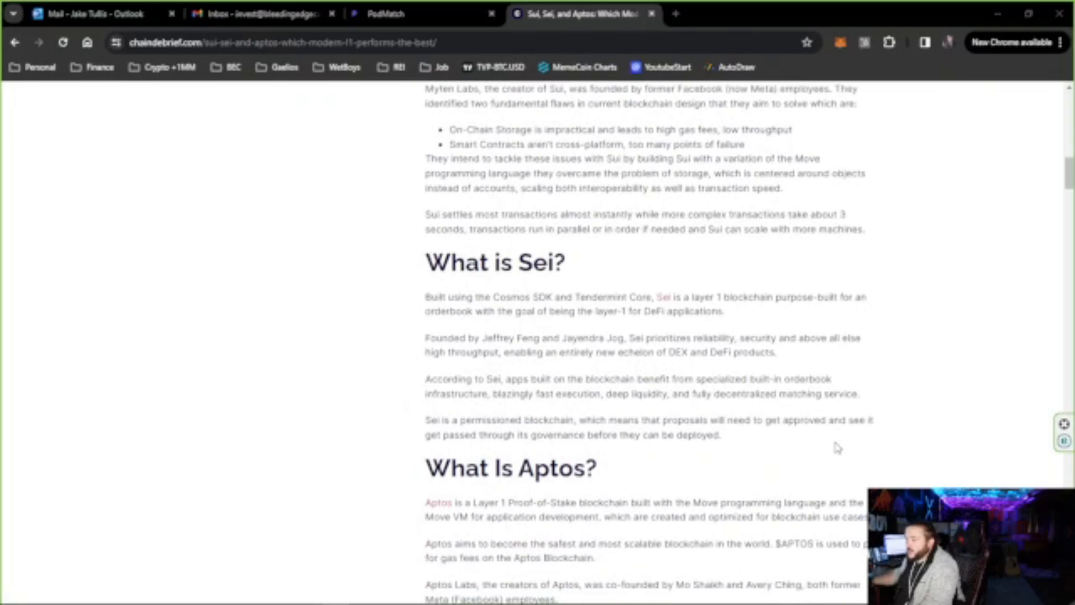
scroll(down, 3)
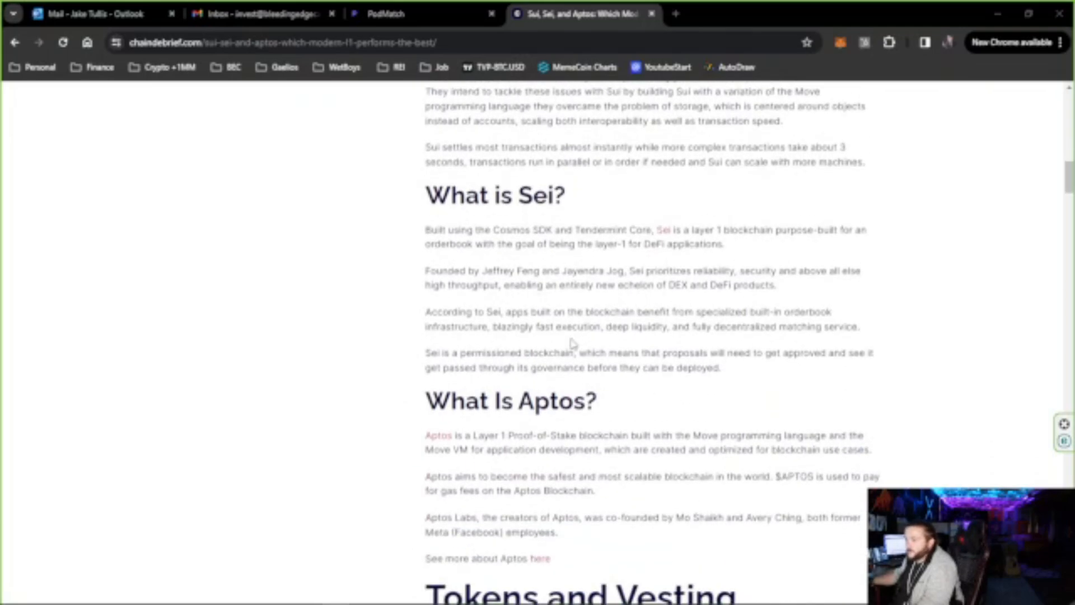
mouse_move(699, 389)
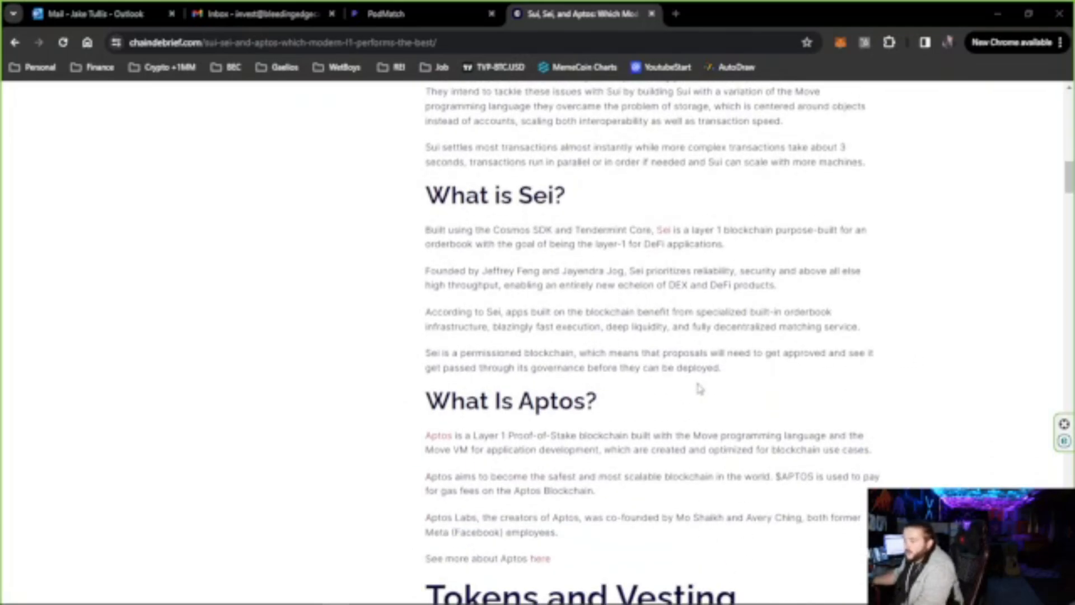
mouse_move(788, 431)
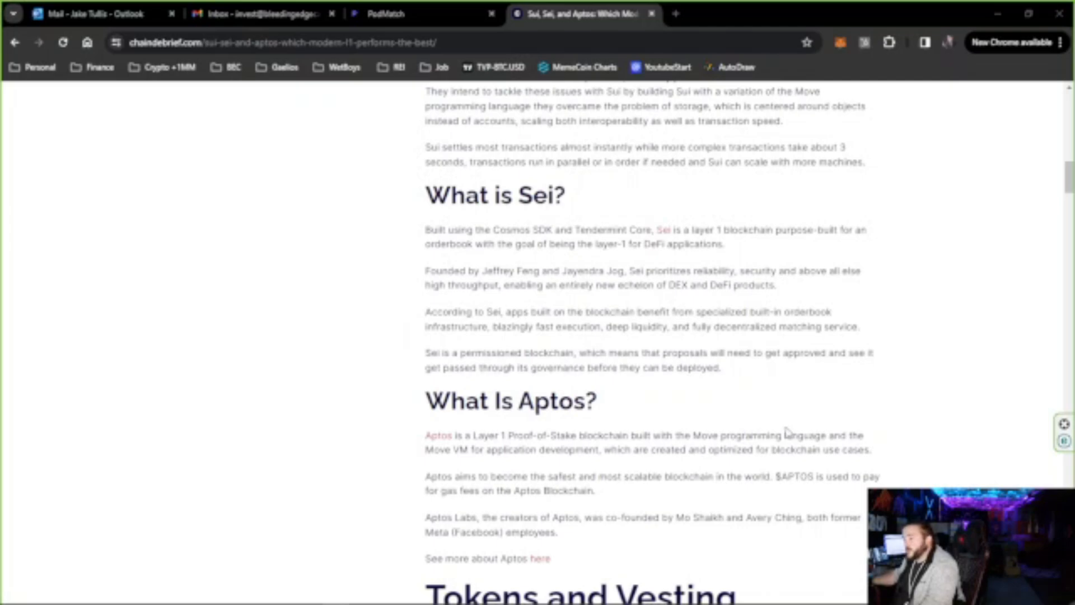
scroll(up, 3)
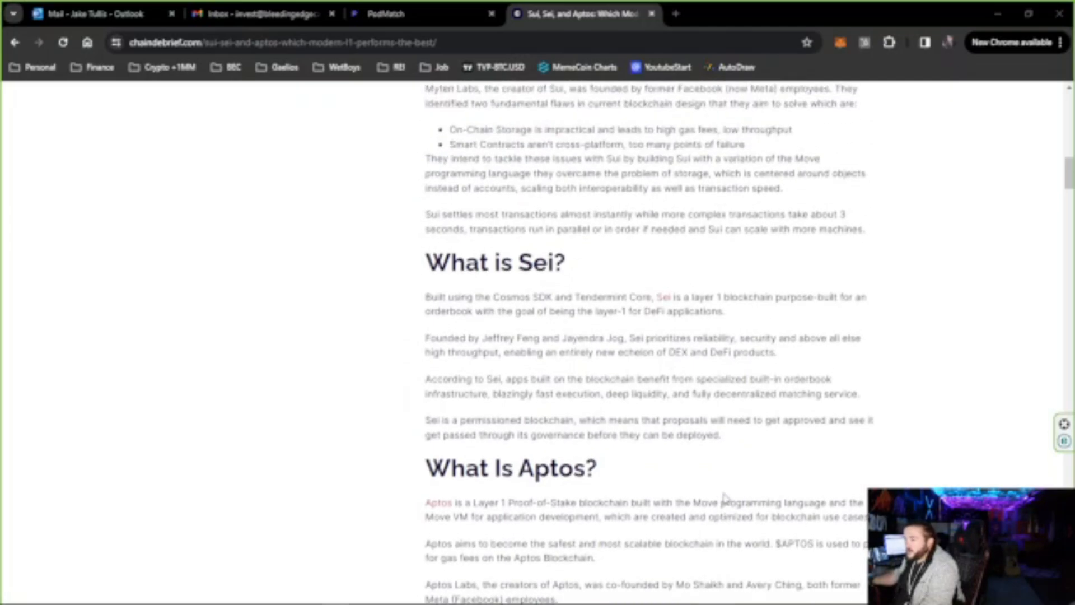
scroll(down, 3)
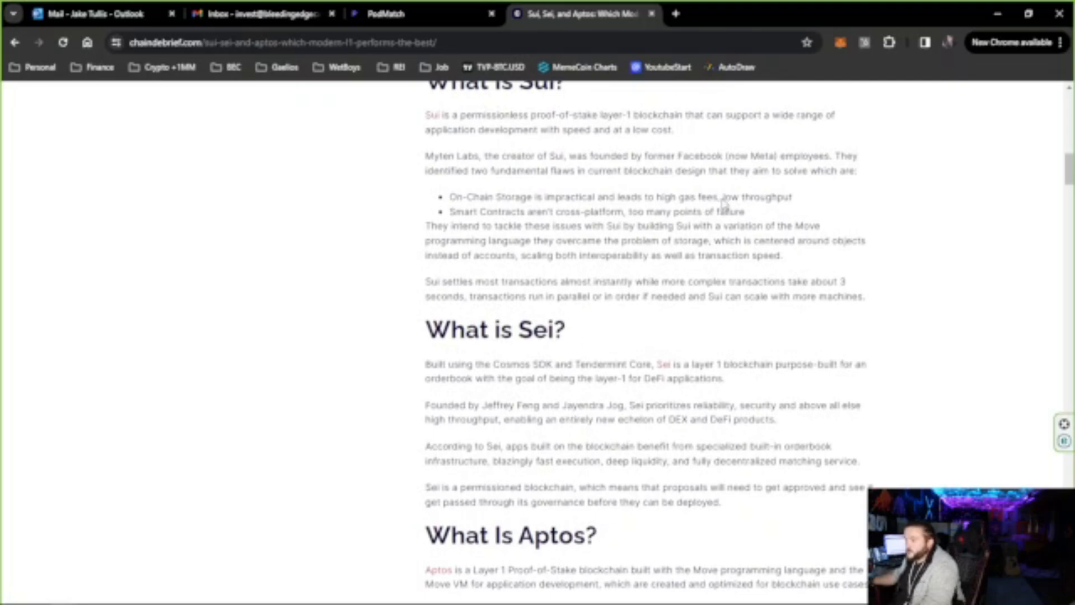
mouse_move(529, 362)
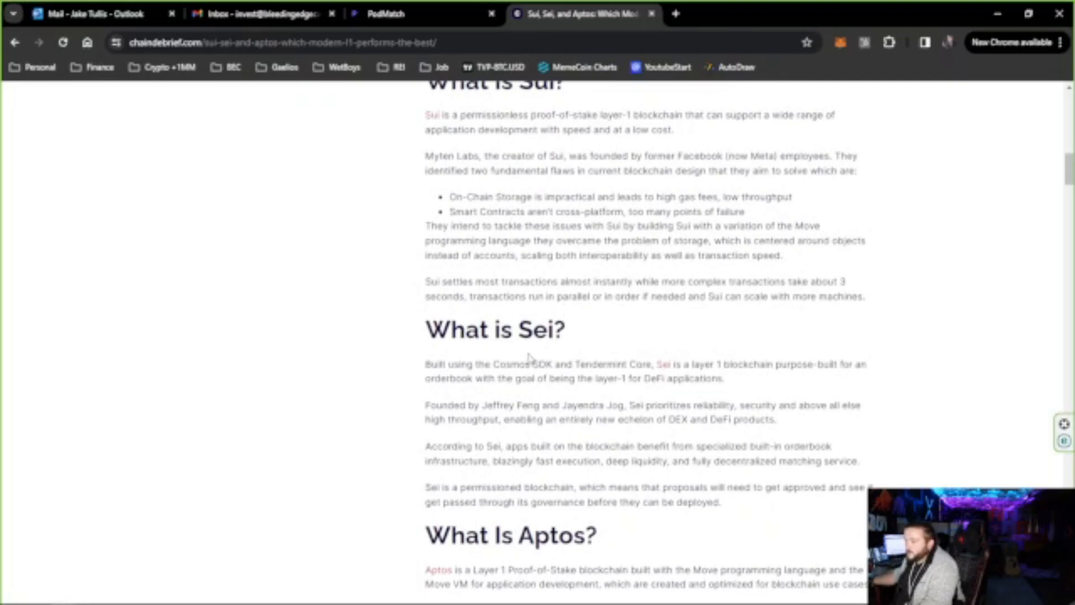
Highlight Sei overview text, then scroll to the Aptos overview and select 'Move VM'.
drag(493, 364, 852, 364)
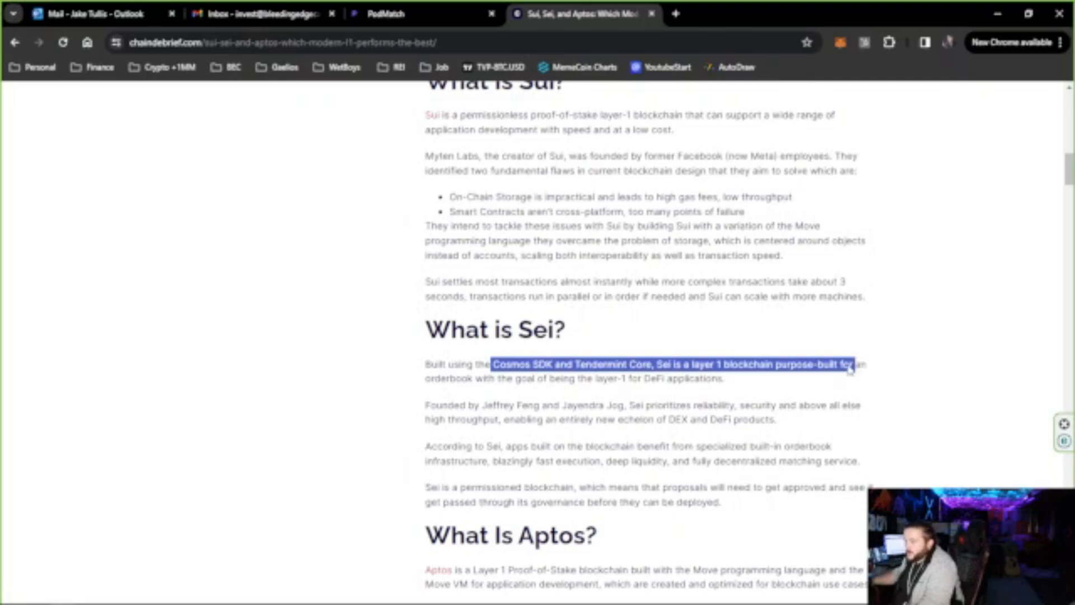
click(541, 381)
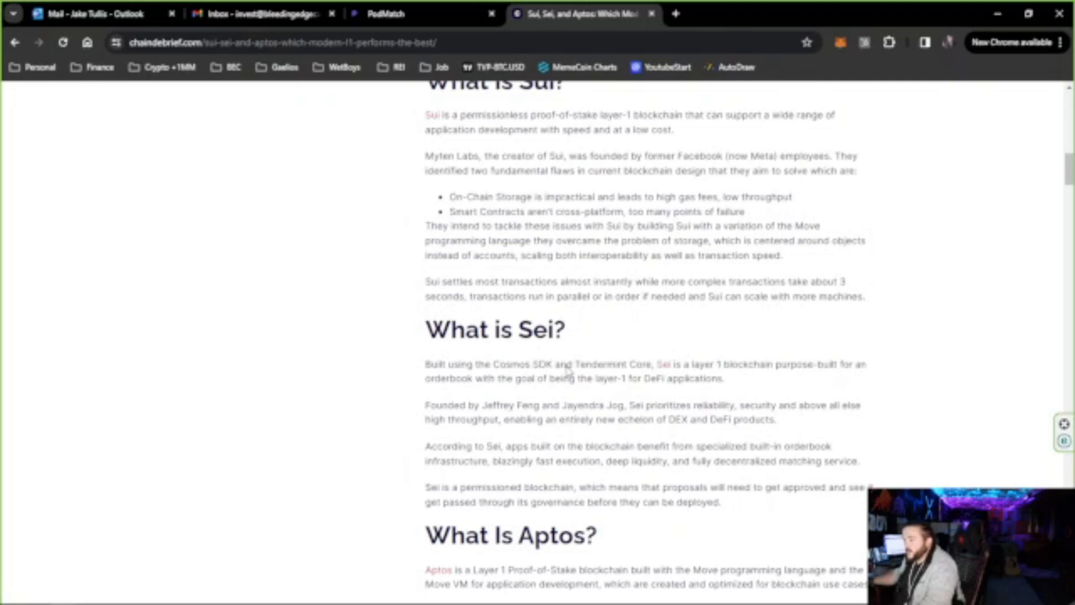
mouse_move(703, 523)
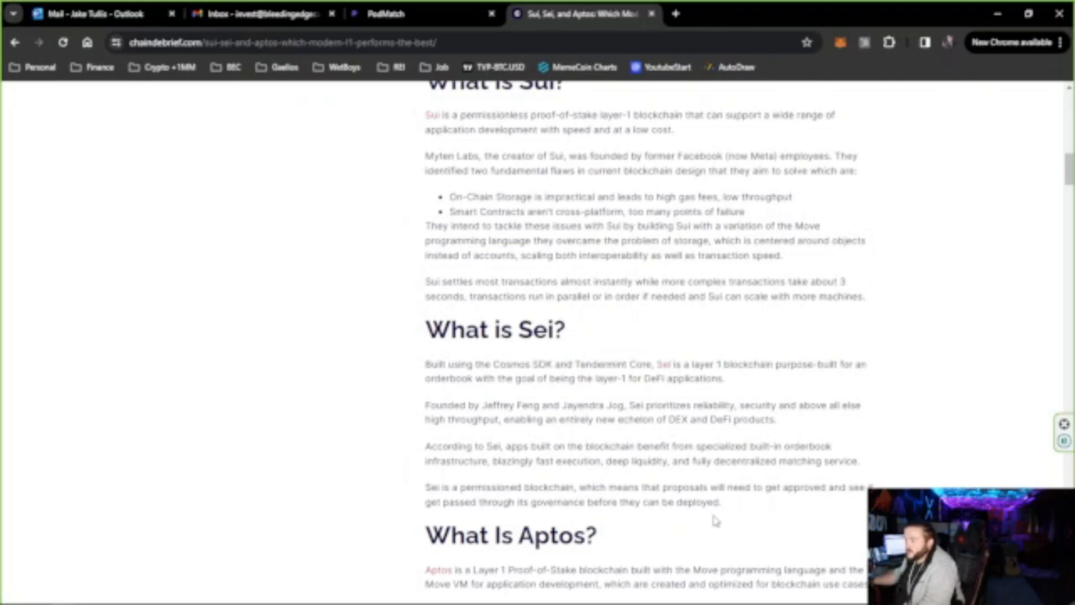
mouse_move(793, 494)
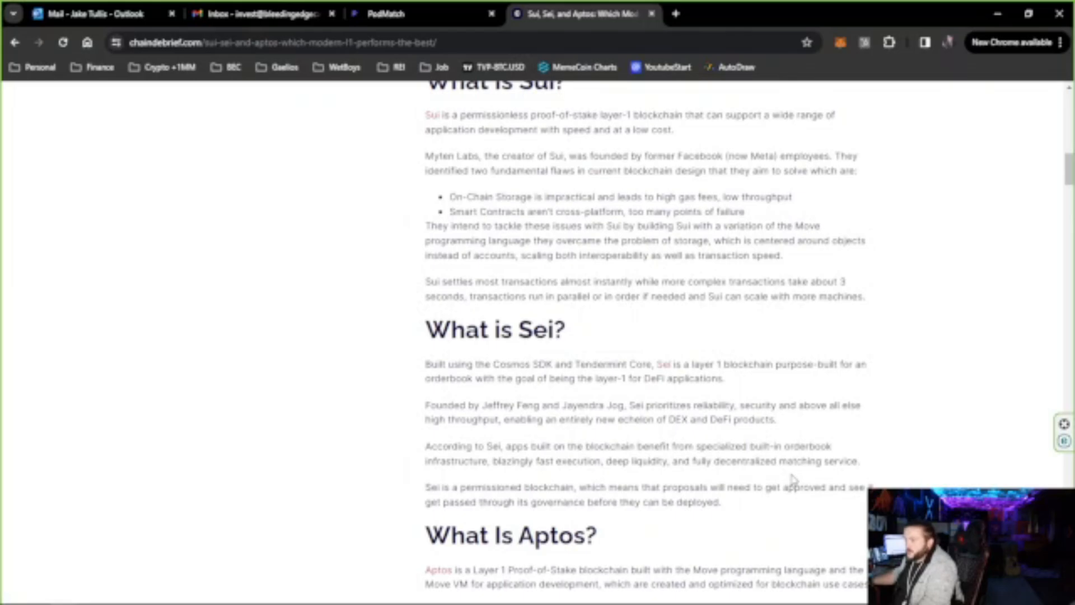
double_click(737, 501)
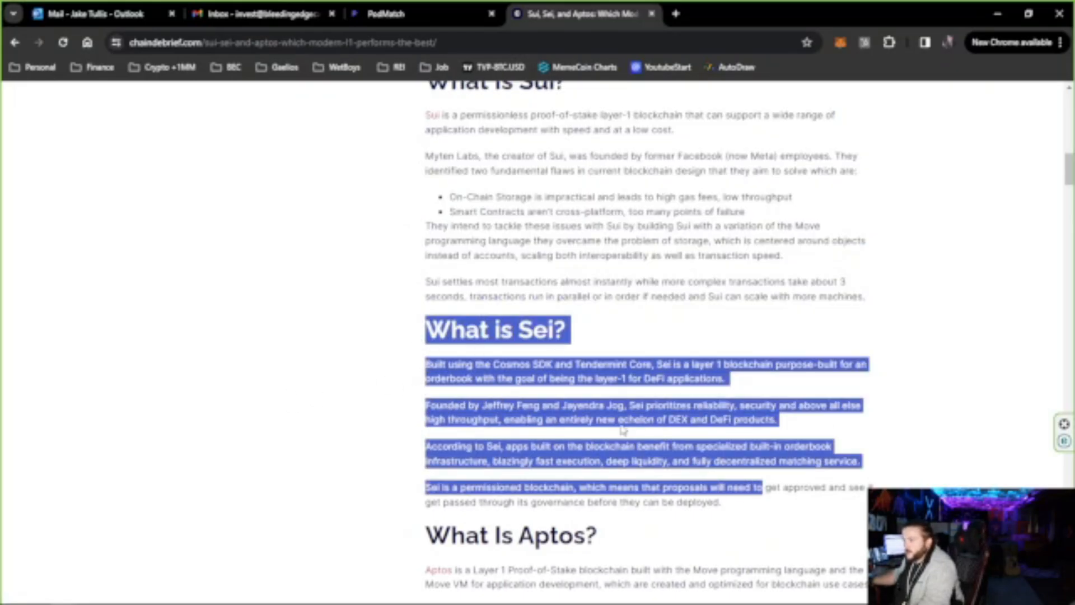
scroll(down, 3)
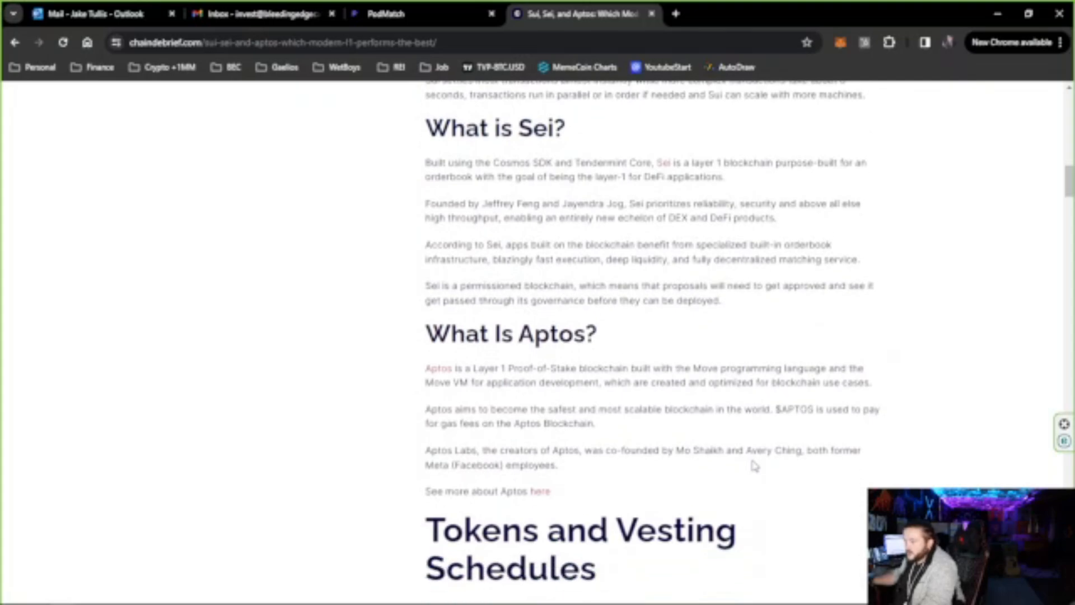
drag(425, 334, 559, 466)
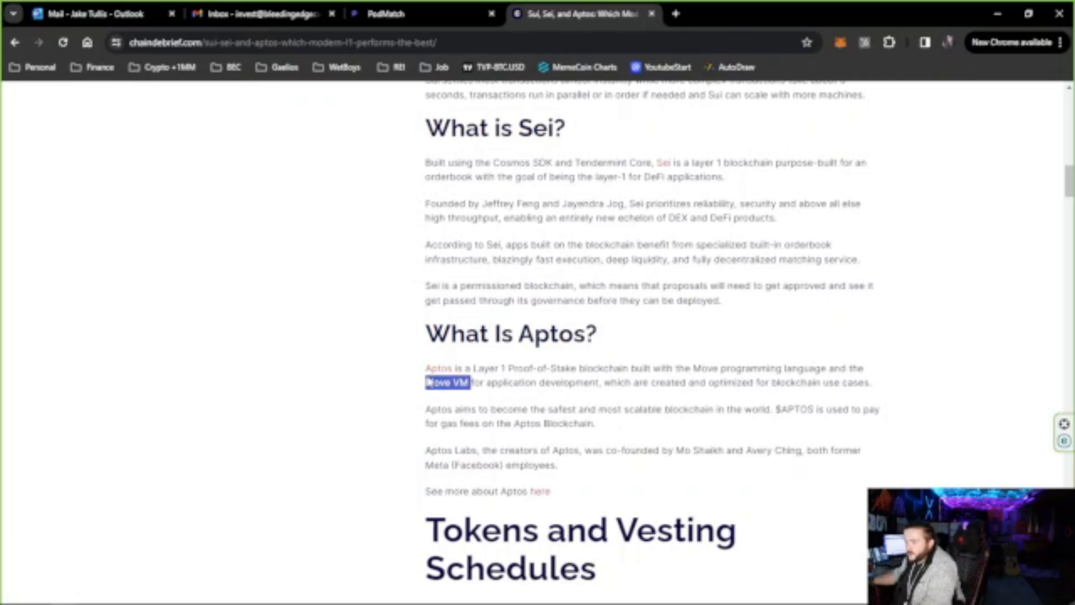
Scroll into Tokens and Vesting Schedules, showing Sui's maximum and circulating supply.
scroll(down, 3)
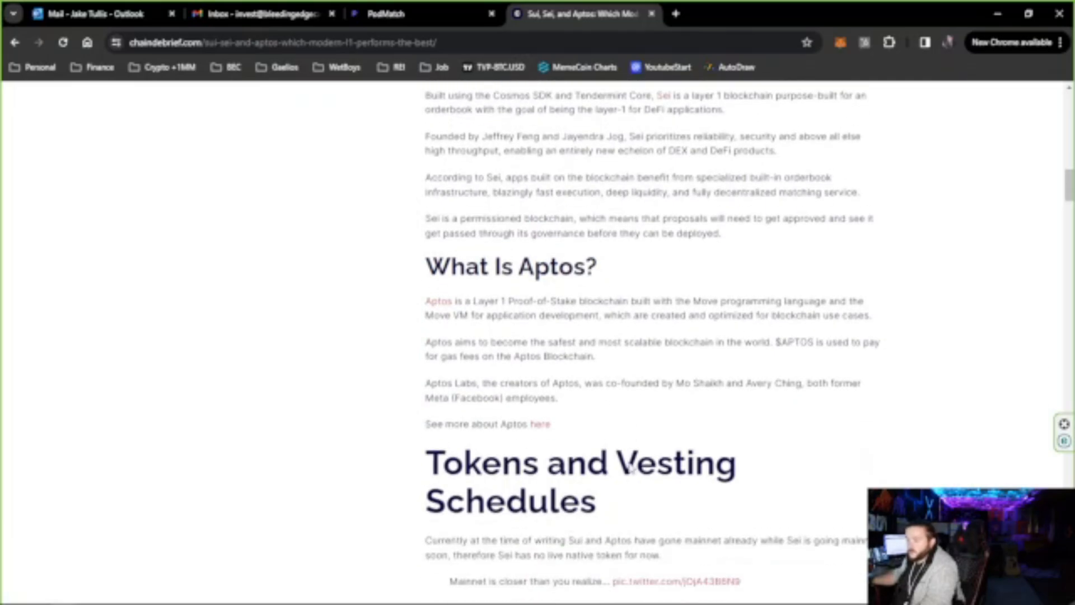
scroll(down, 3)
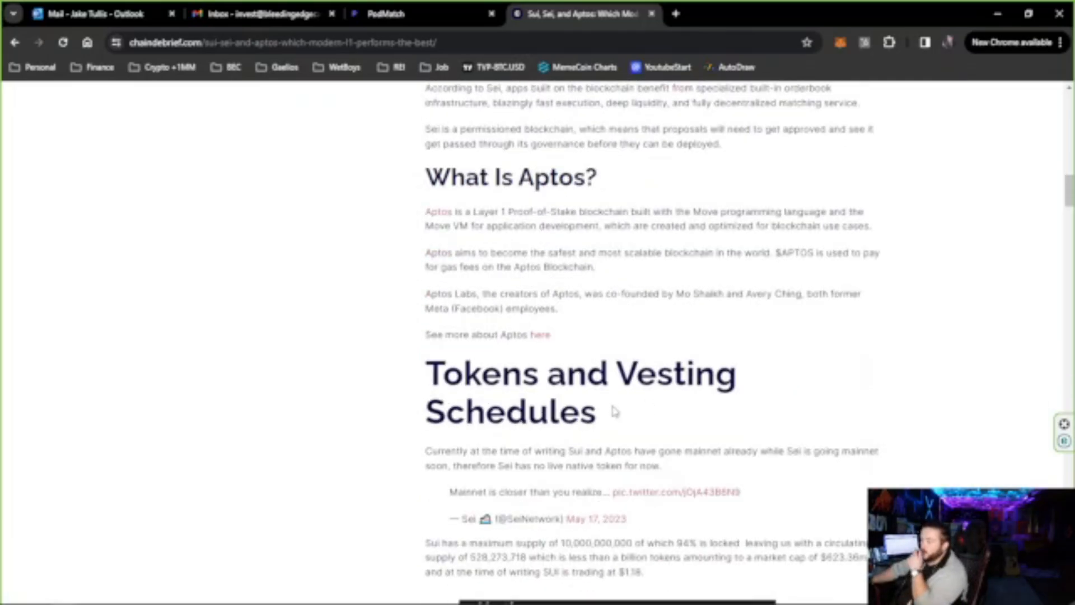
scroll(down, 3)
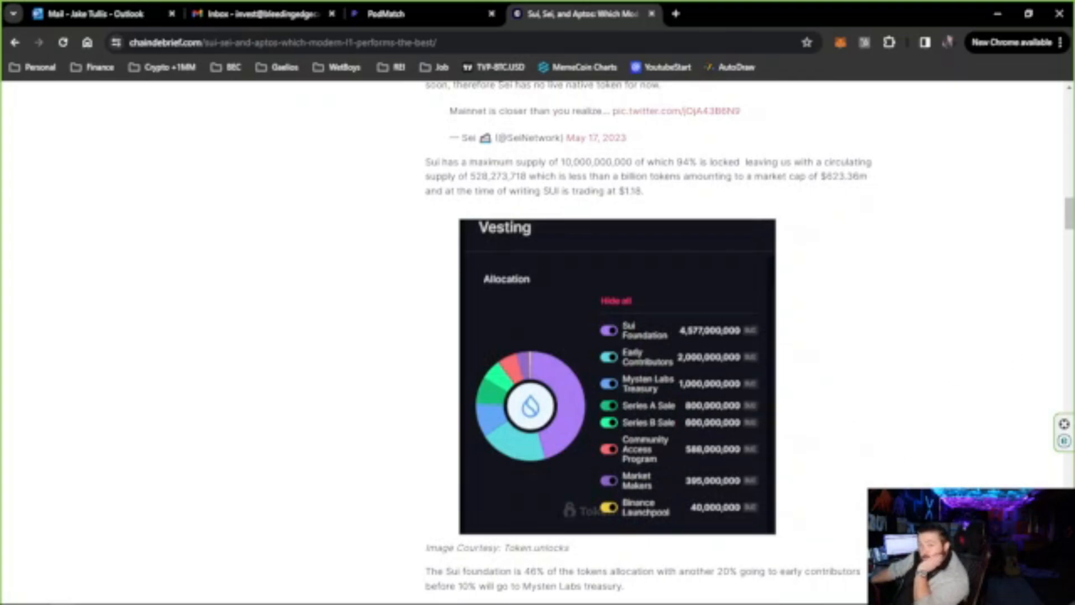
scroll(down, 3)
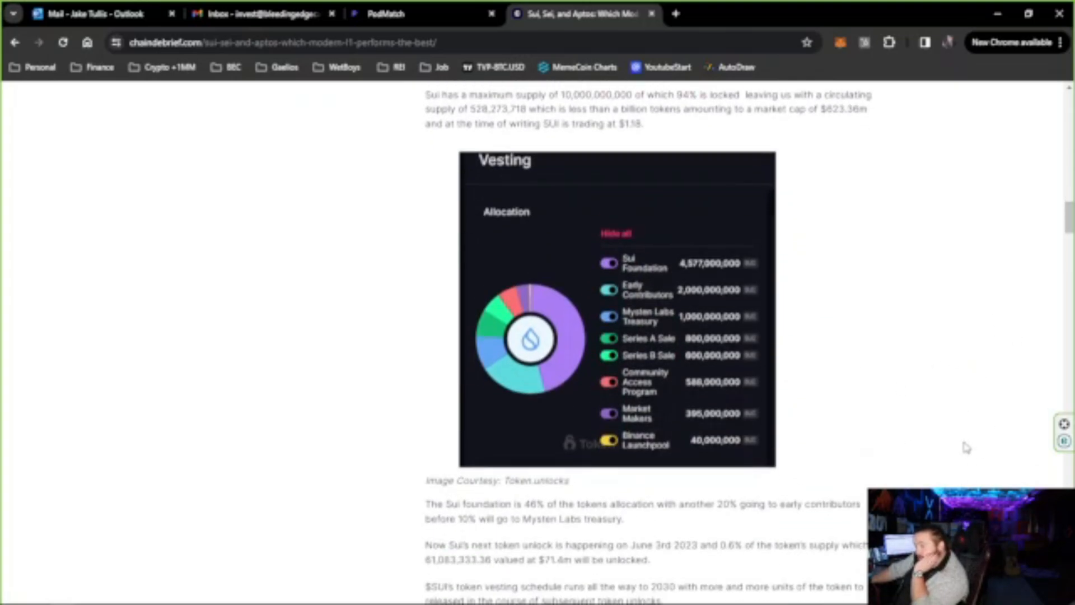
mouse_move(944, 432)
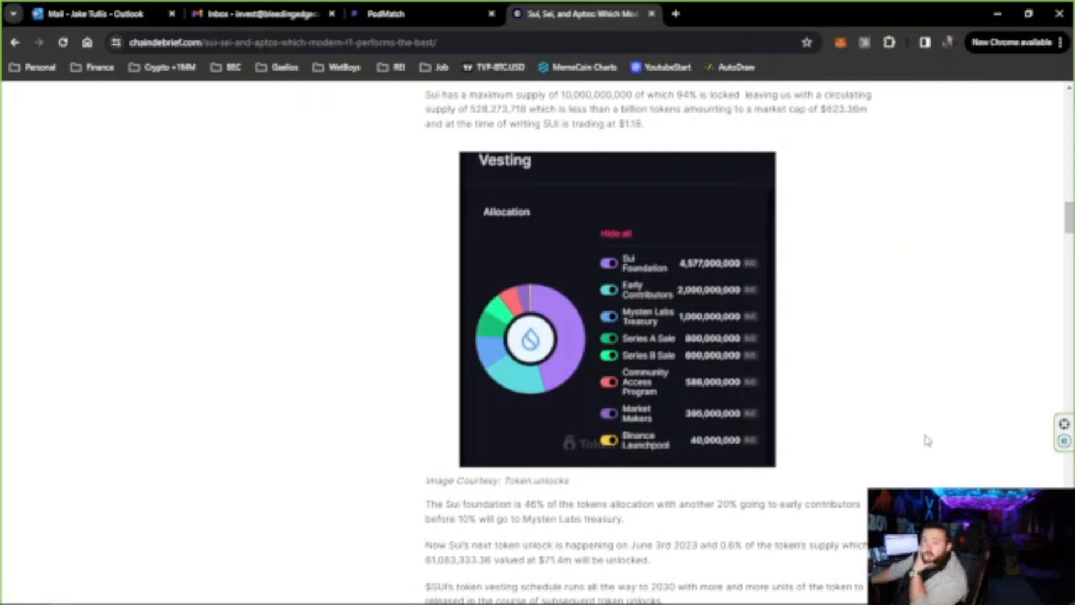
mouse_move(912, 441)
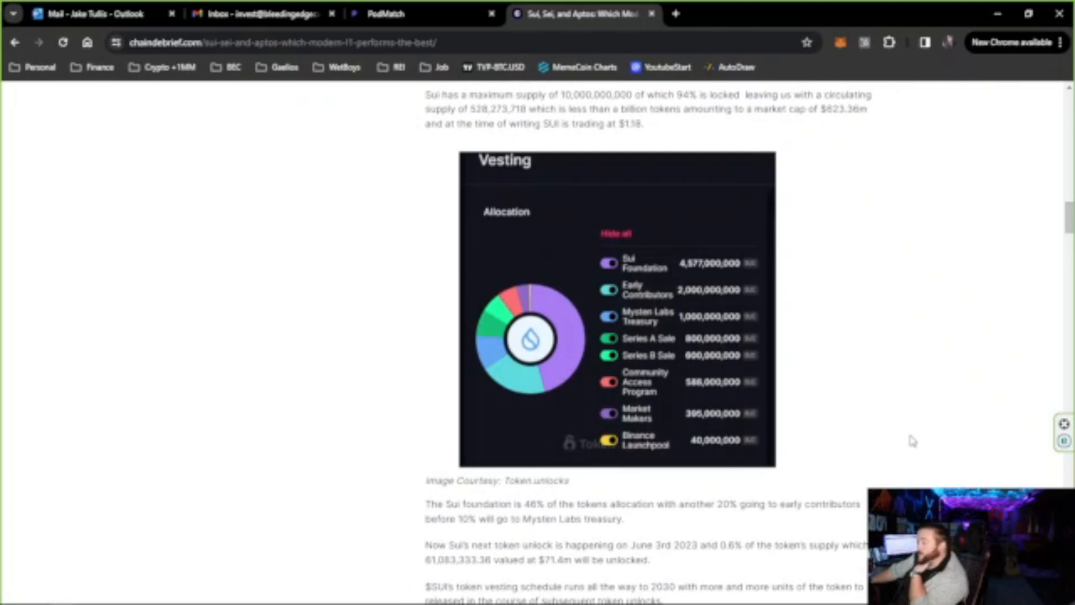
mouse_move(624, 270)
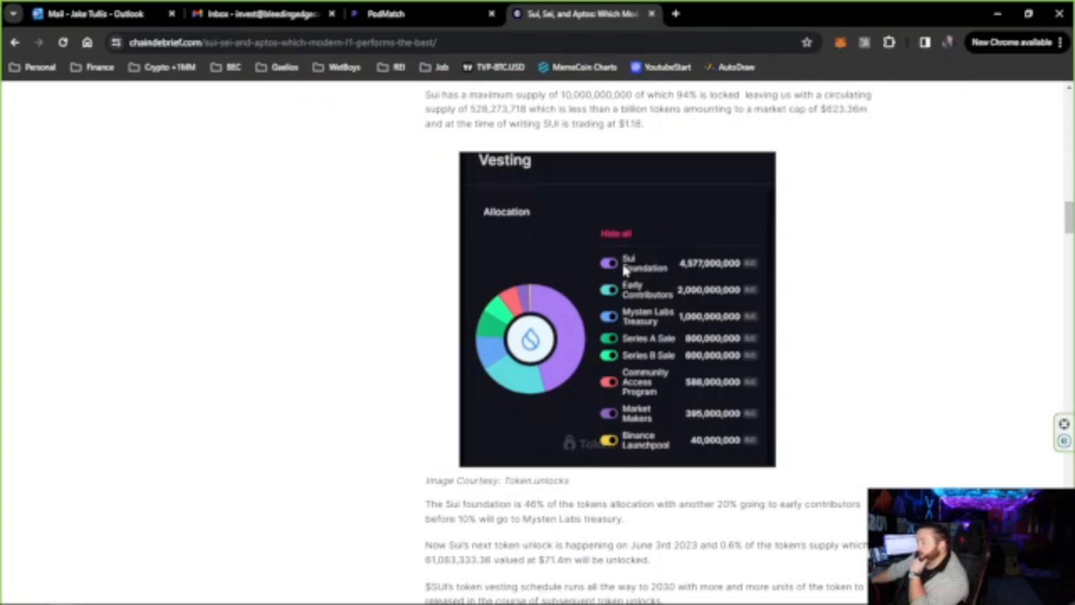
mouse_move(588, 284)
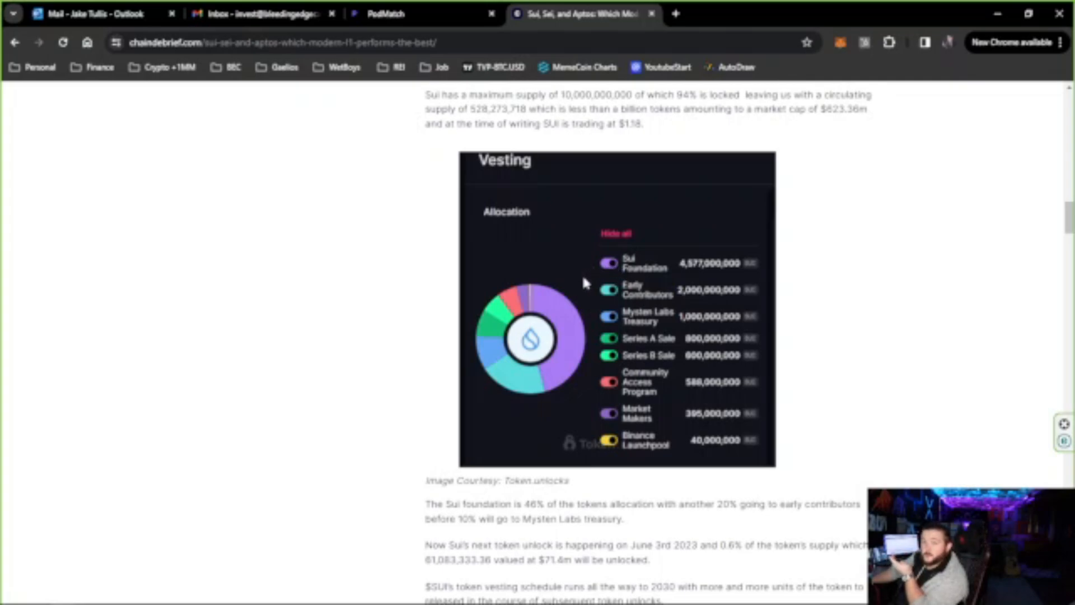
mouse_move(584, 348)
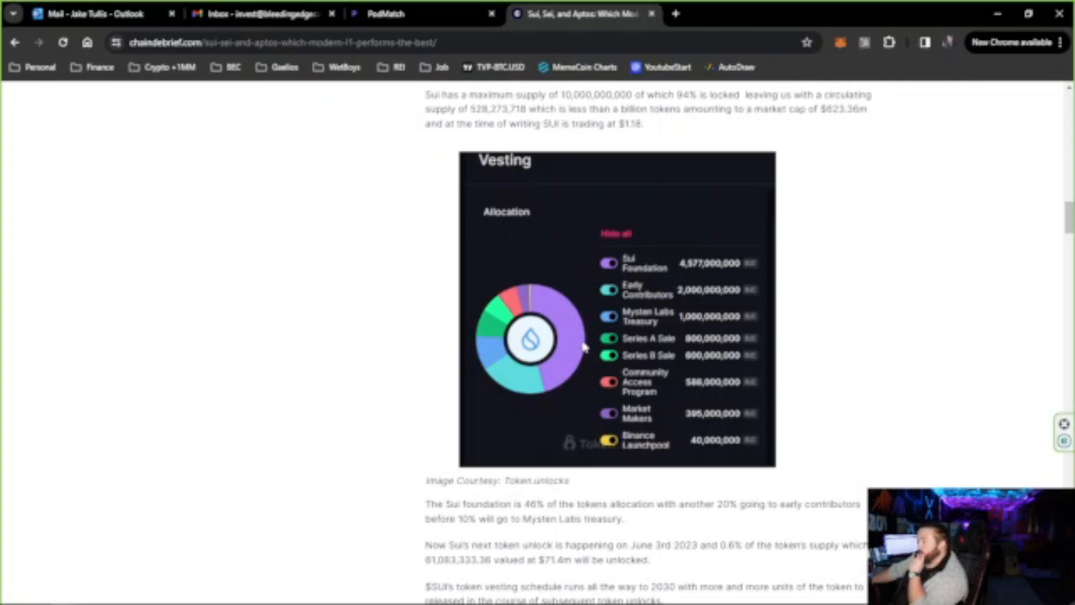
scroll(down, 3)
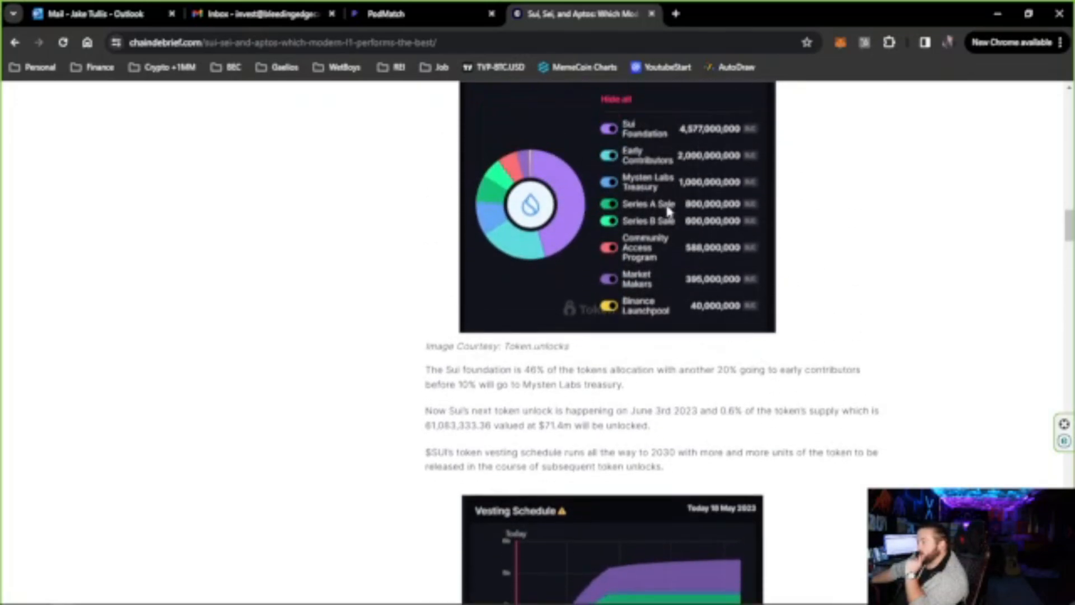
mouse_move(549, 186)
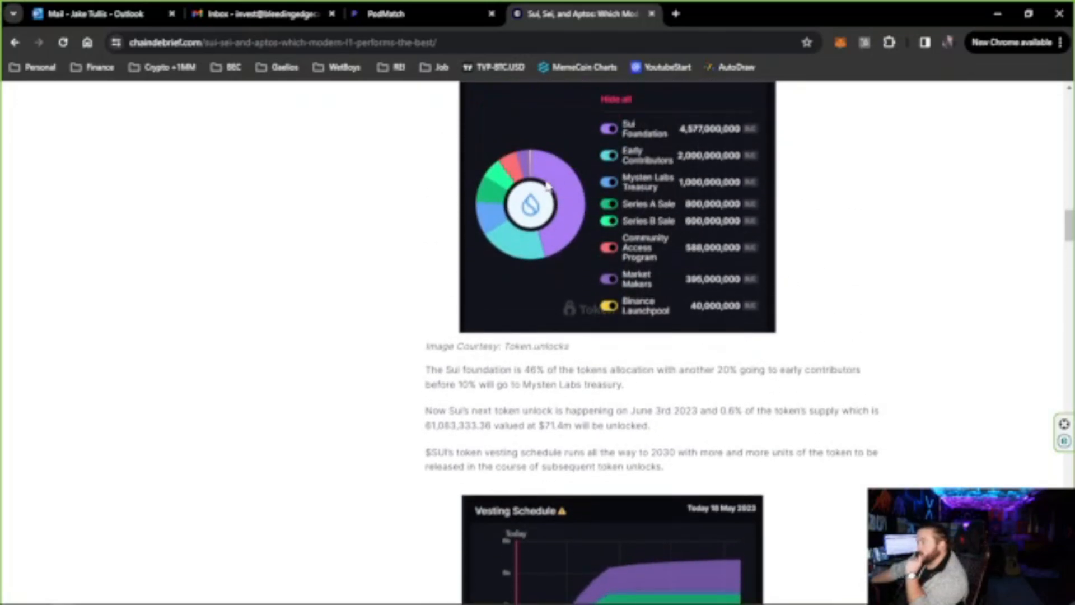
mouse_move(535, 454)
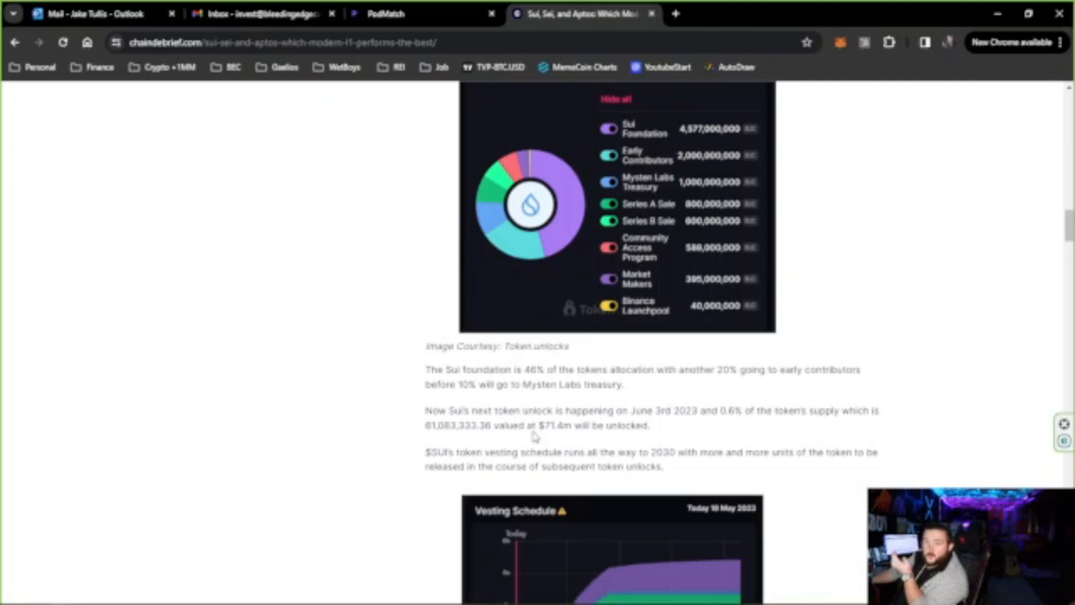
mouse_move(449, 256)
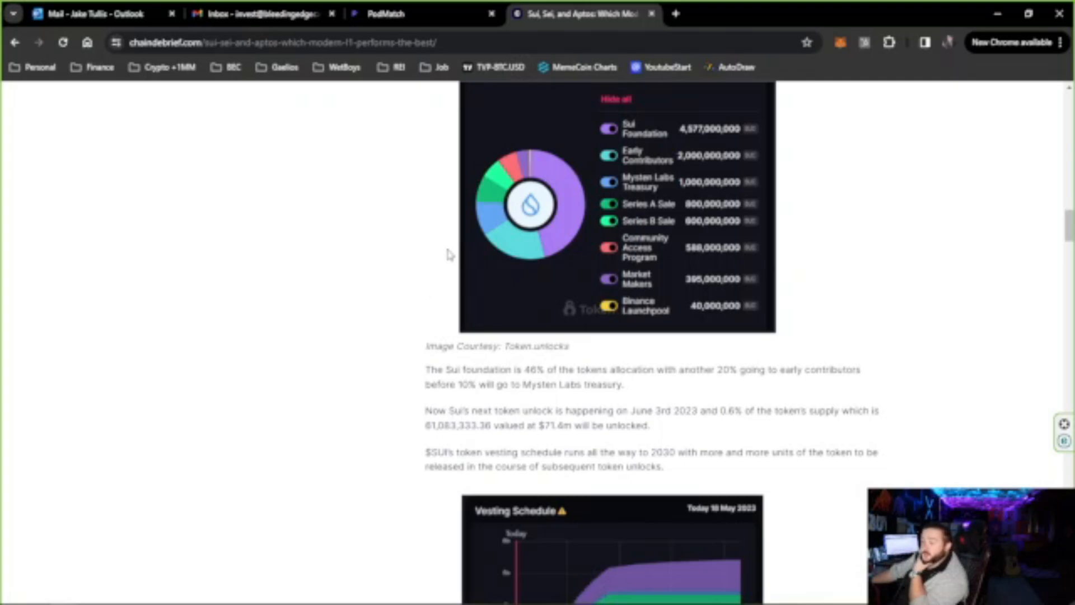
mouse_move(662, 178)
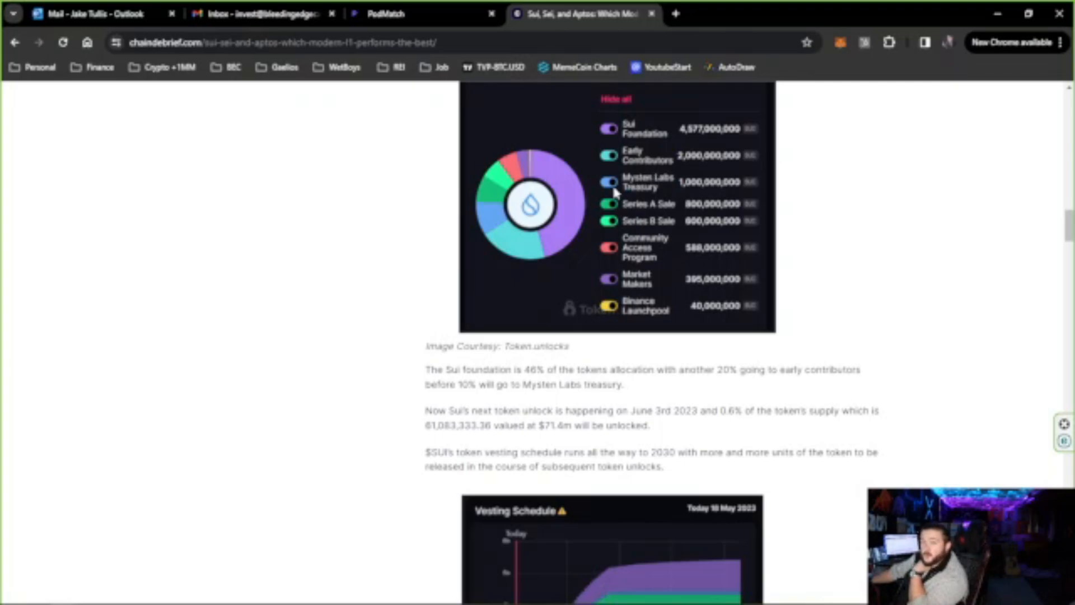
mouse_move(694, 344)
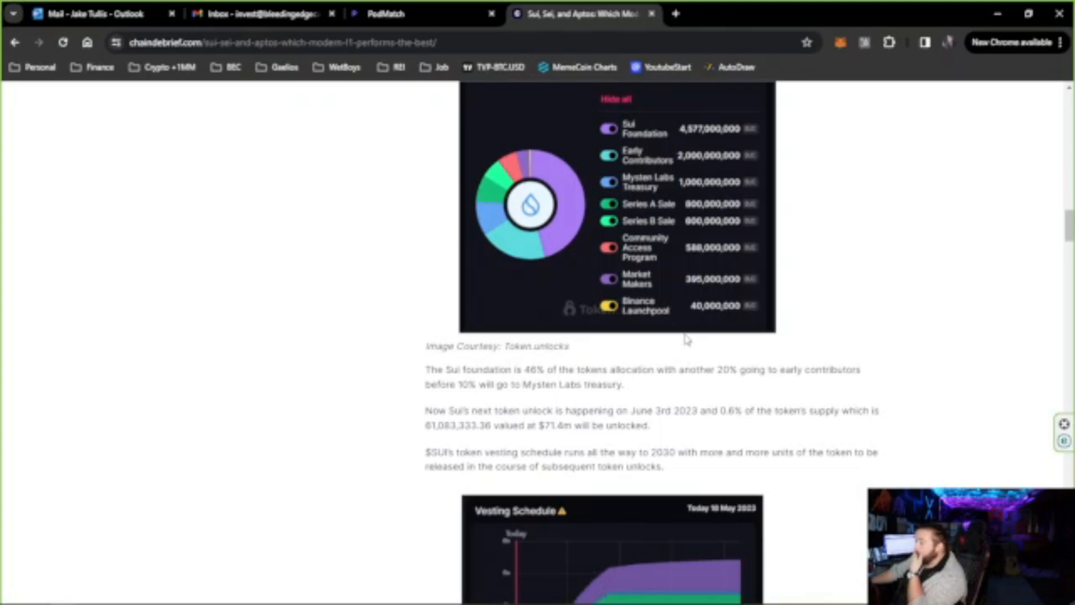
mouse_move(772, 365)
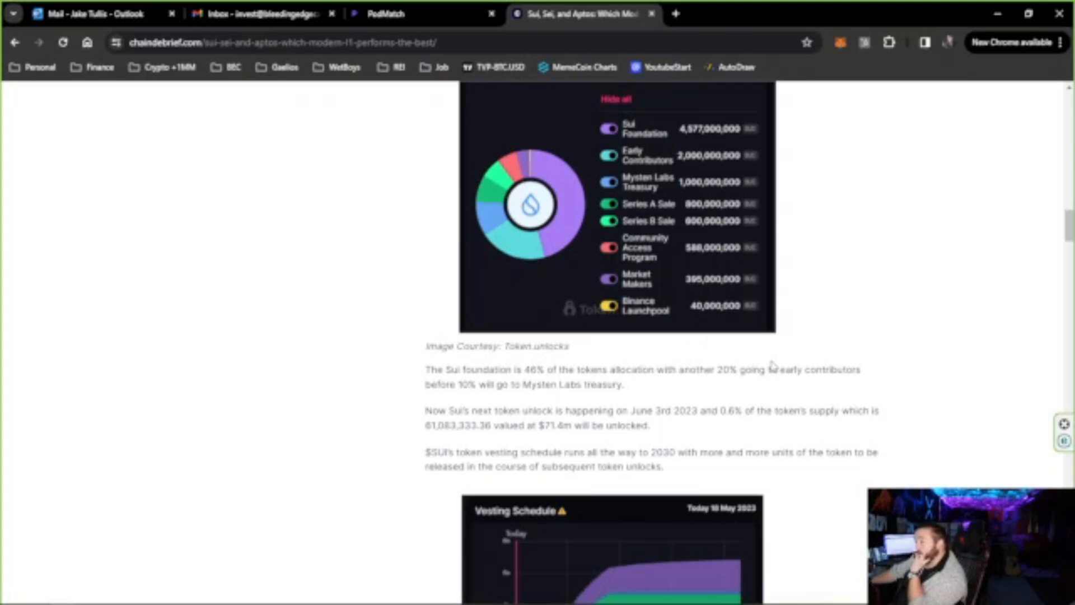
Scroll past Sui's vesting schedule and Aptos's allocation chart to Aptos's vesting schedule.
scroll(down, 3)
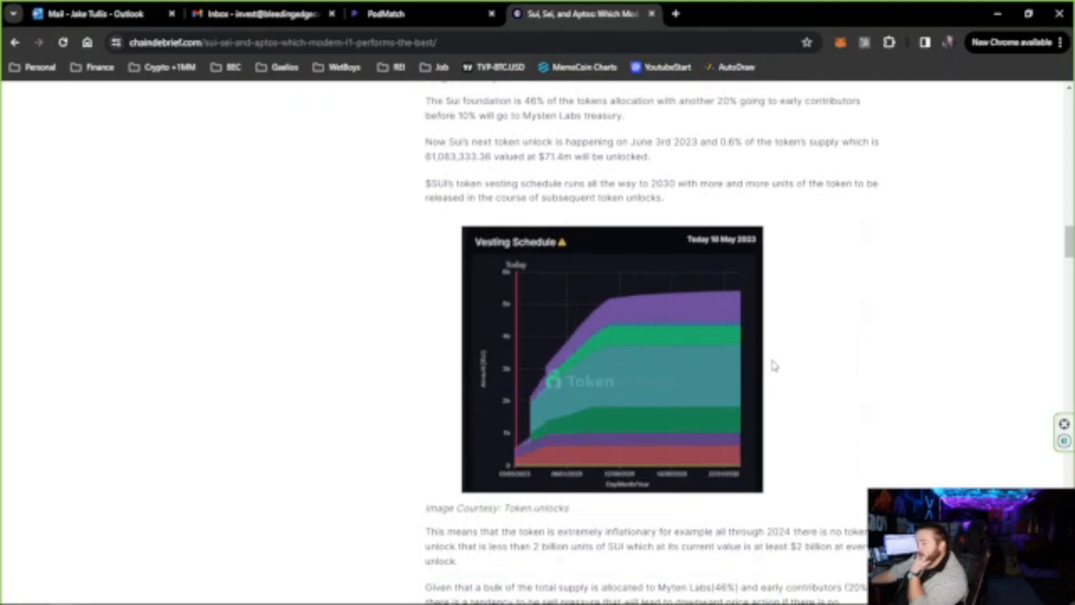
scroll(down, 3)
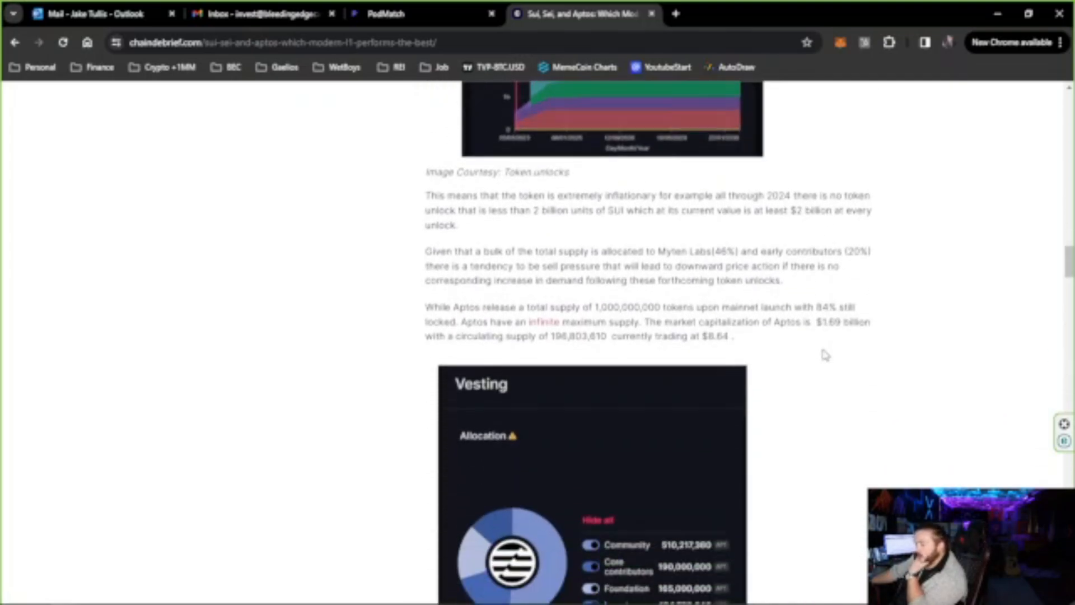
scroll(down, 3)
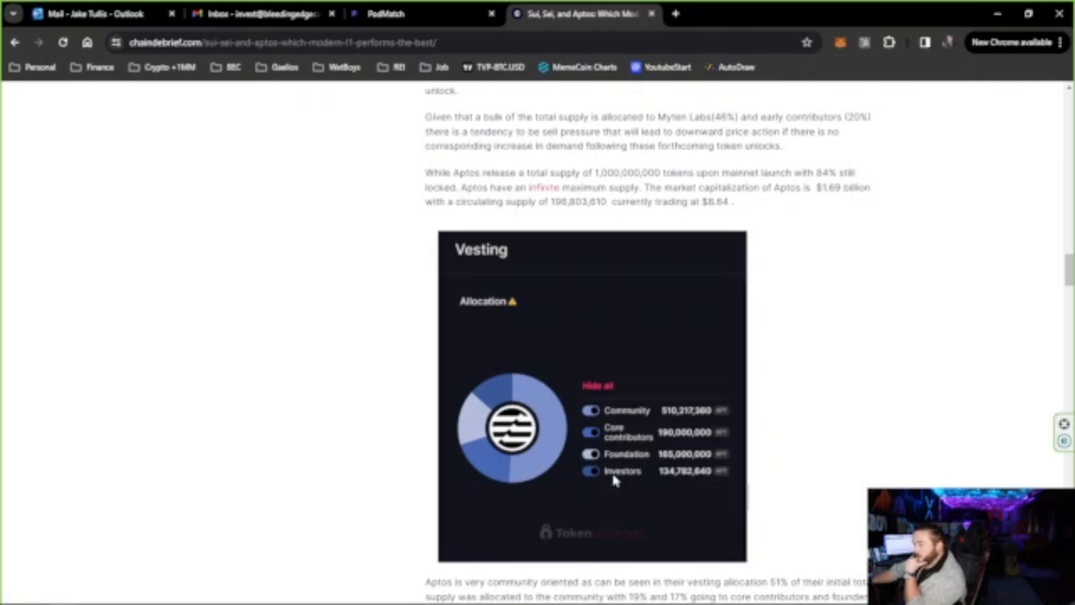
scroll(down, 3)
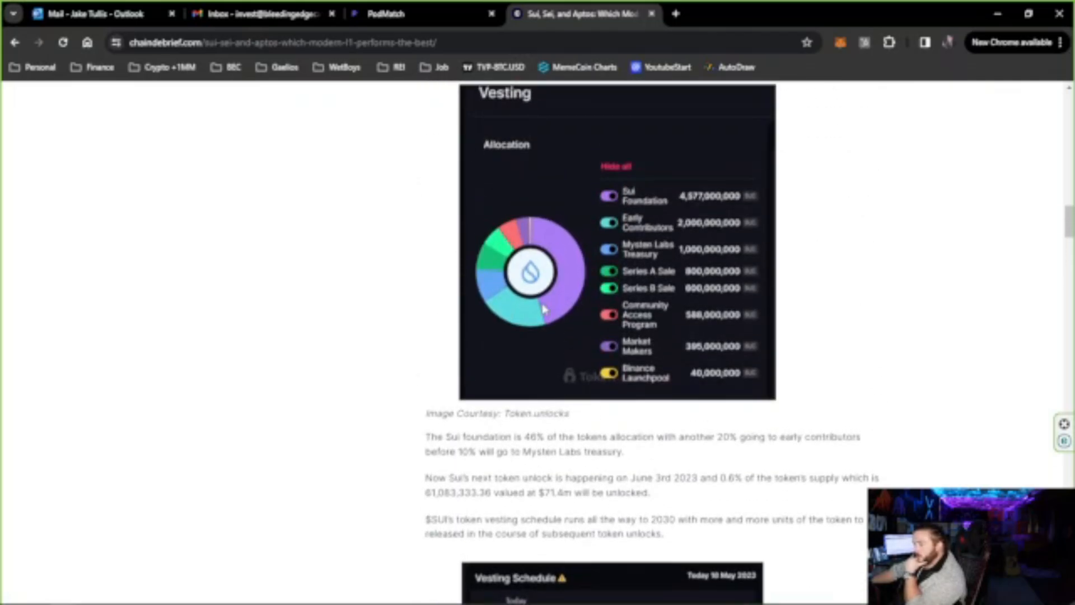
mouse_move(519, 236)
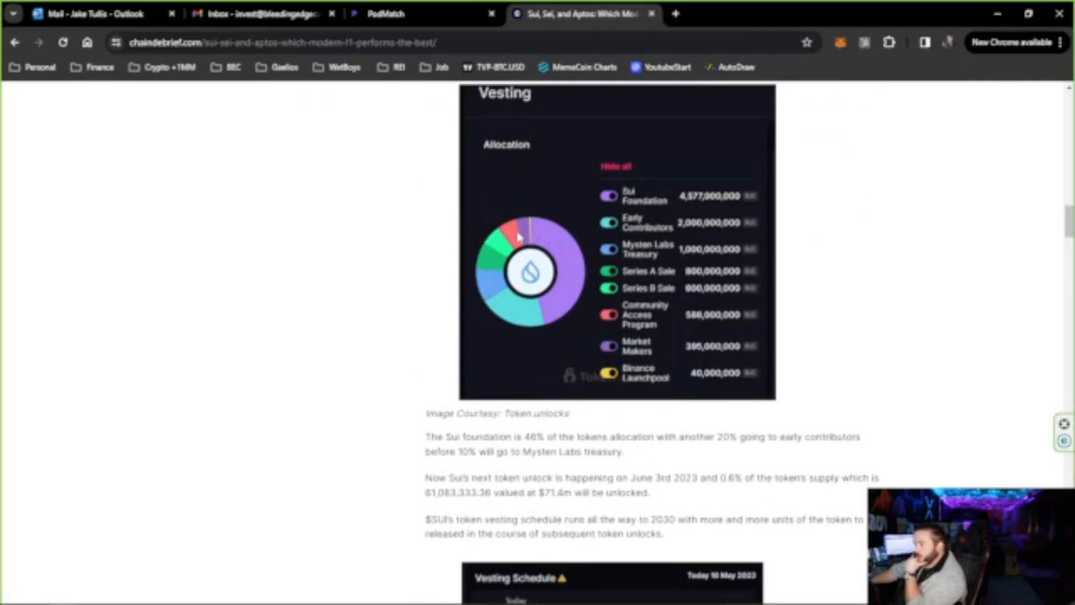
scroll(down, 3)
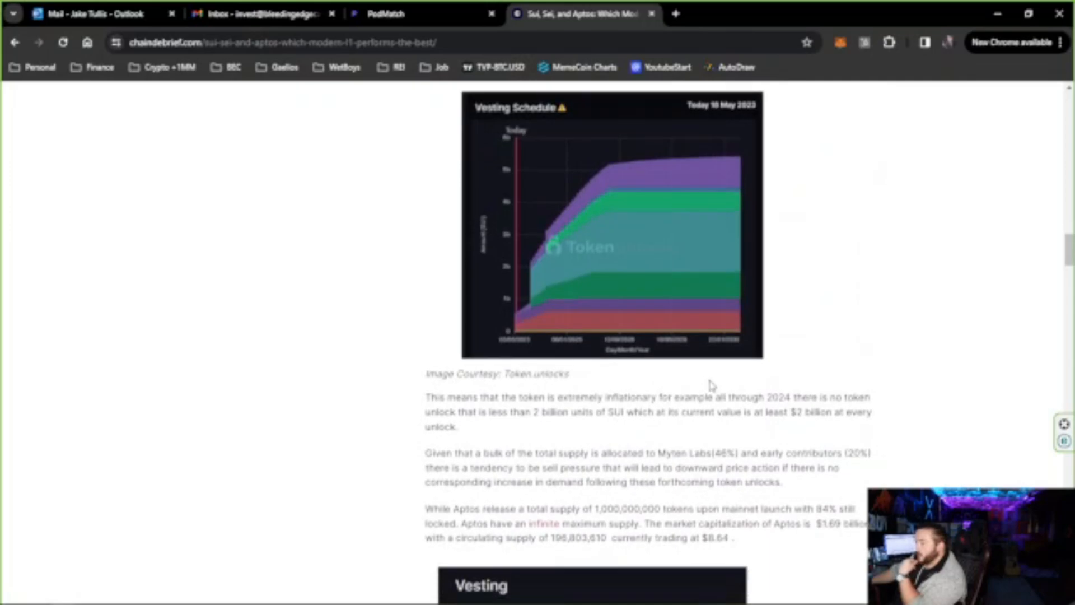
mouse_move(840, 317)
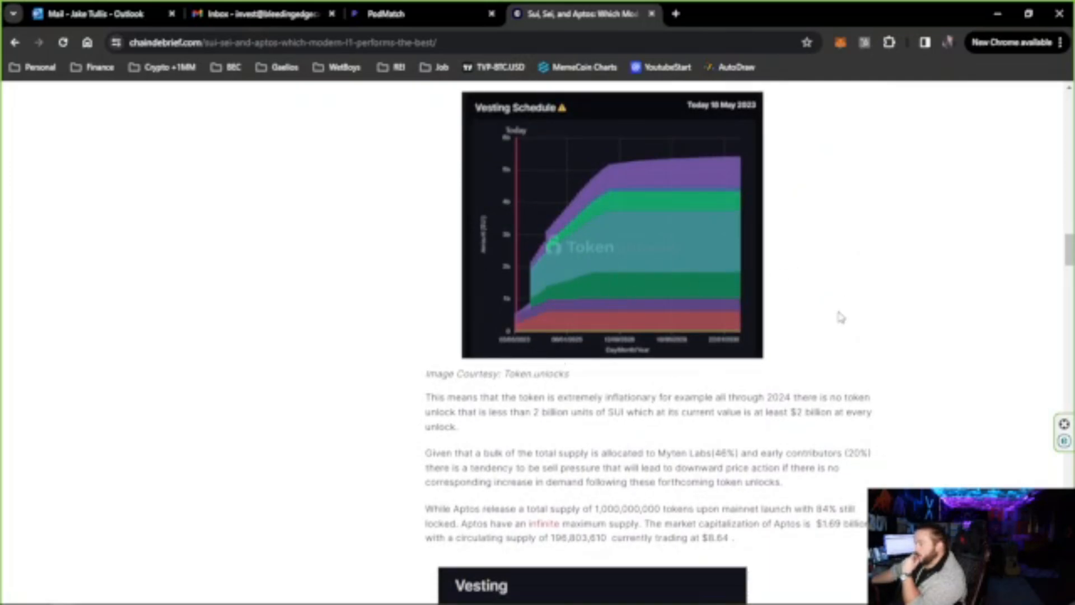
mouse_move(781, 437)
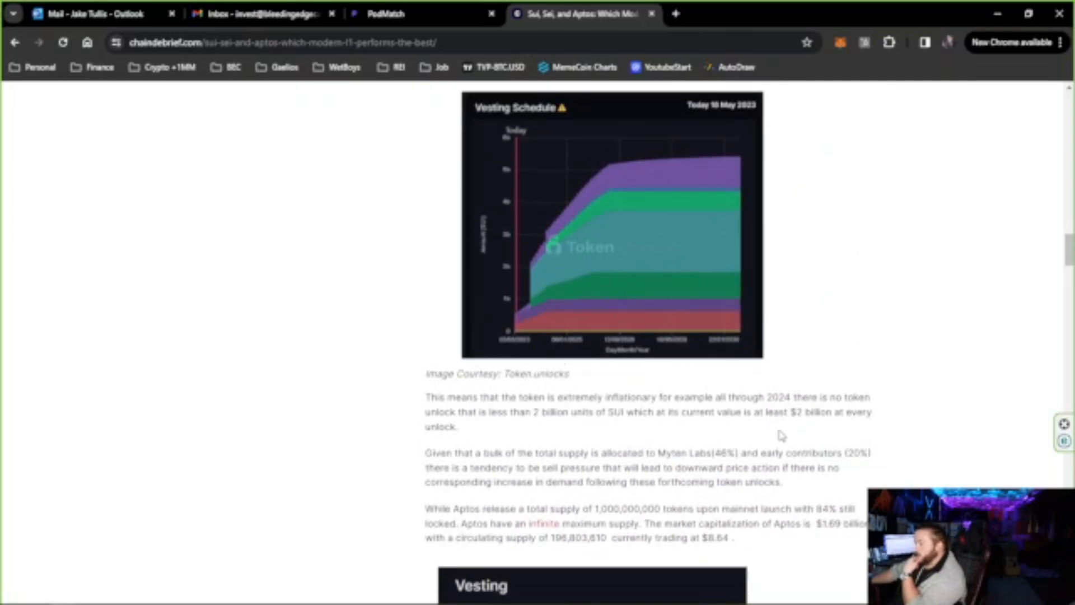
scroll(down, 3)
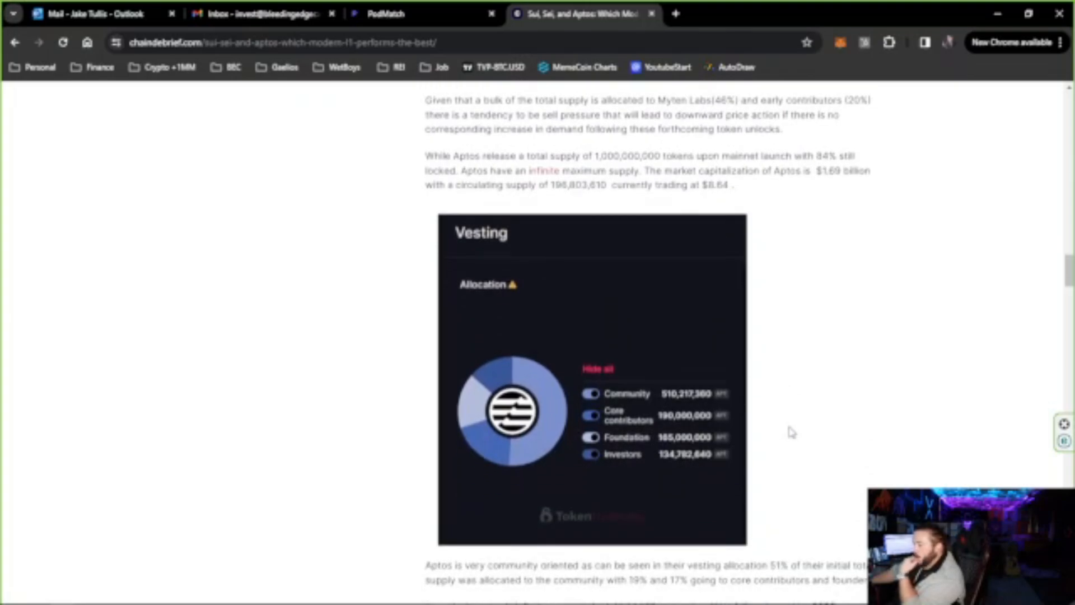
scroll(down, 3)
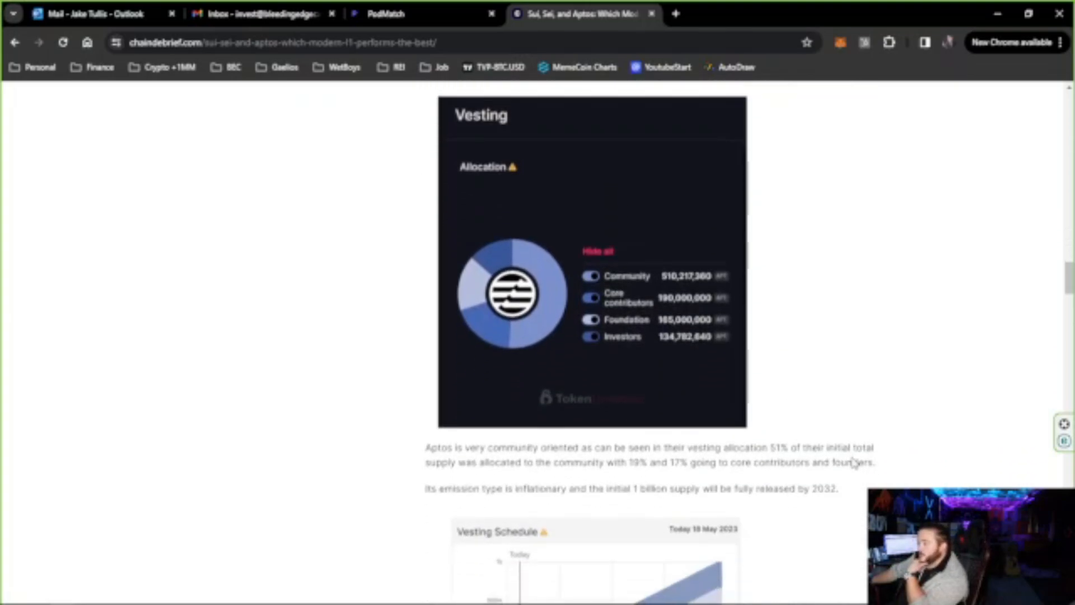
scroll(down, 3)
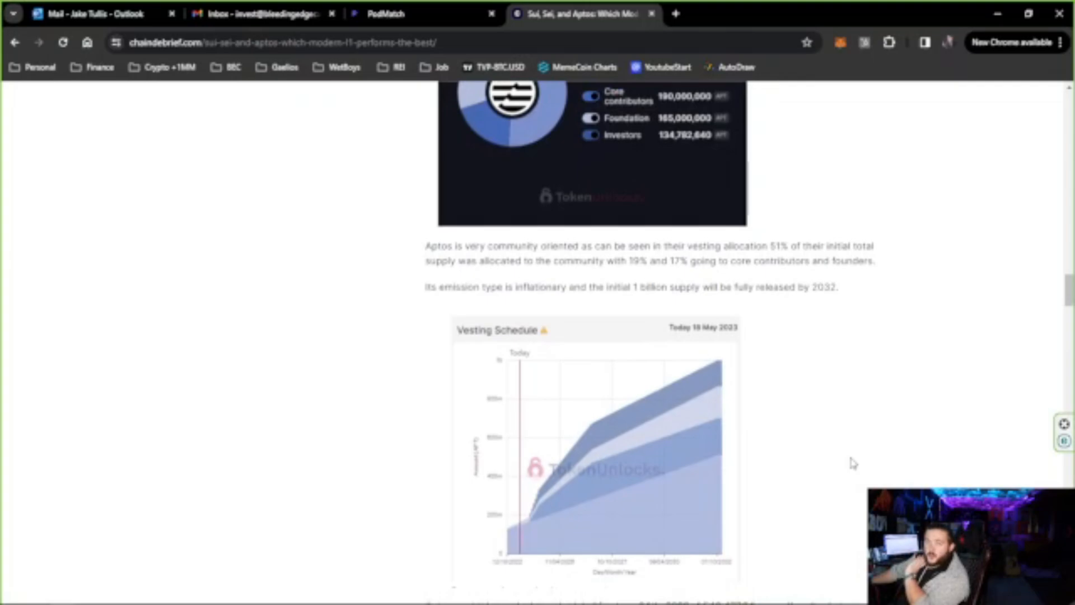
scroll(down, 3)
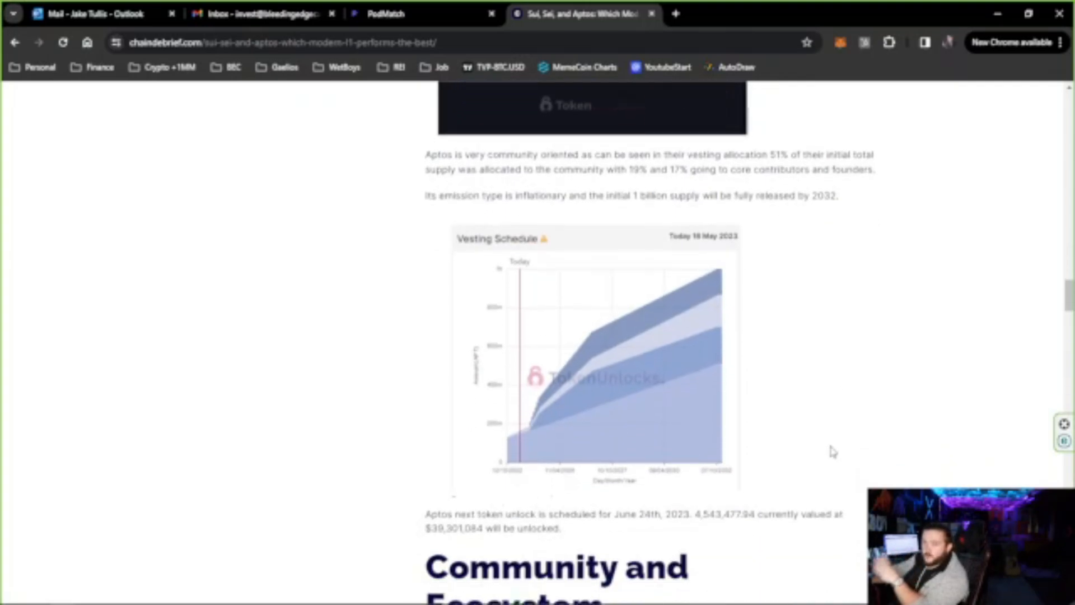
Scroll through Aptos and Sui transaction charts to the $22.49m Sui TVL chart.
scroll(down, 3)
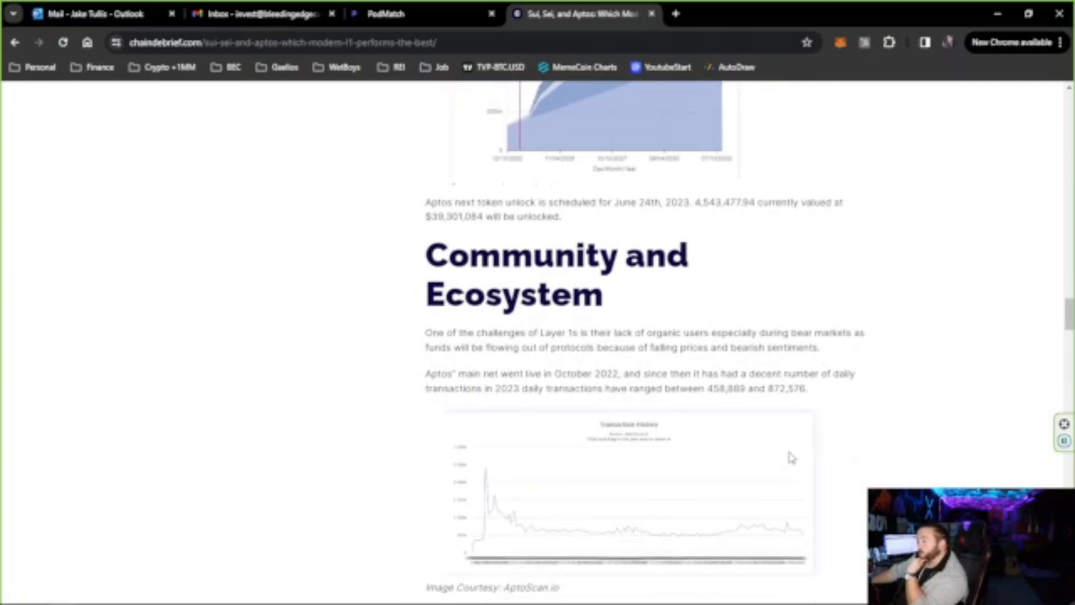
scroll(down, 3)
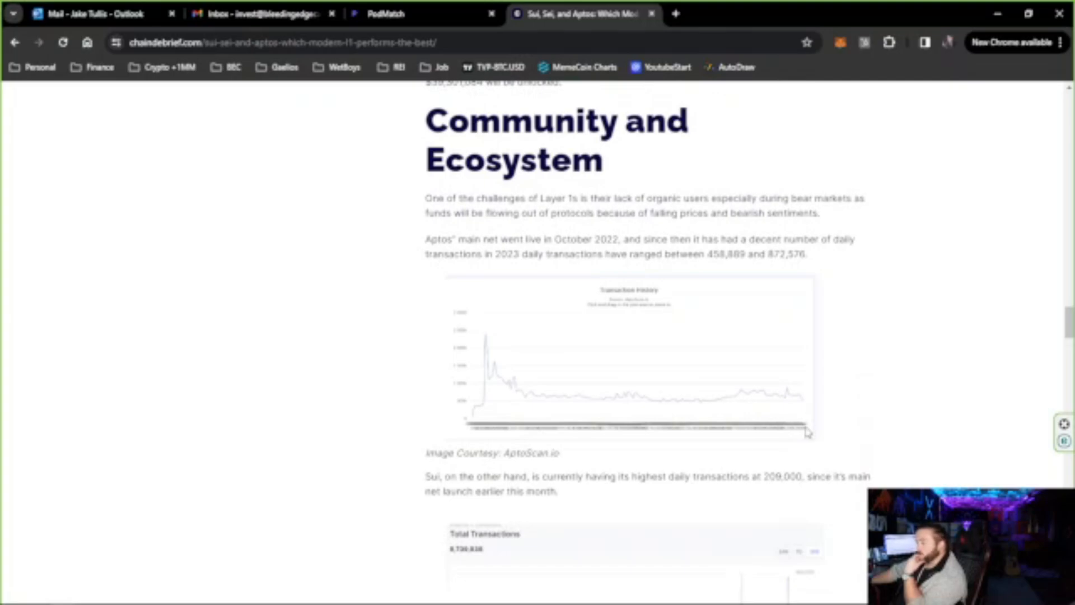
scroll(down, 3)
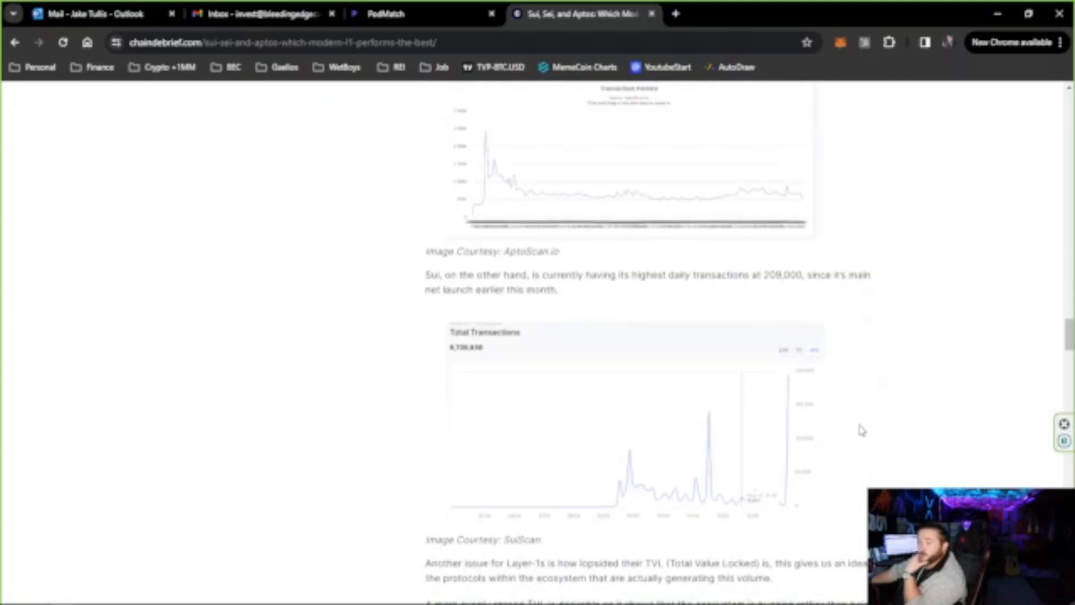
mouse_move(836, 435)
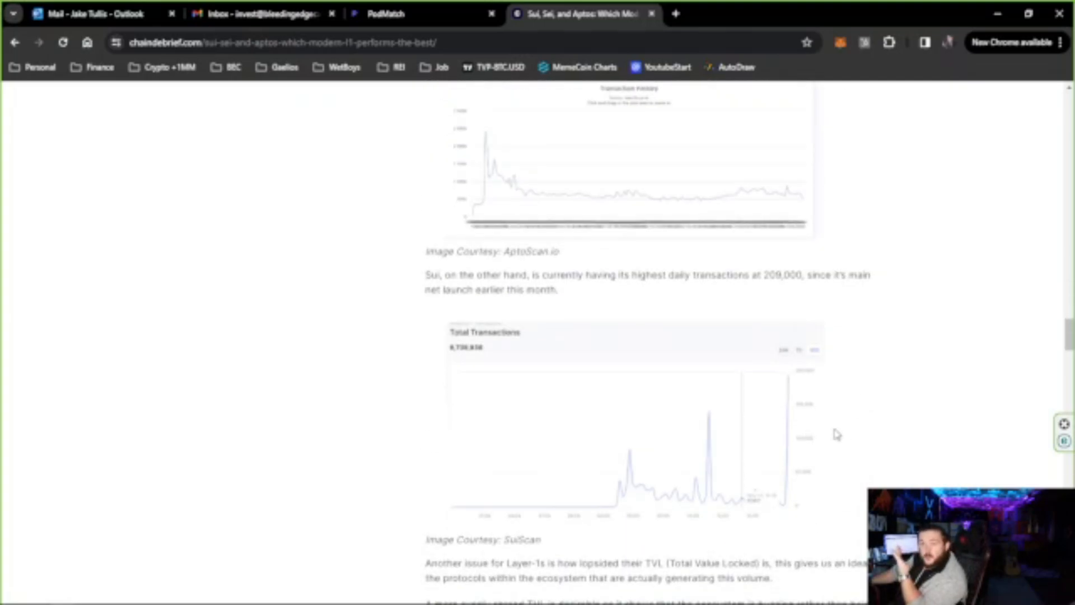
scroll(down, 3)
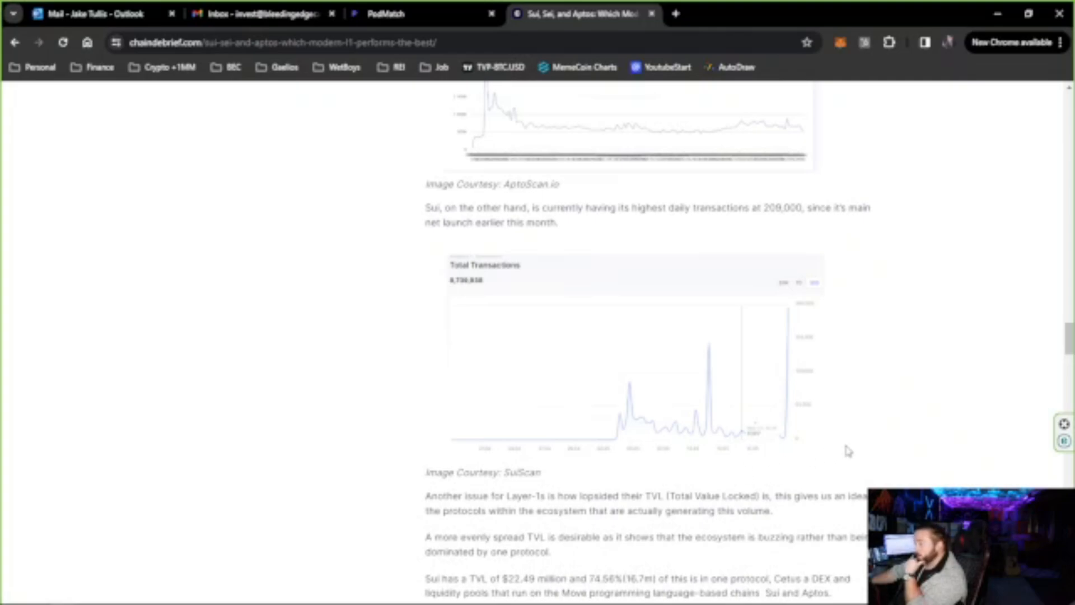
scroll(down, 3)
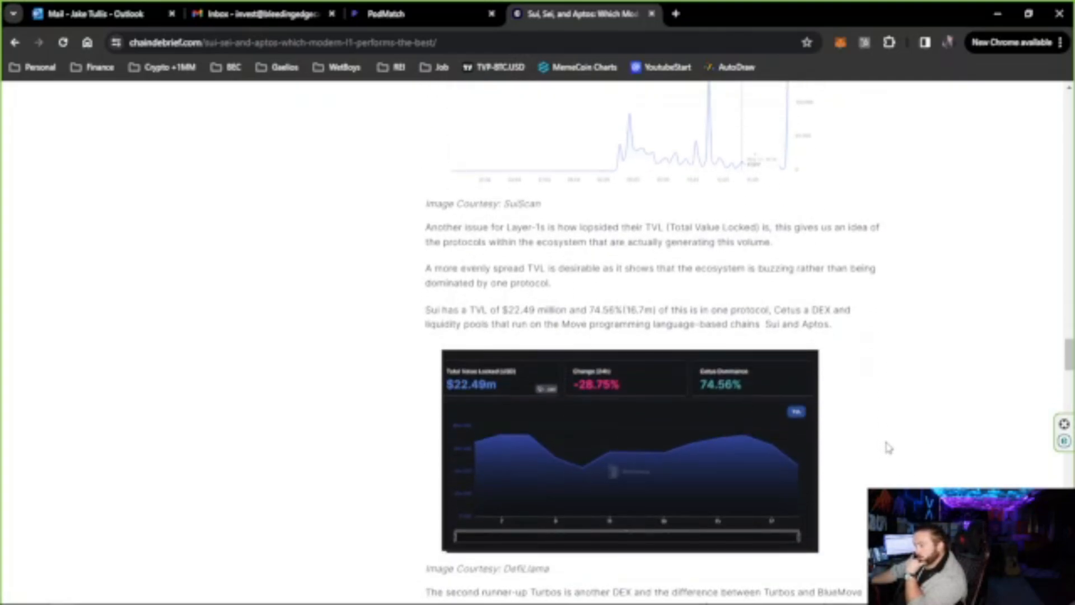
scroll(down, 3)
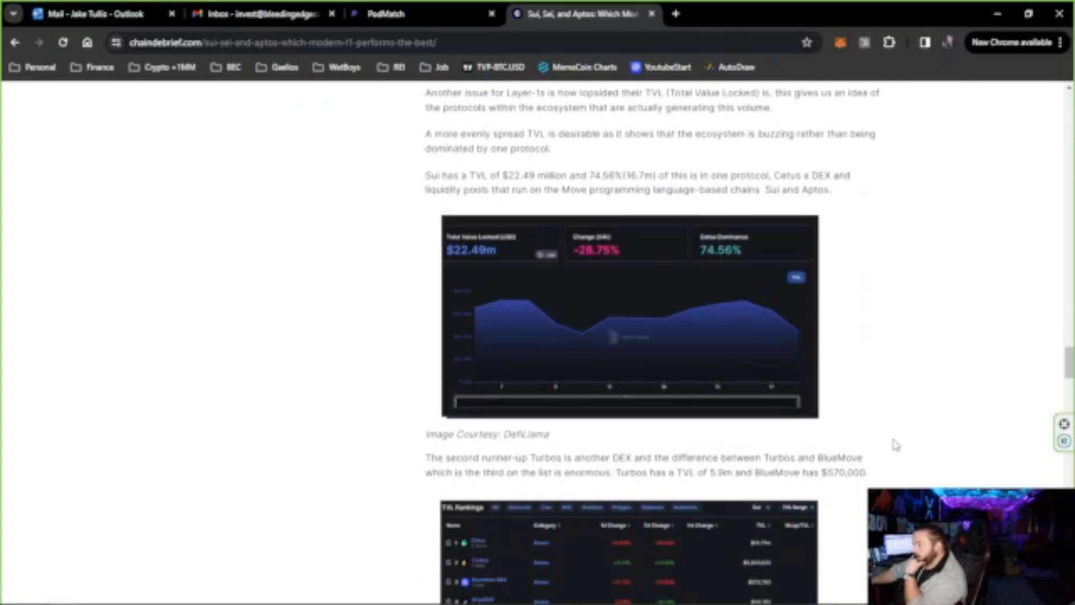
Scroll past the Sui and PancakeSwap-led Aptos TVL rankings to the TPS heading.
scroll(down, 3)
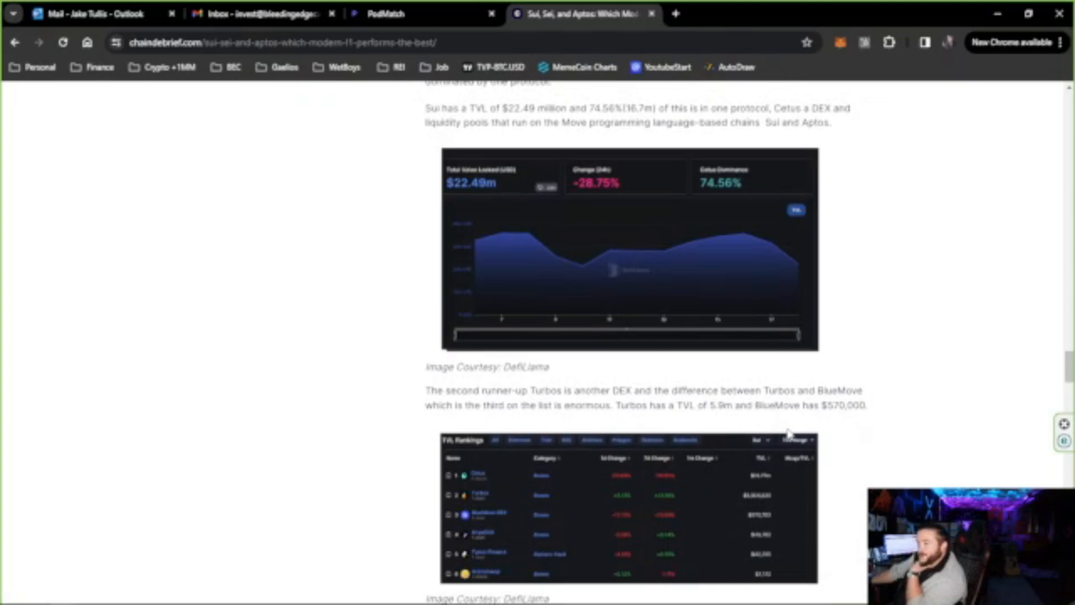
mouse_move(525, 385)
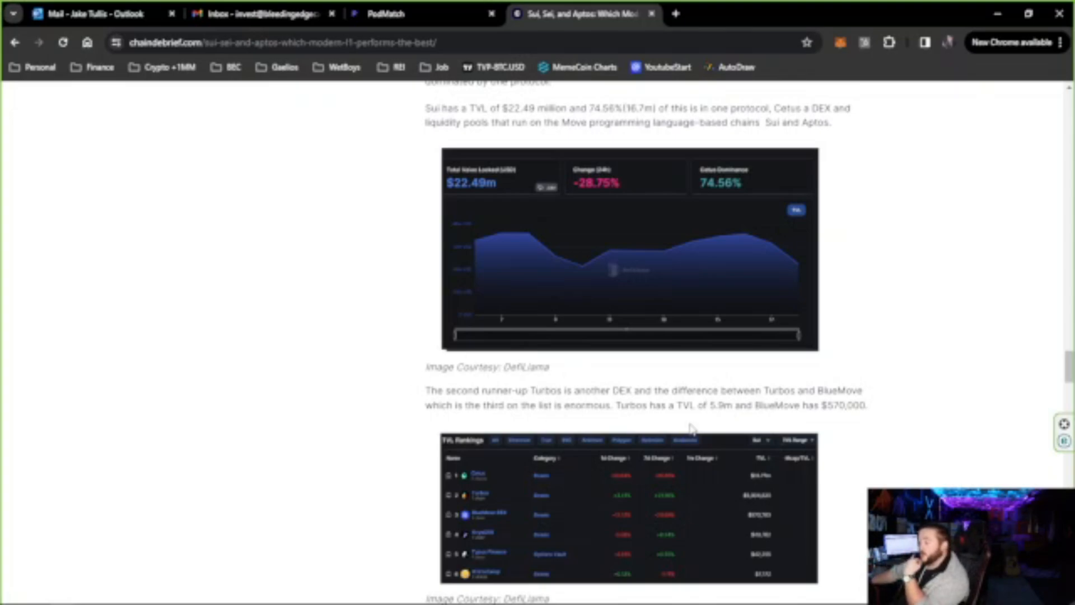
scroll(down, 3)
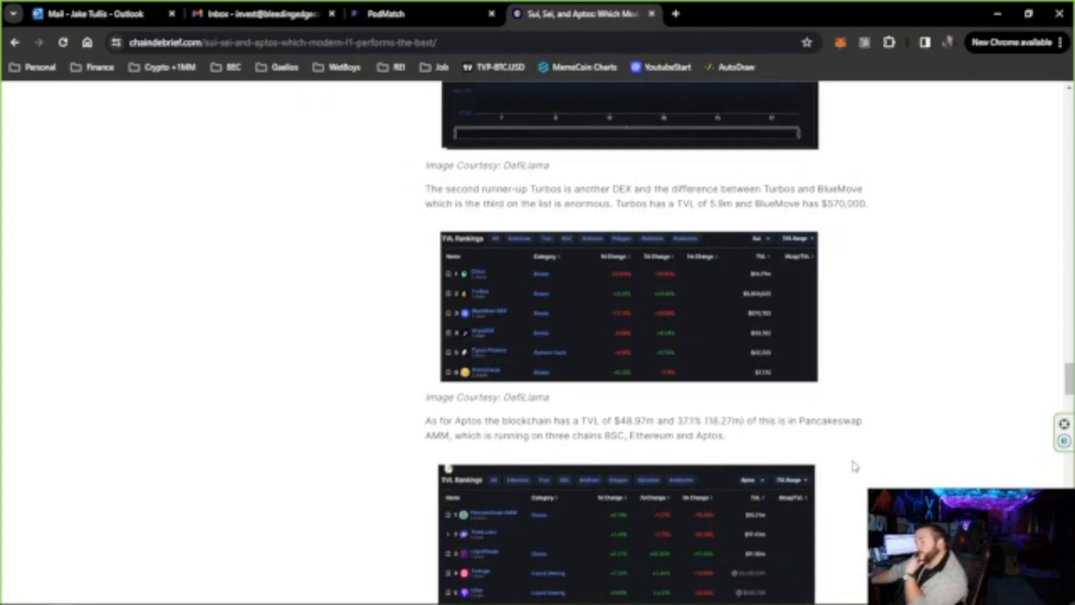
scroll(down, 3)
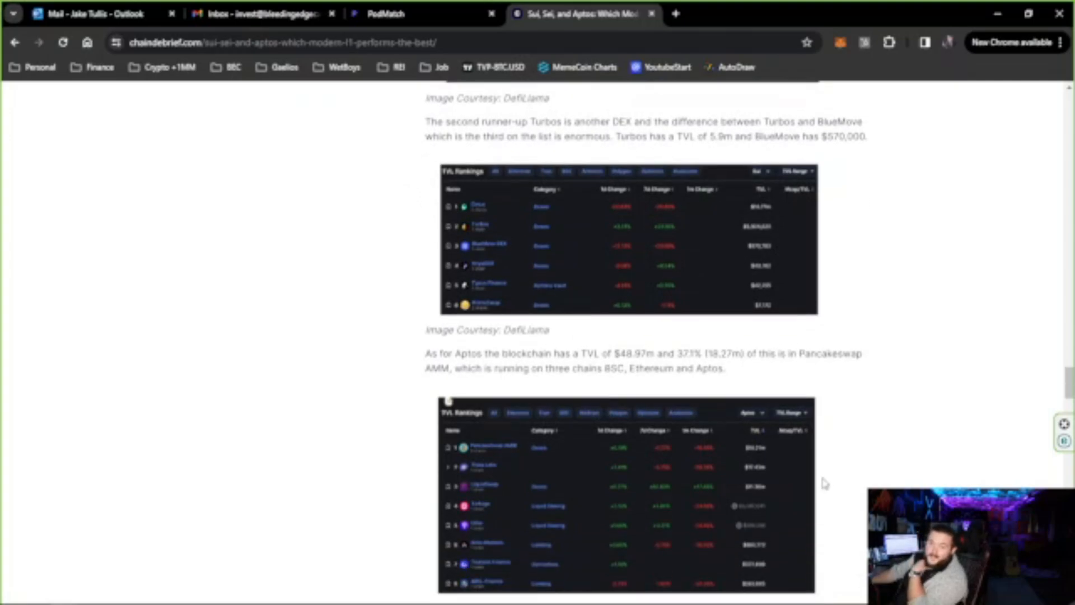
scroll(down, 3)
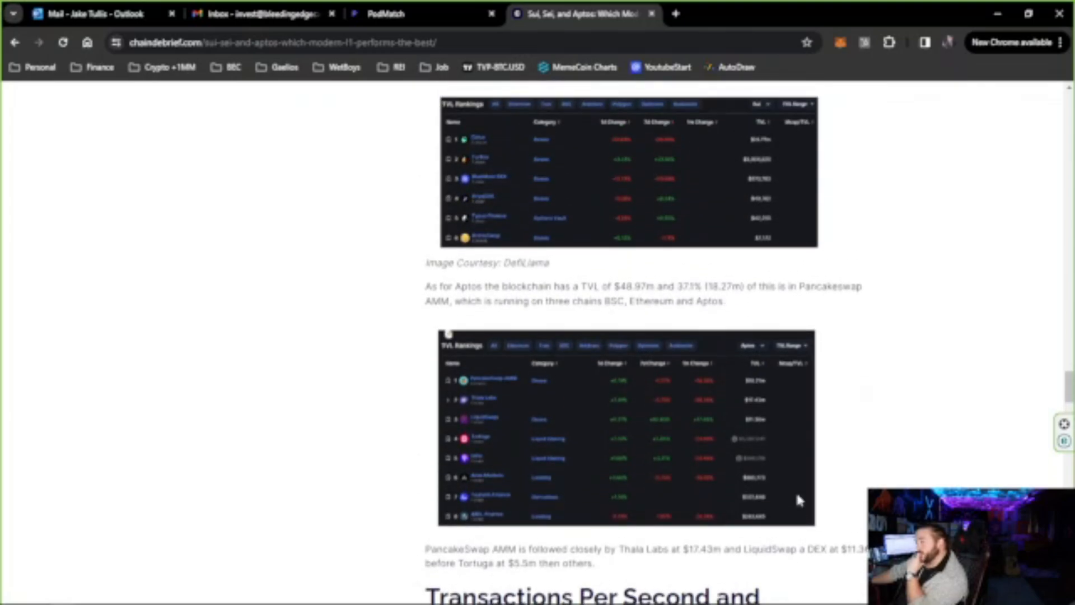
scroll(up, 3)
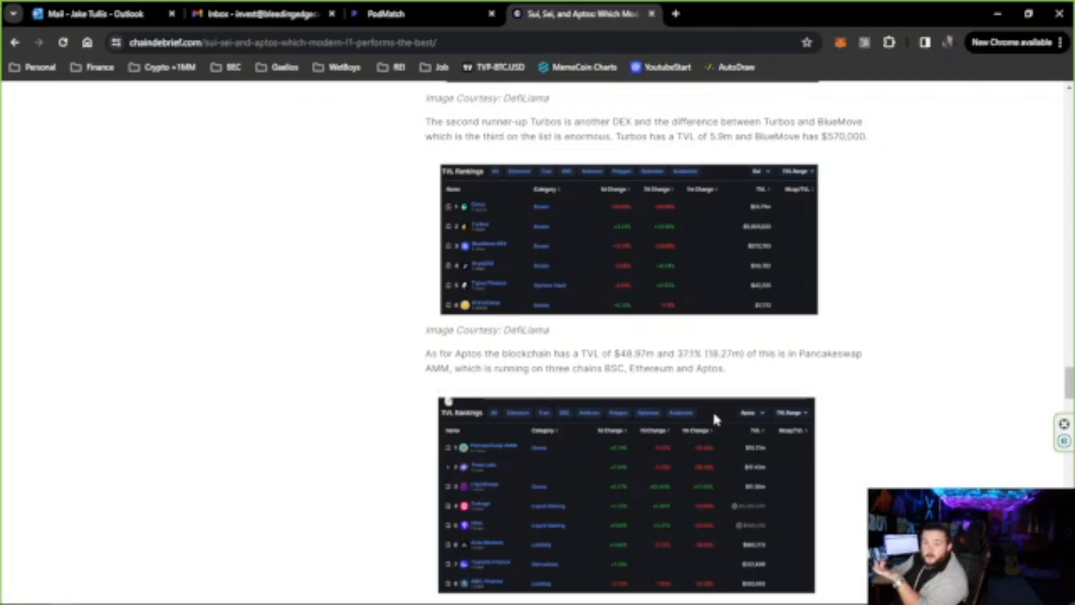
mouse_move(715, 416)
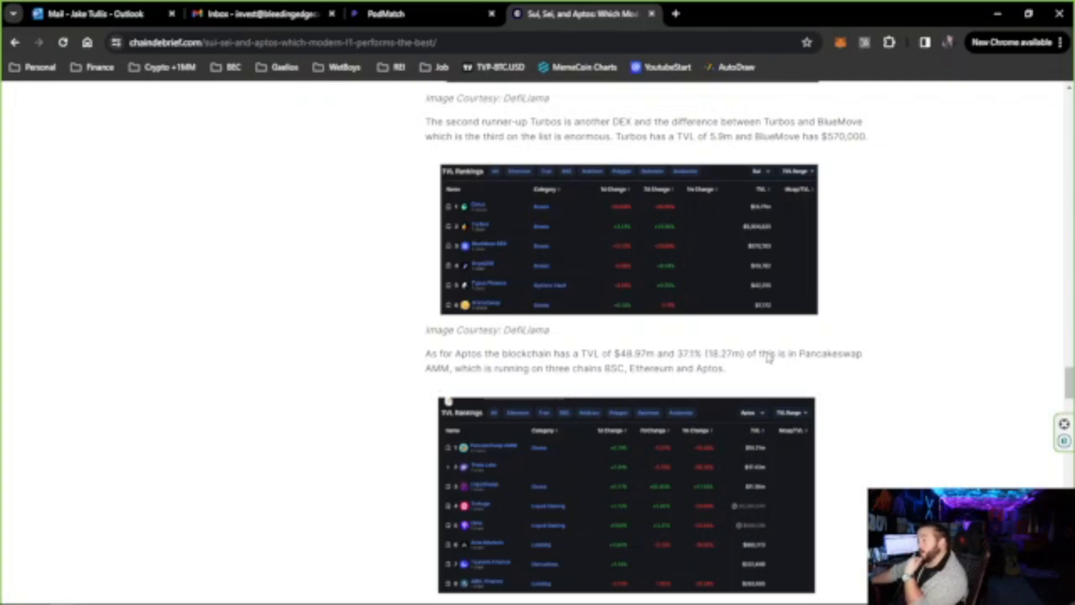
mouse_move(785, 399)
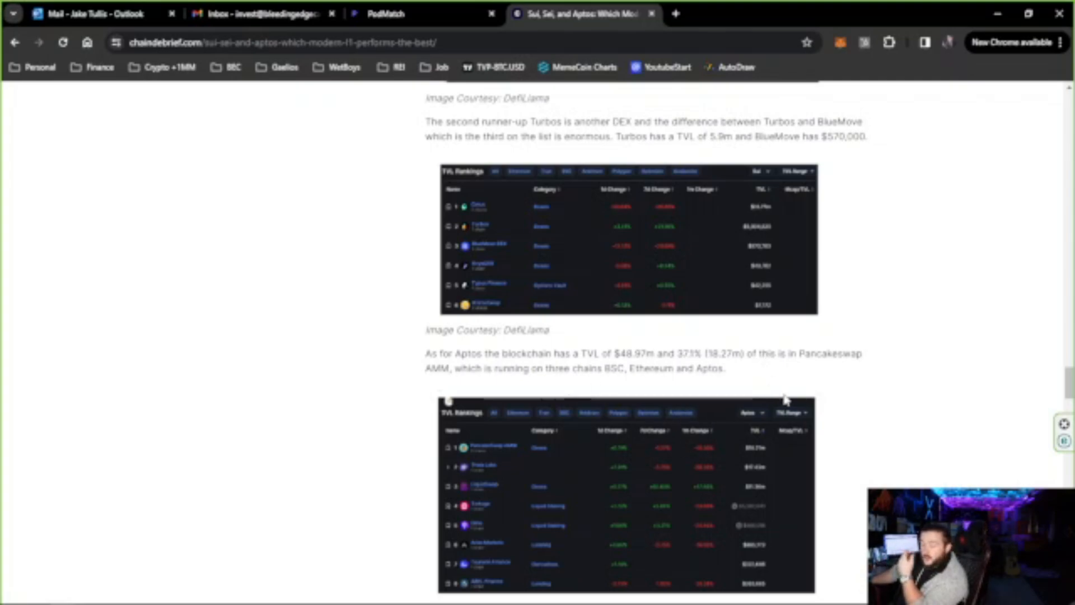
mouse_move(795, 497)
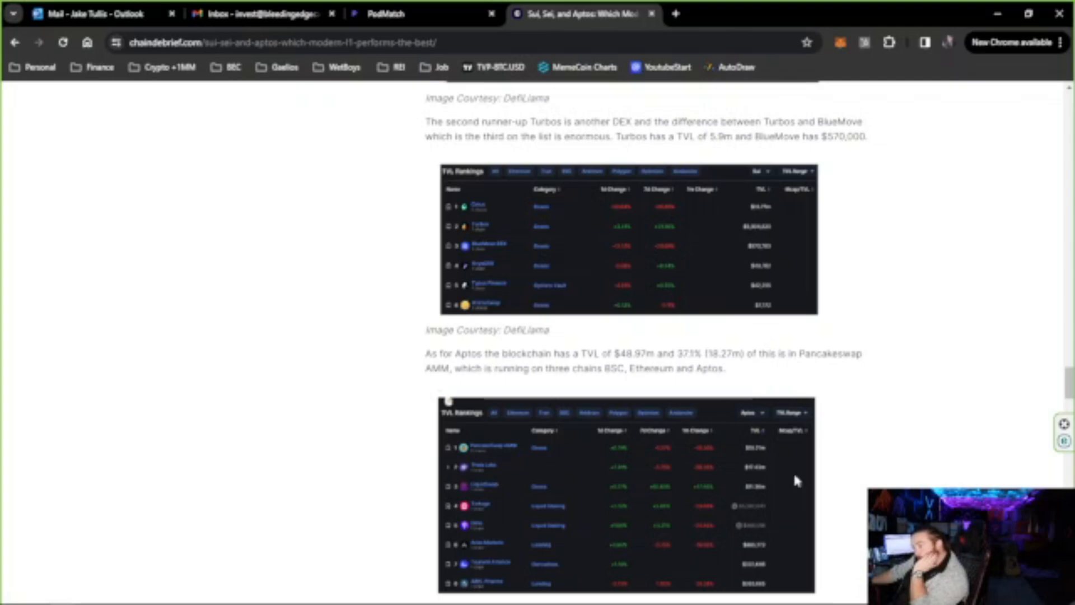
scroll(down, 3)
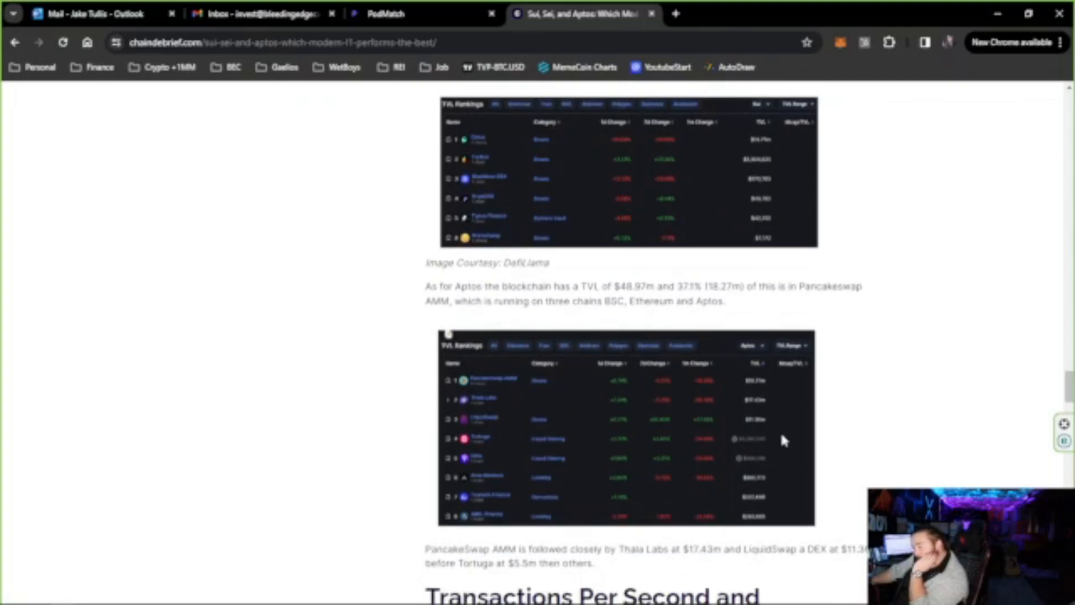
mouse_move(904, 432)
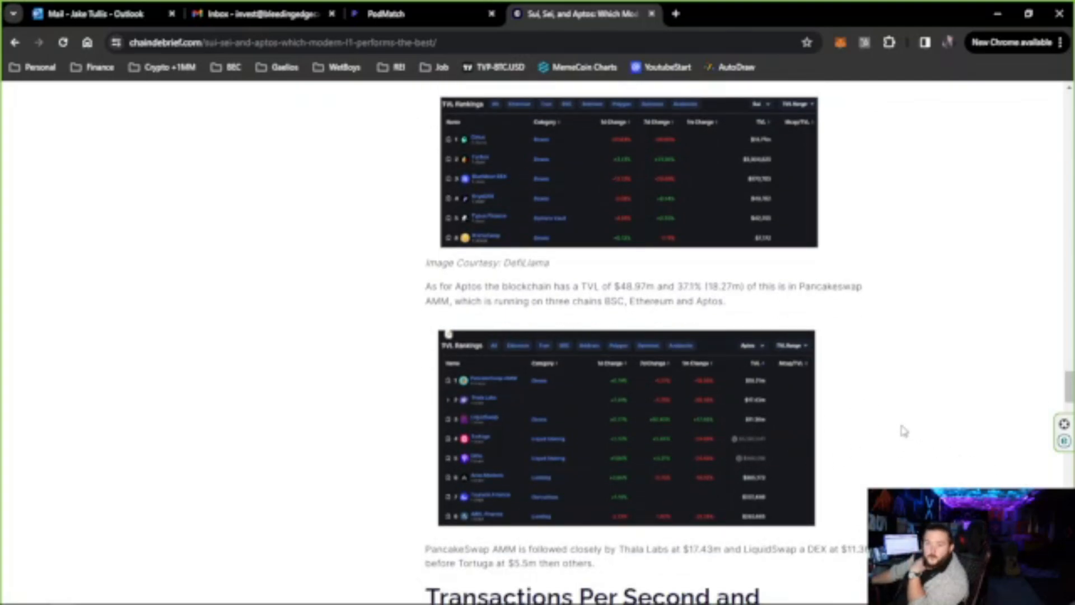
mouse_move(872, 434)
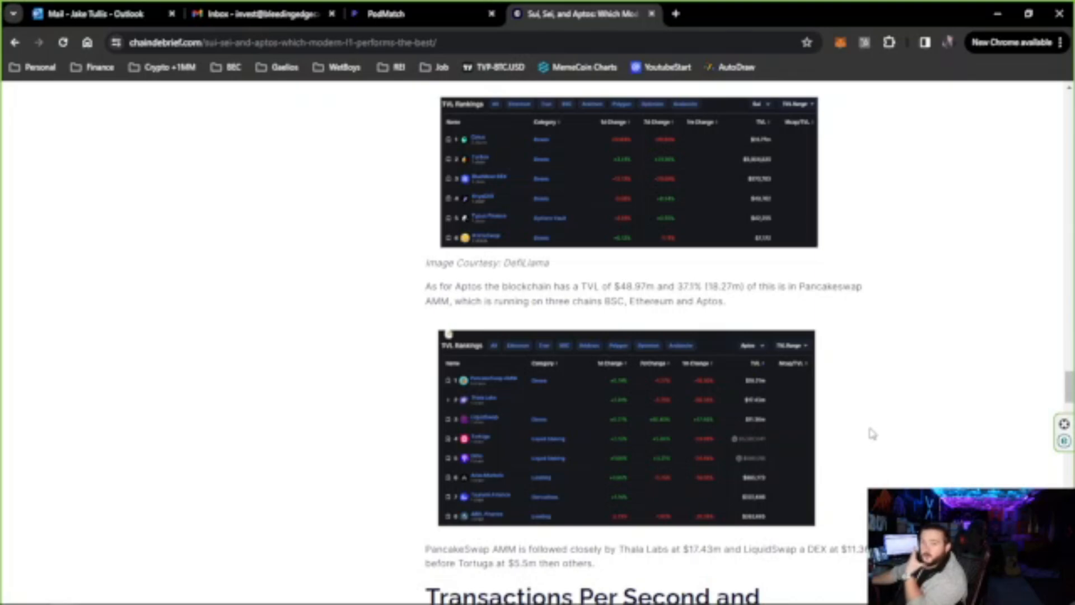
scroll(down, 3)
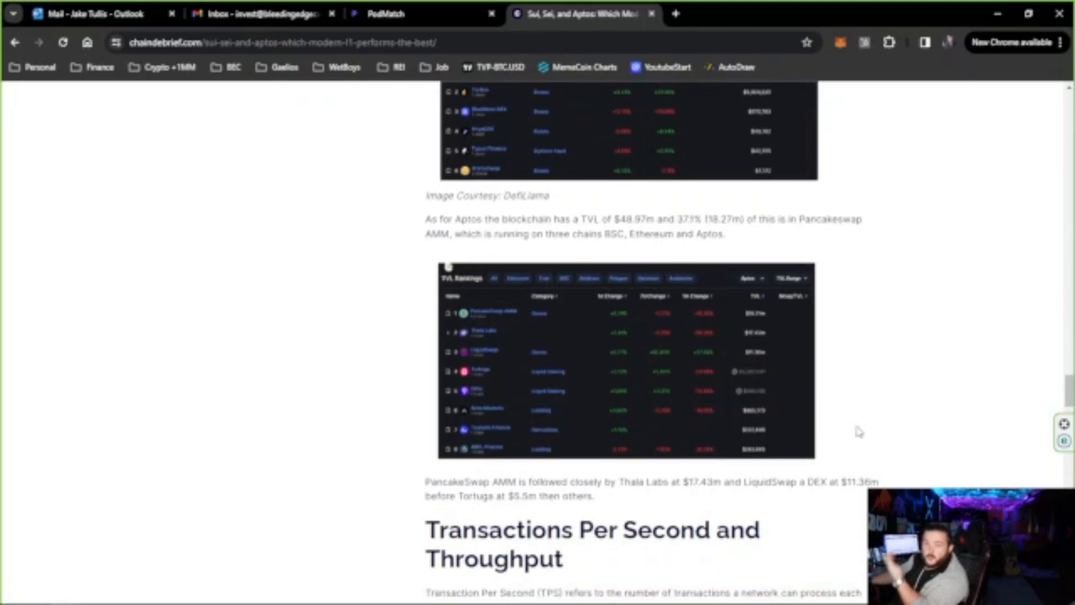
Scroll into the Transactions Per Second section, selecting a short phrase along the way.
scroll(down, 3)
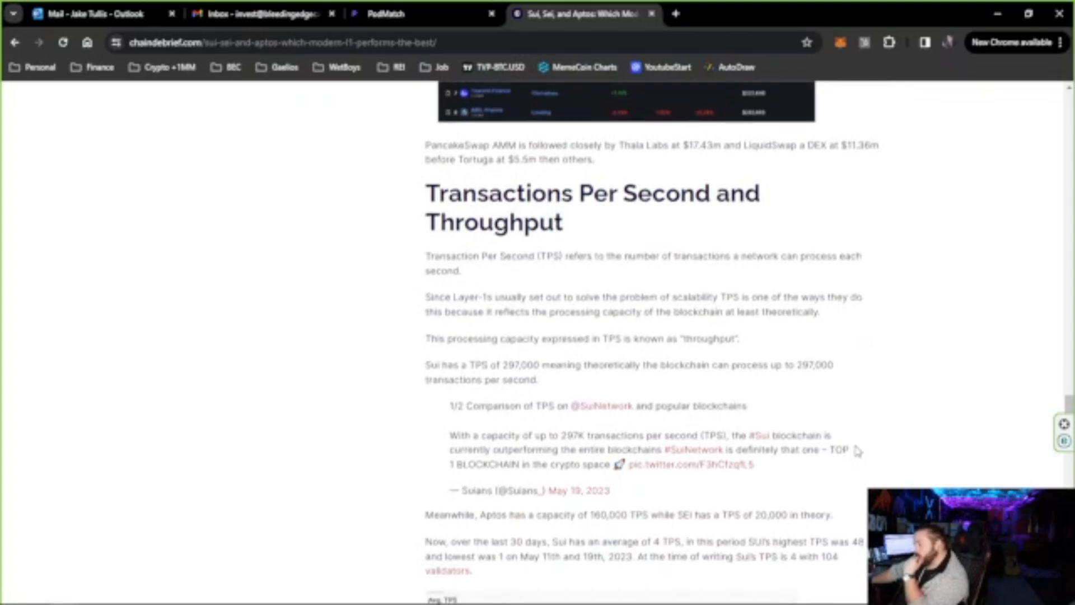
scroll(down, 3)
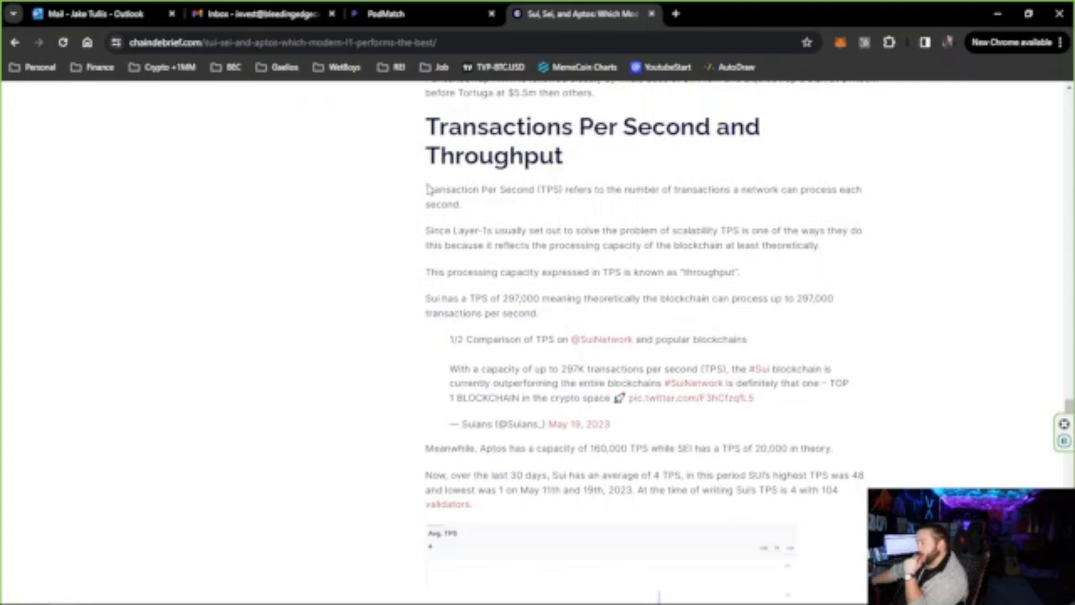
mouse_move(751, 255)
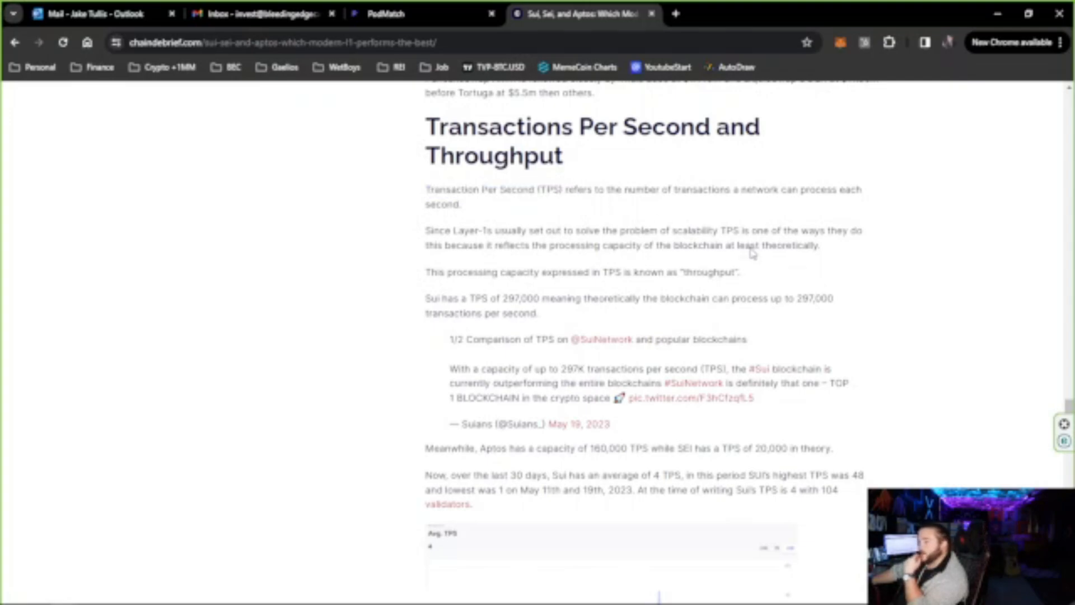
mouse_move(738, 262)
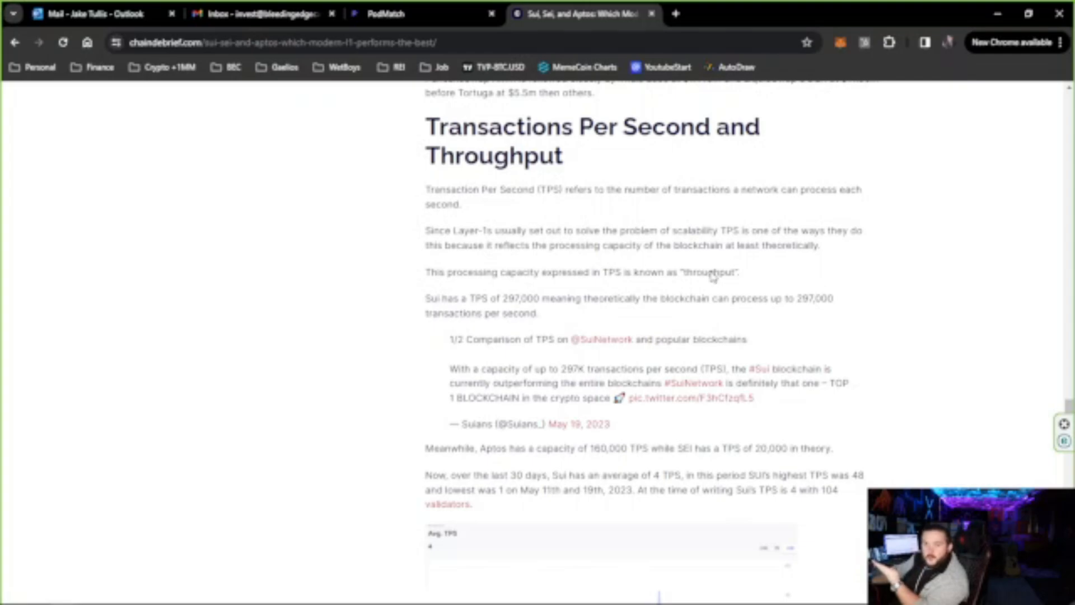
mouse_move(540, 210)
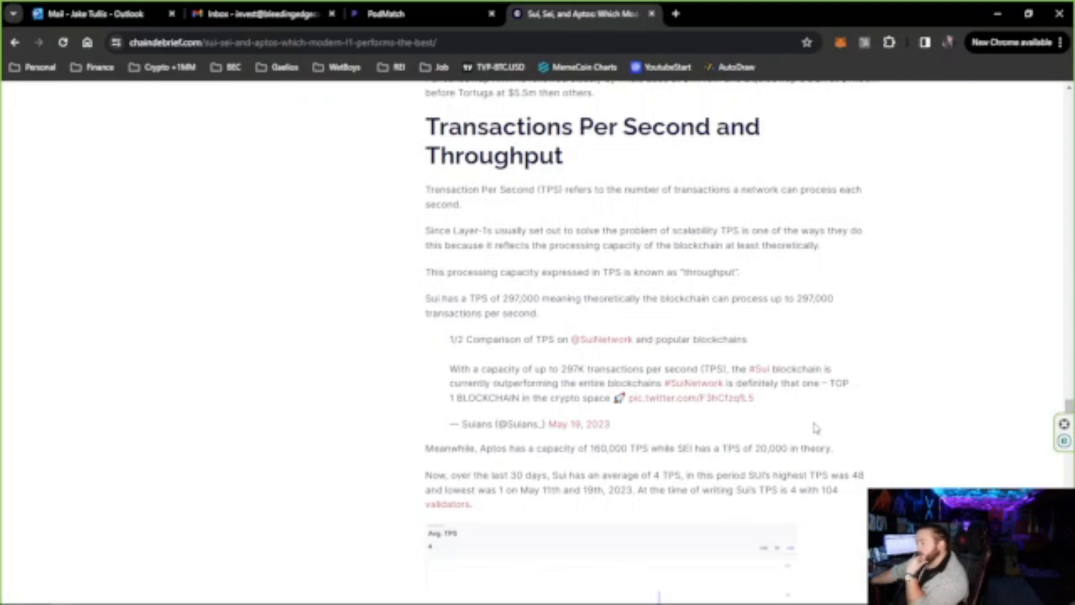
scroll(down, 3)
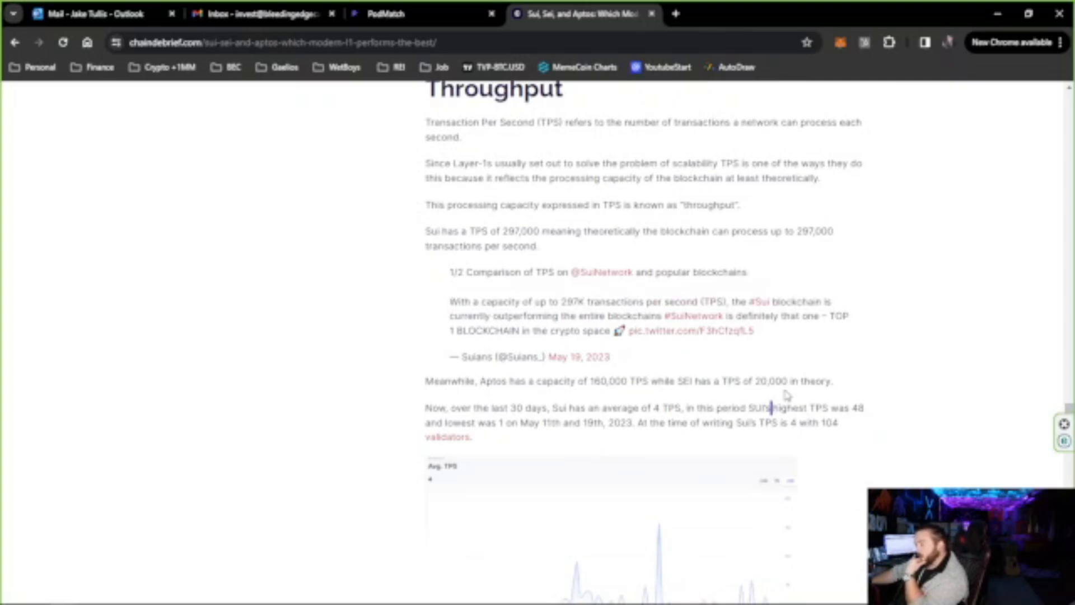
mouse_move(710, 391)
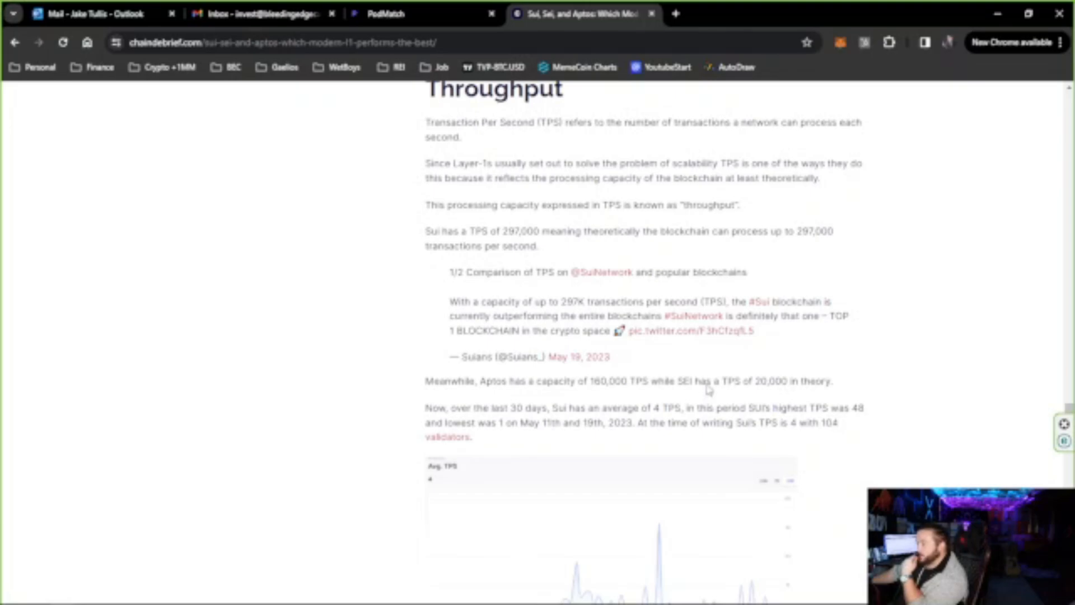
drag(686, 380, 835, 381)
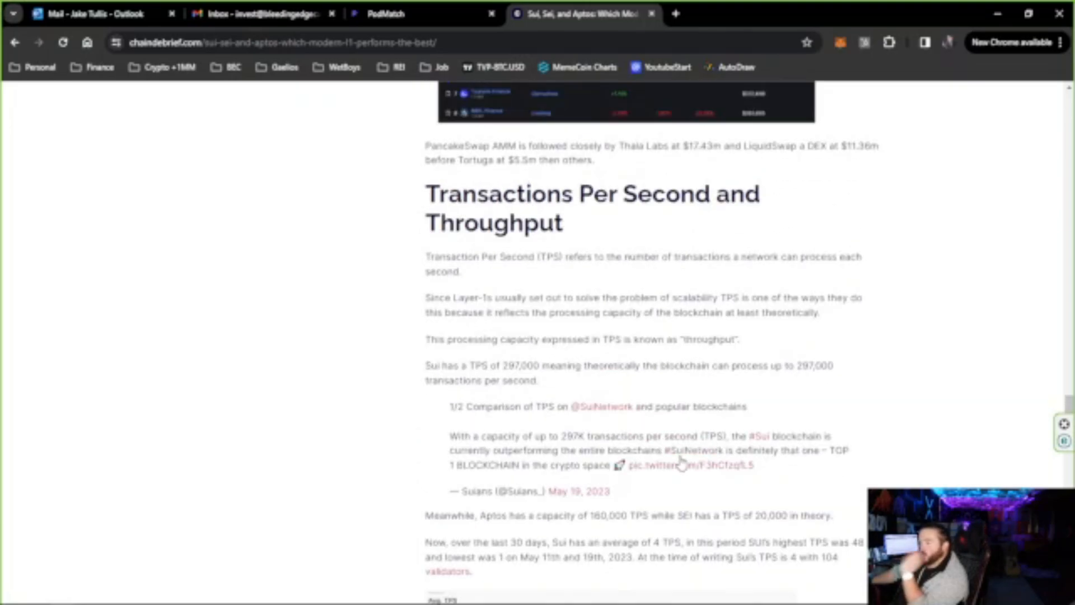
Scroll further and highlight the paragraph on Sui's 30-day average TPS.
scroll(down, 3)
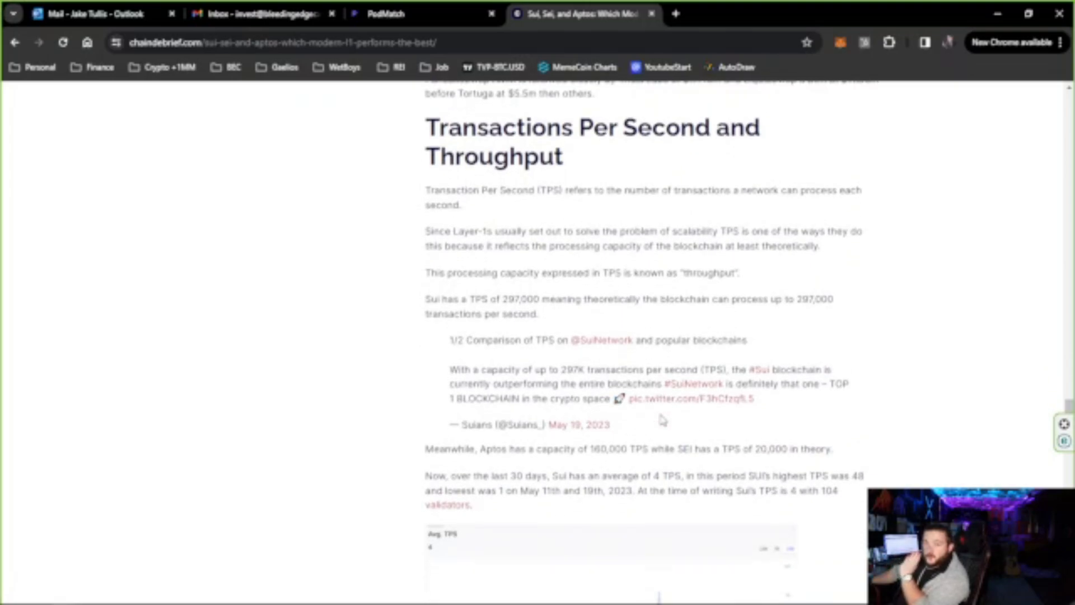
scroll(down, 3)
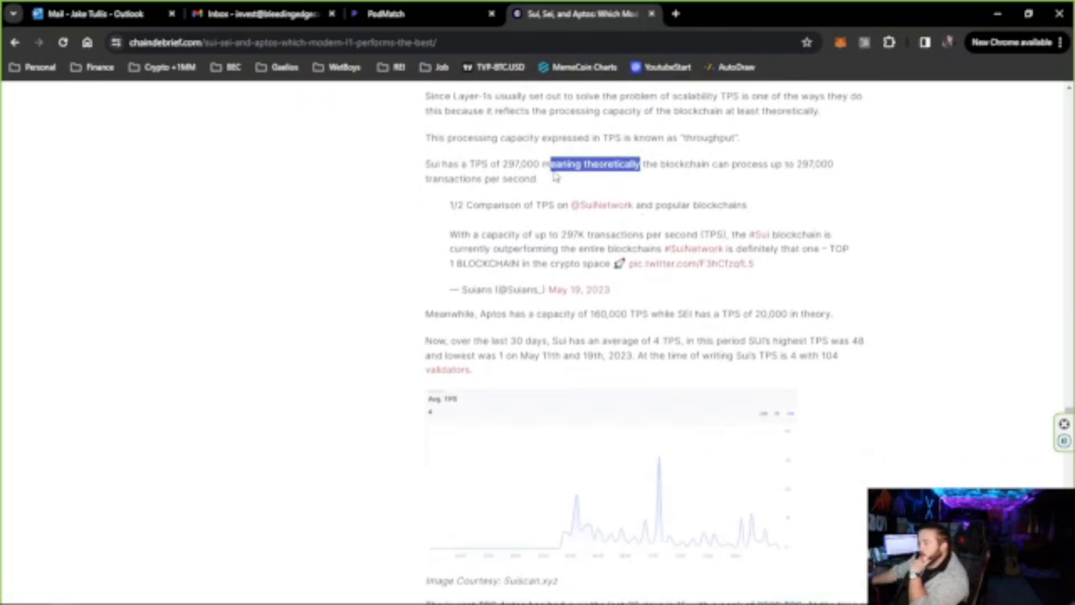
mouse_move(678, 336)
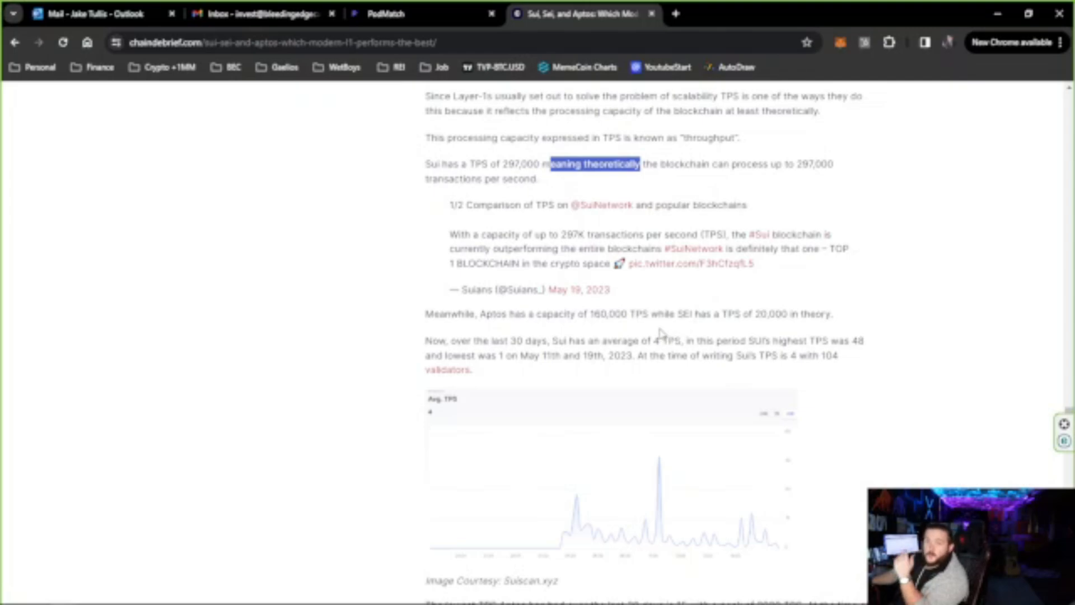
scroll(down, 3)
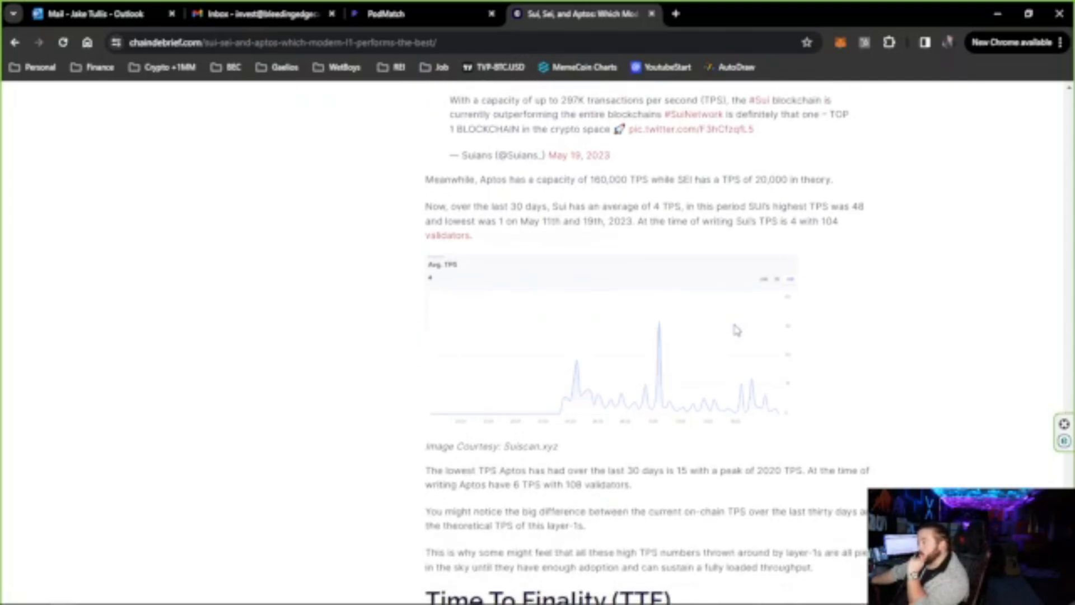
mouse_move(608, 538)
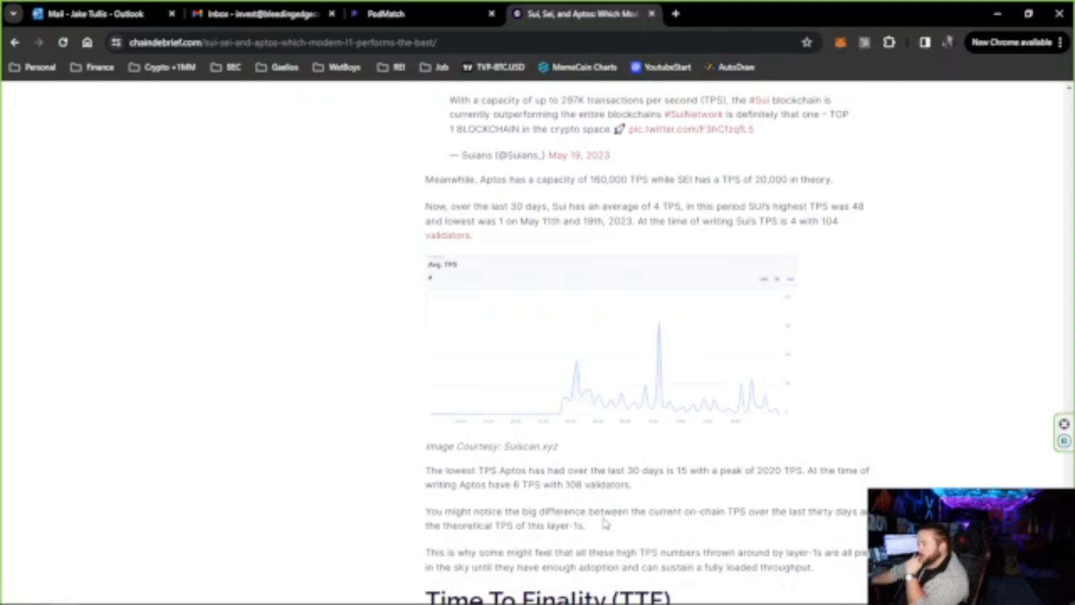
mouse_move(860, 231)
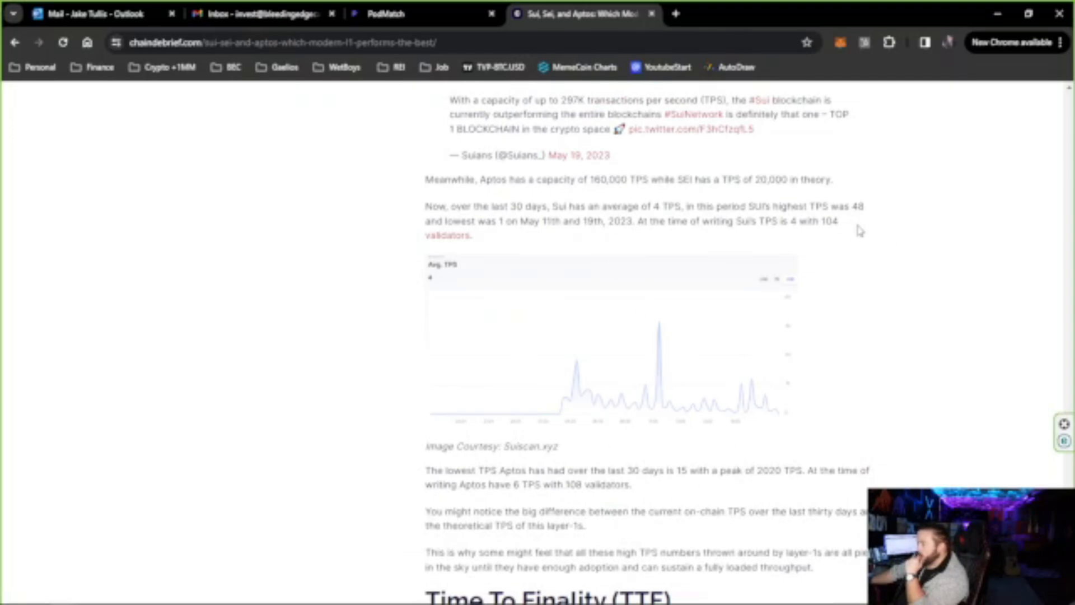
drag(425, 206, 836, 221)
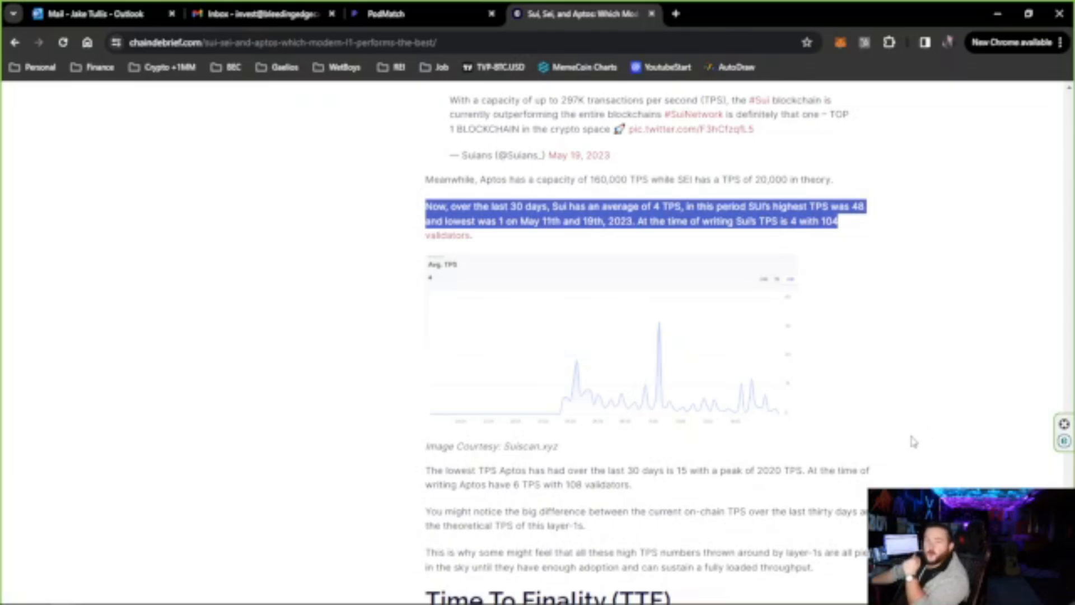
mouse_move(895, 454)
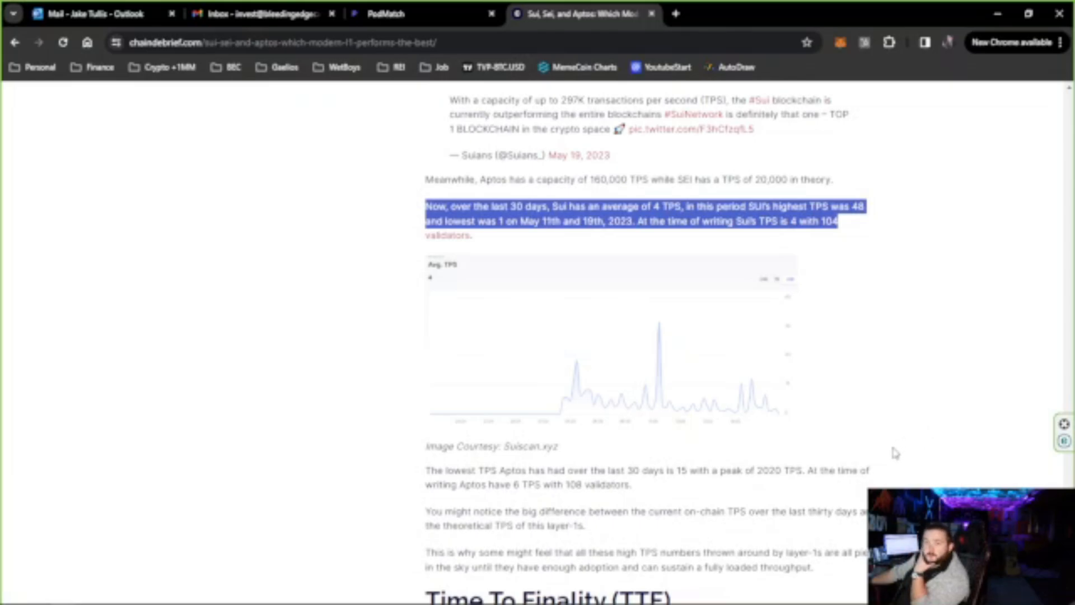
Scroll down to the Time To Finality section and drag-select its opening text.
scroll(down, 3)
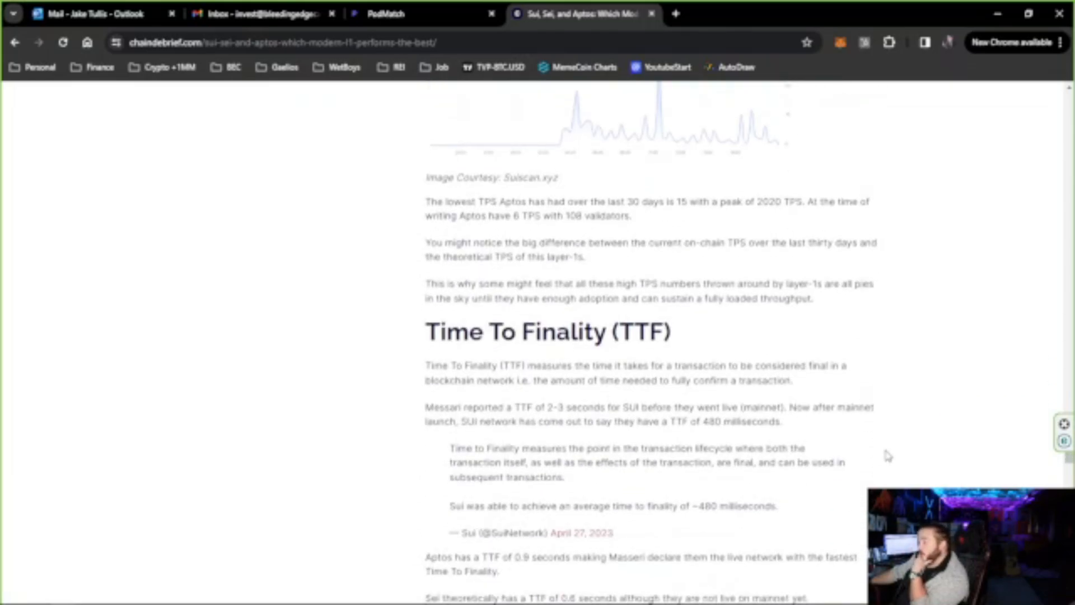
mouse_move(863, 461)
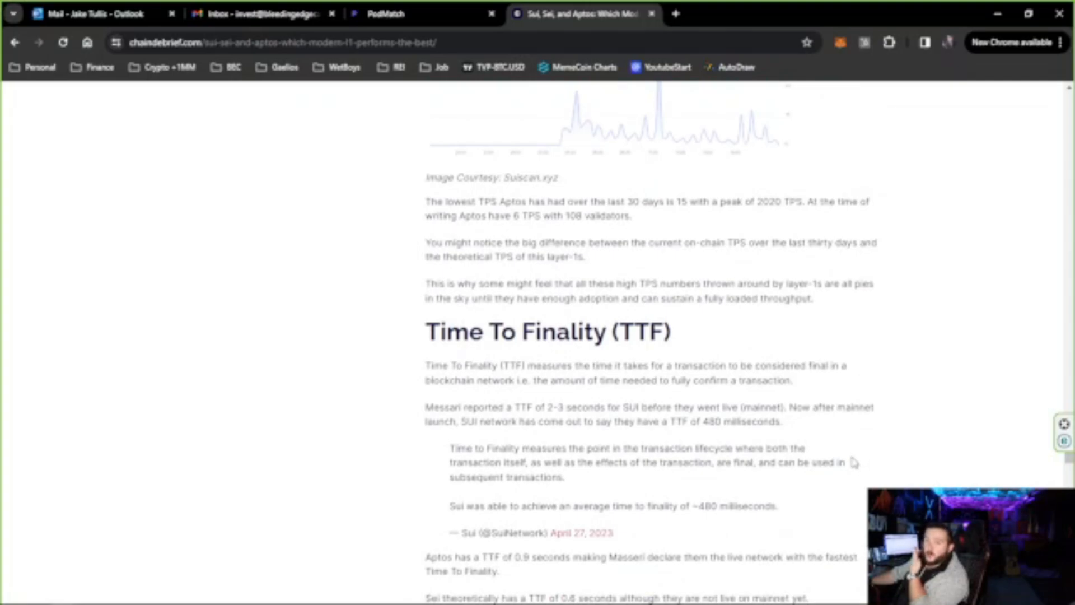
scroll(down, 3)
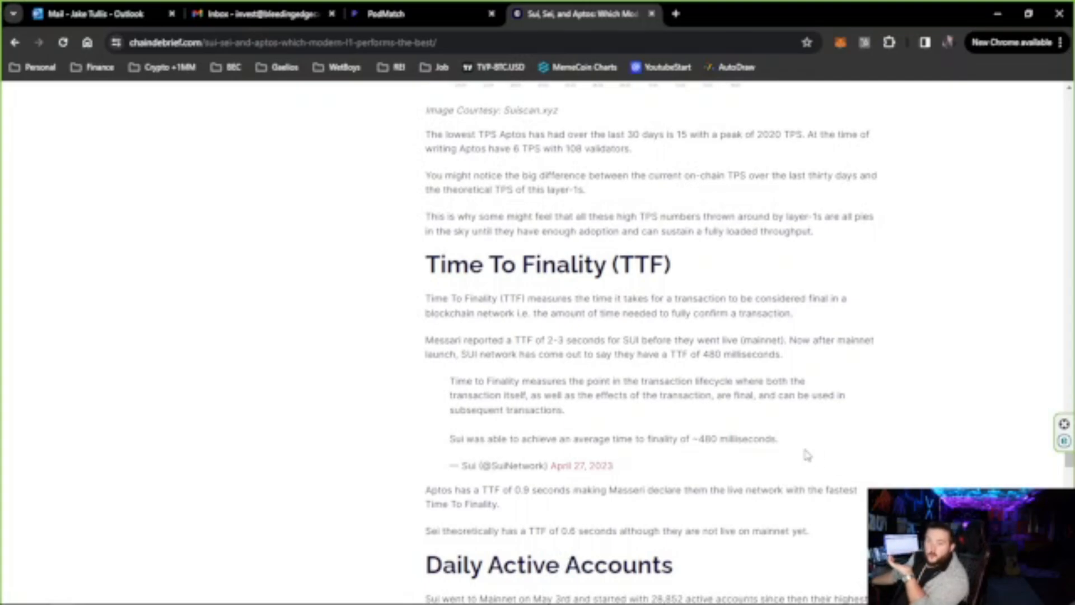
scroll(down, 3)
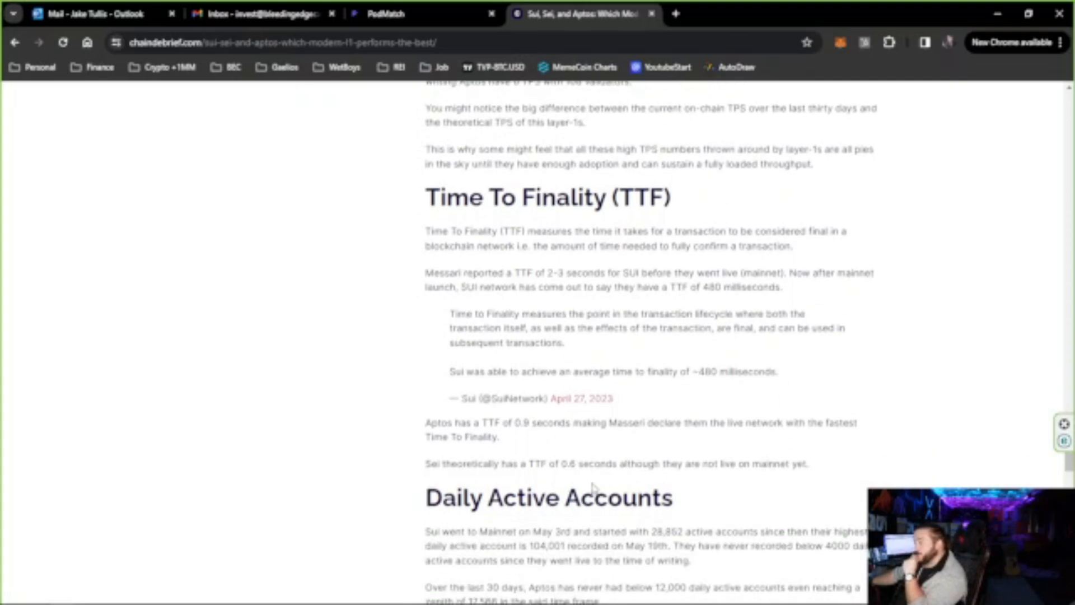
drag(427, 197, 499, 437)
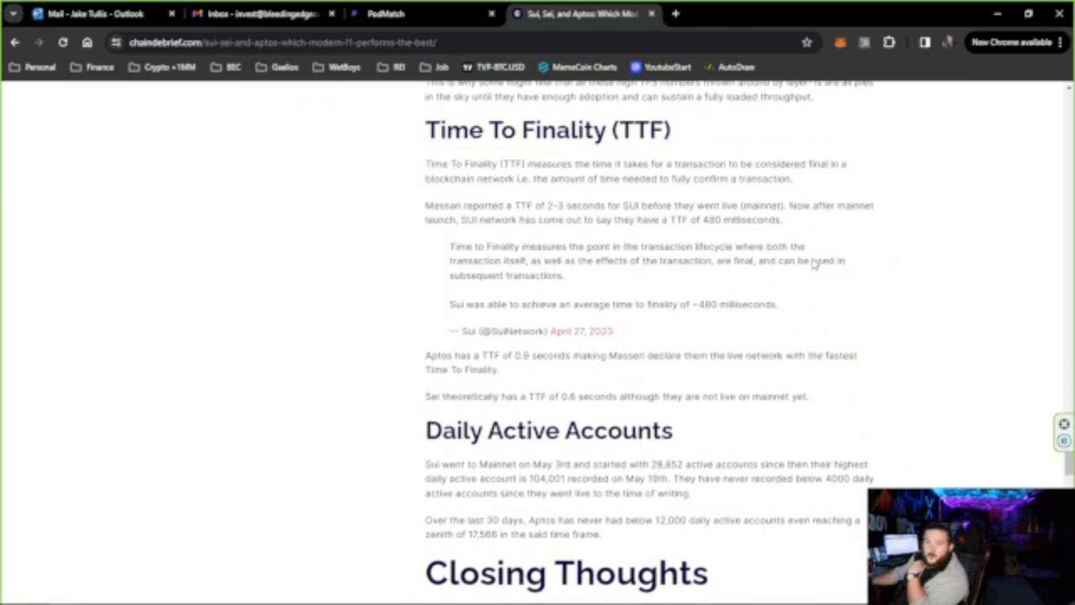
mouse_move(786, 283)
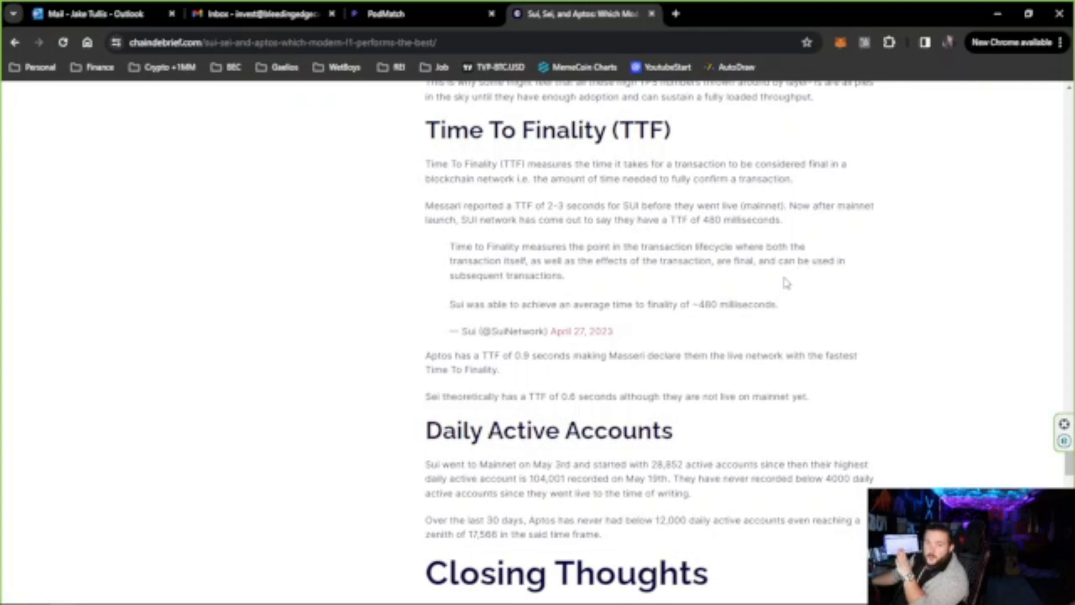
mouse_move(760, 292)
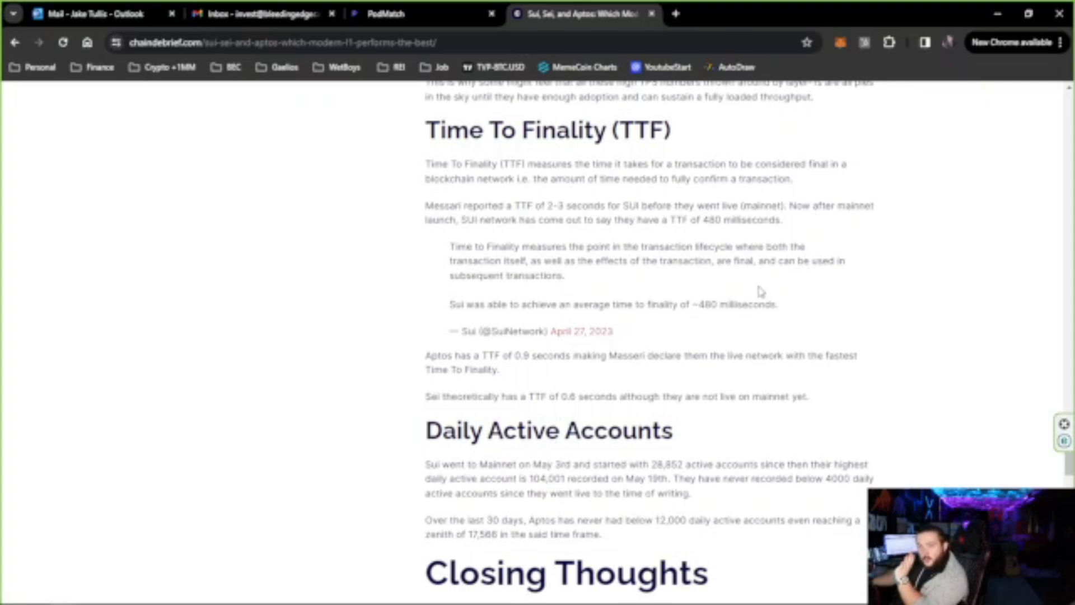
mouse_move(742, 274)
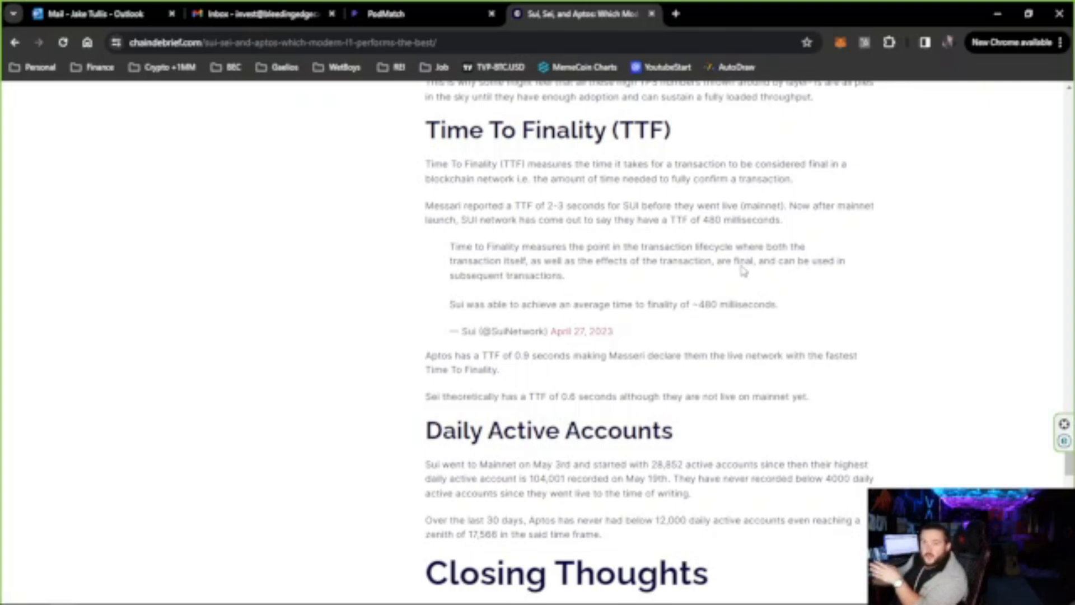
mouse_move(371, 234)
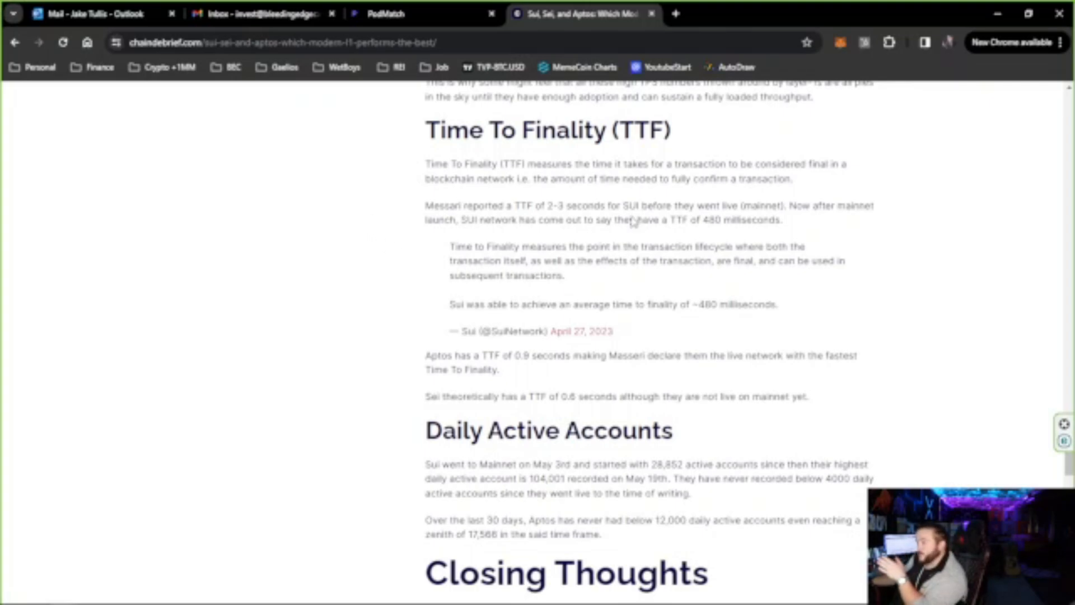
mouse_move(708, 440)
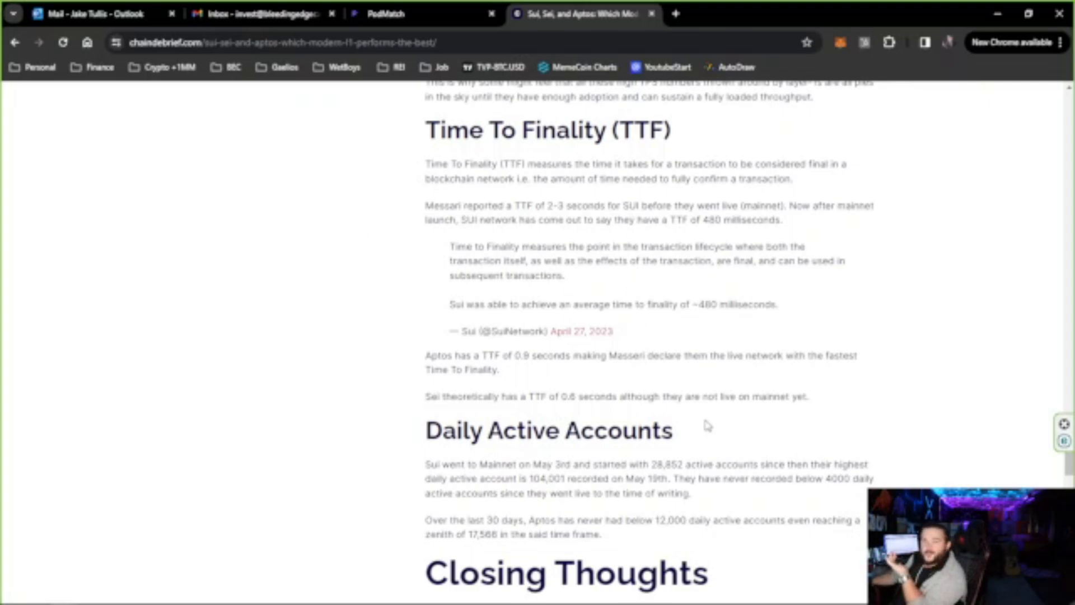
mouse_move(691, 438)
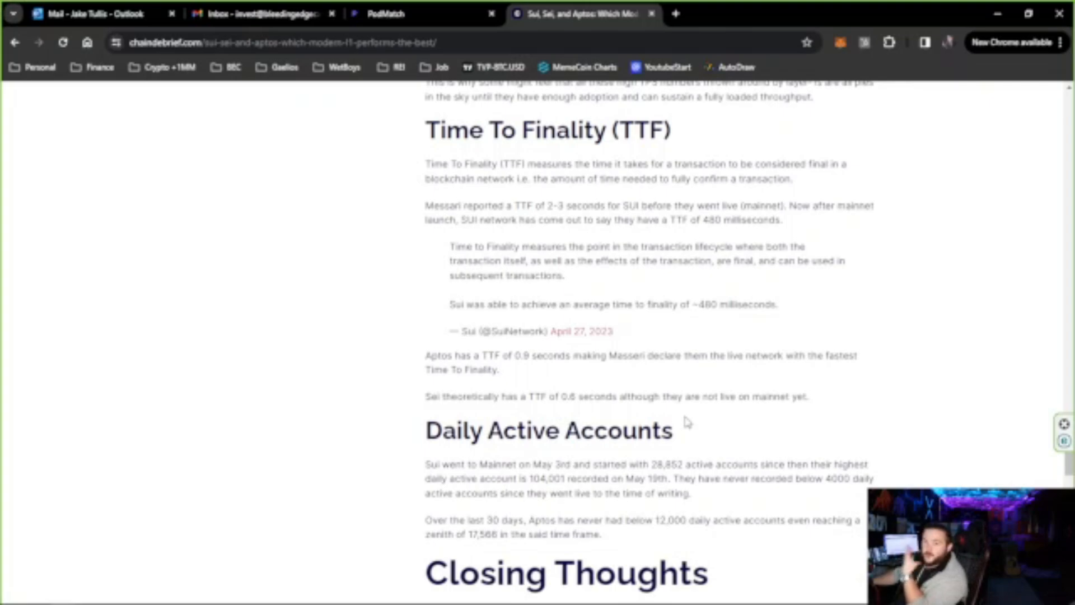
mouse_move(606, 245)
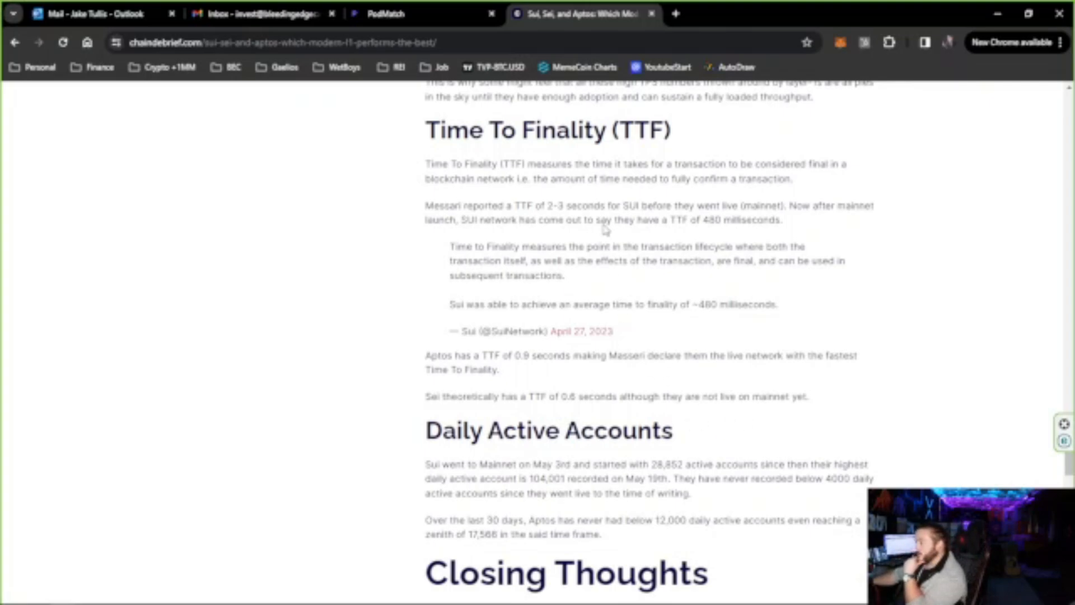
Highlight Sui's 480 ms finality and 'theoretically' in the Sei sentence, then deselect.
drag(669, 220, 782, 220)
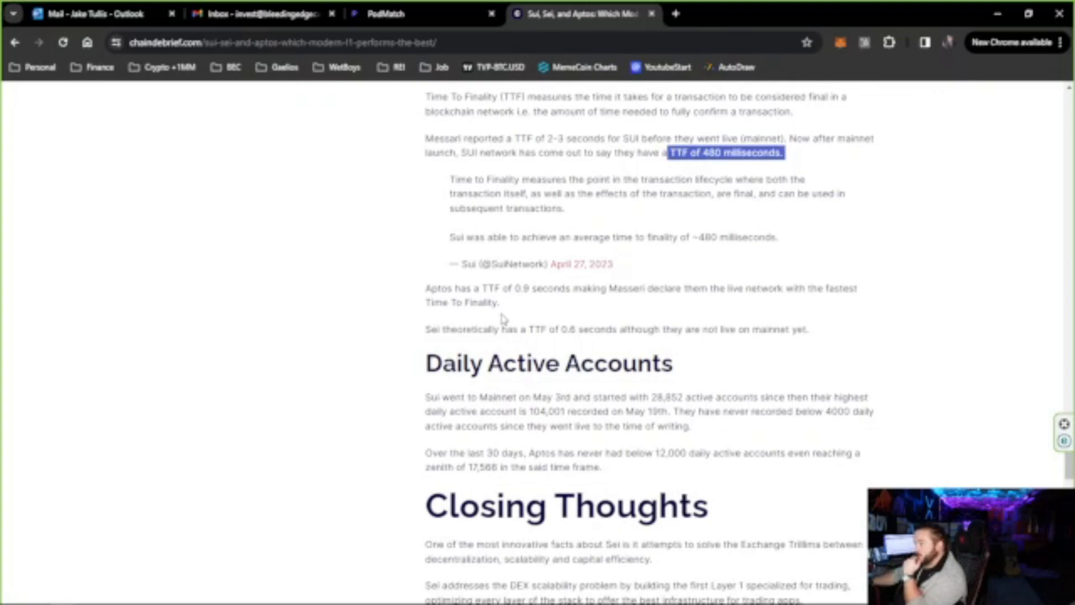
drag(488, 288, 559, 288)
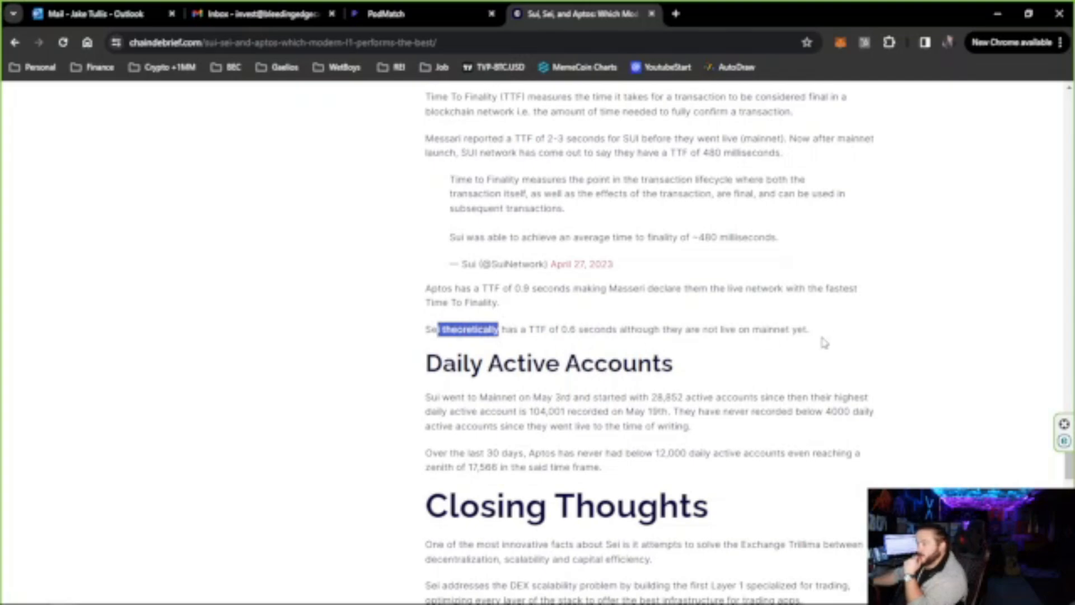
click(693, 496)
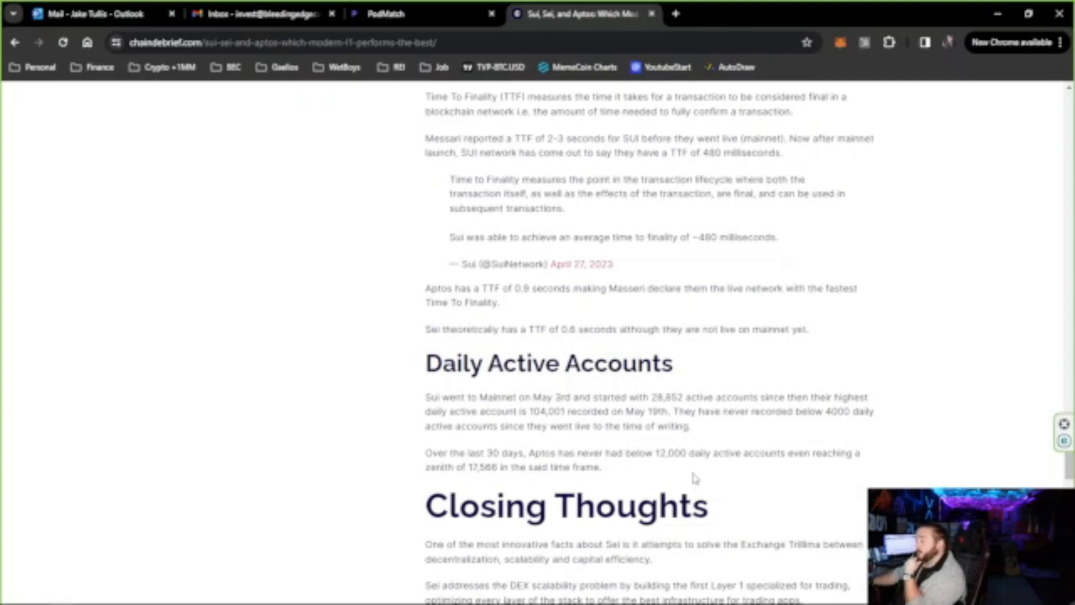
mouse_move(693, 475)
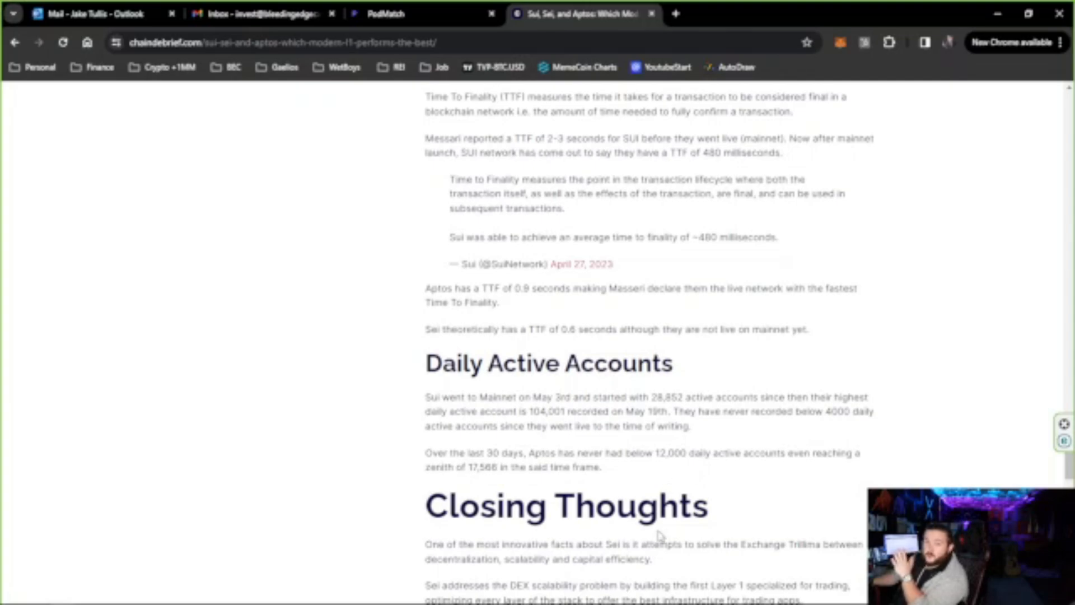
Highlight both Daily Active Accounts paragraphs, deselect, and scroll to the article's end.
scroll(down, 3)
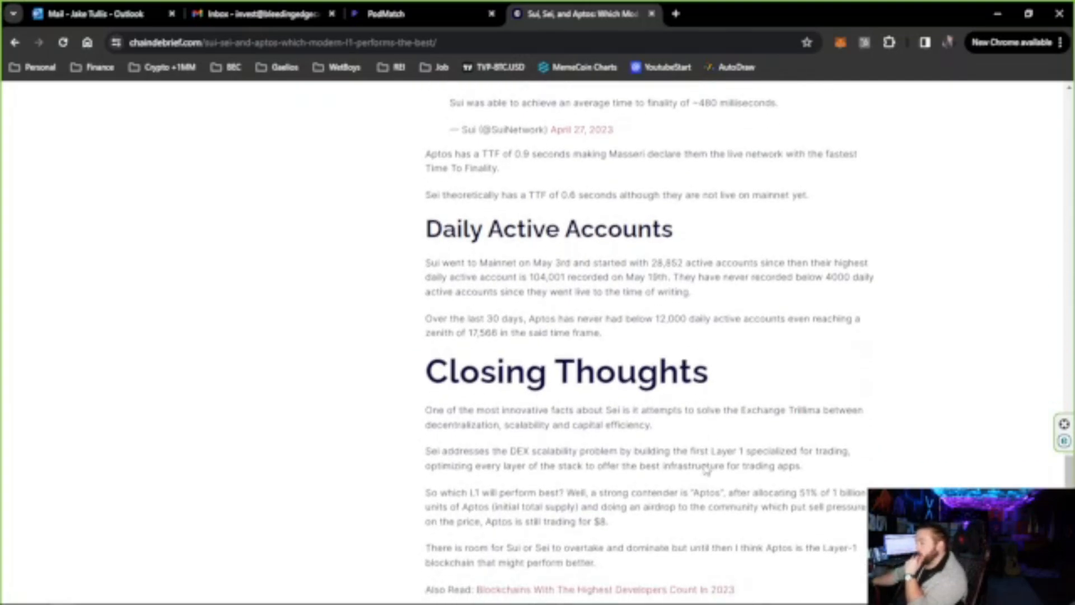
scroll(down, 3)
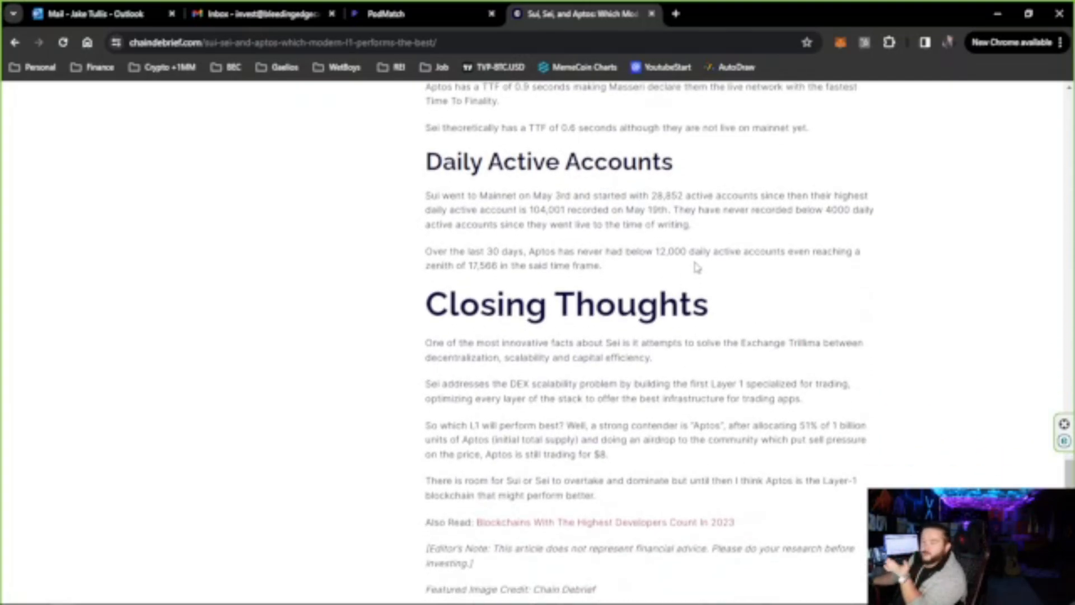
drag(439, 196, 603, 266)
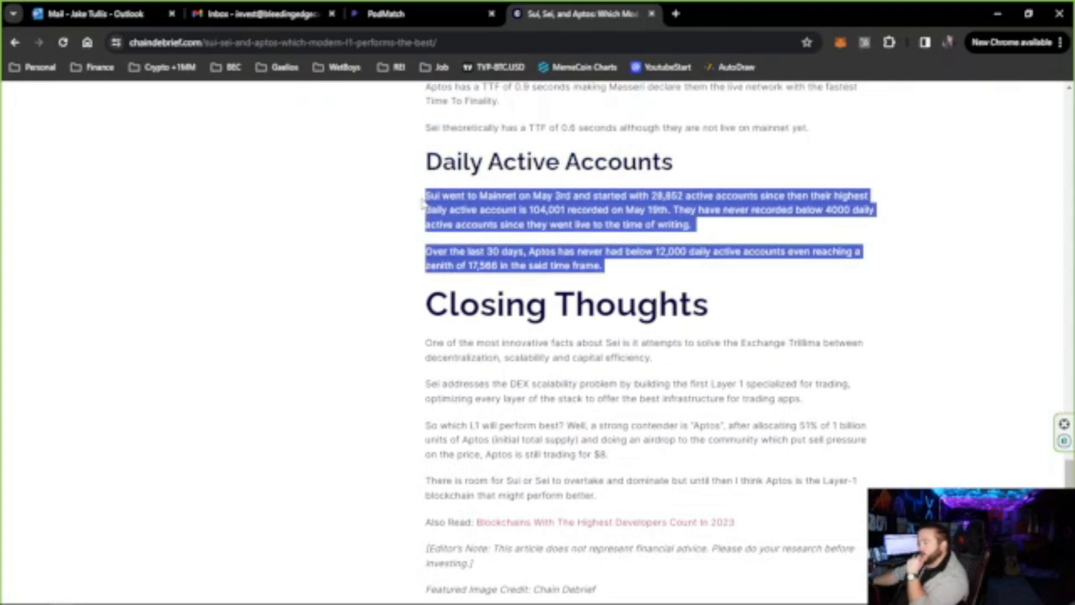
click(683, 263)
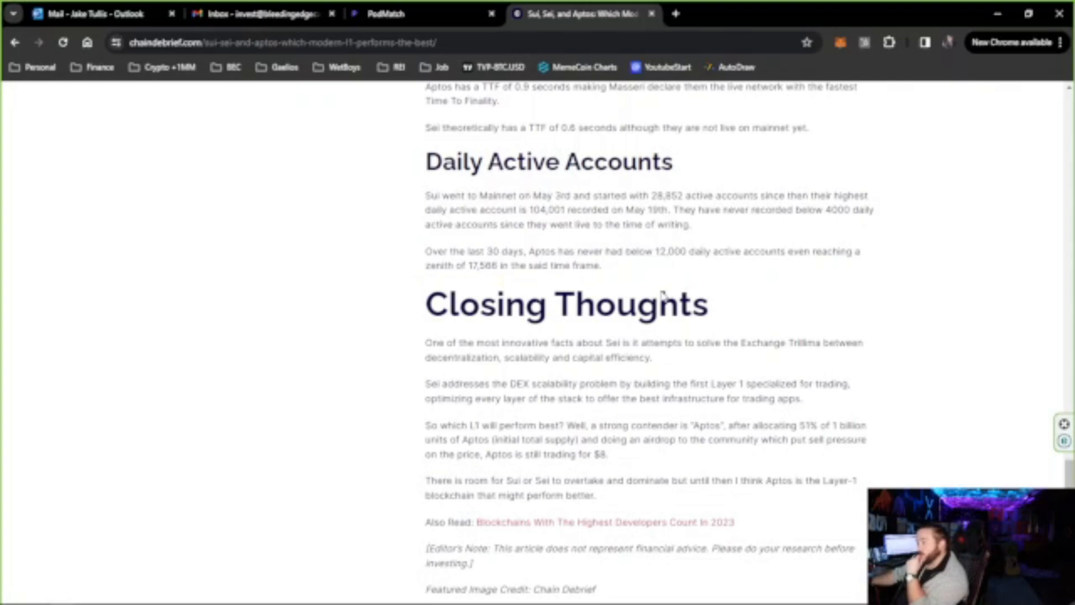
scroll(down, 3)
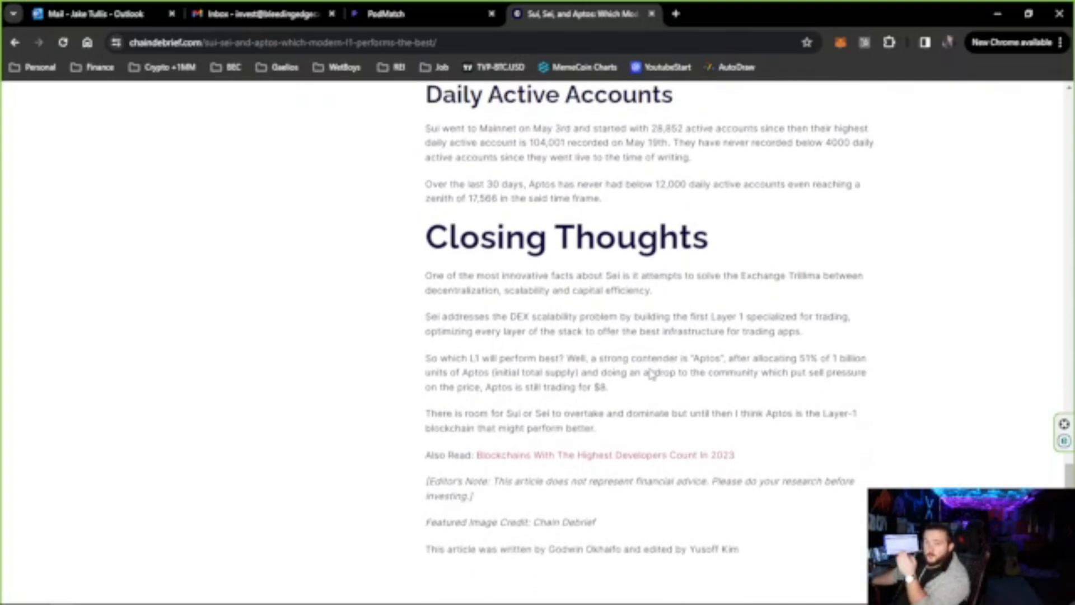
scroll(down, 3)
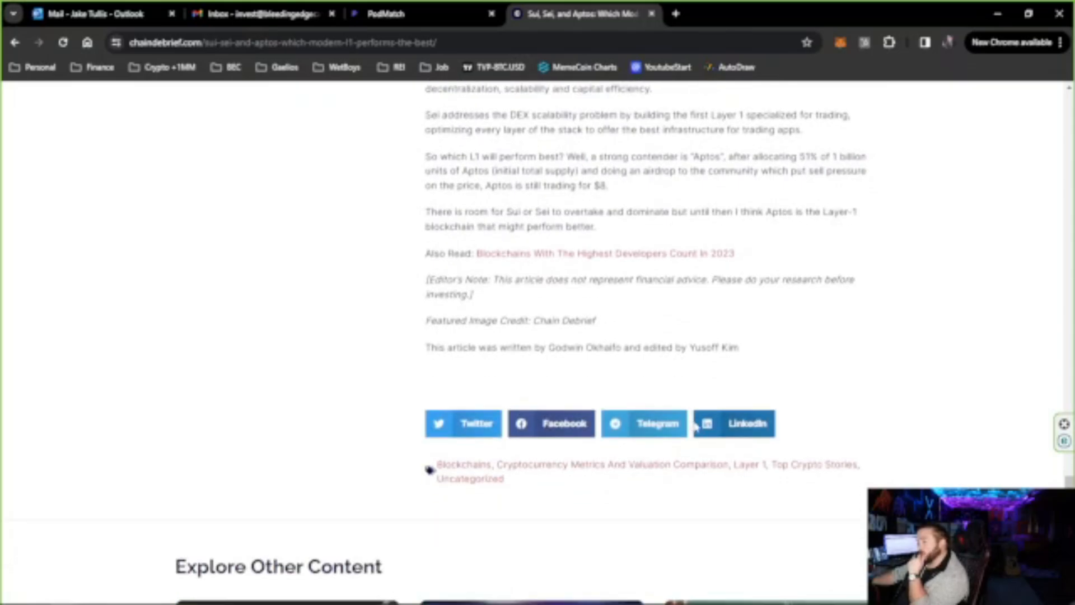